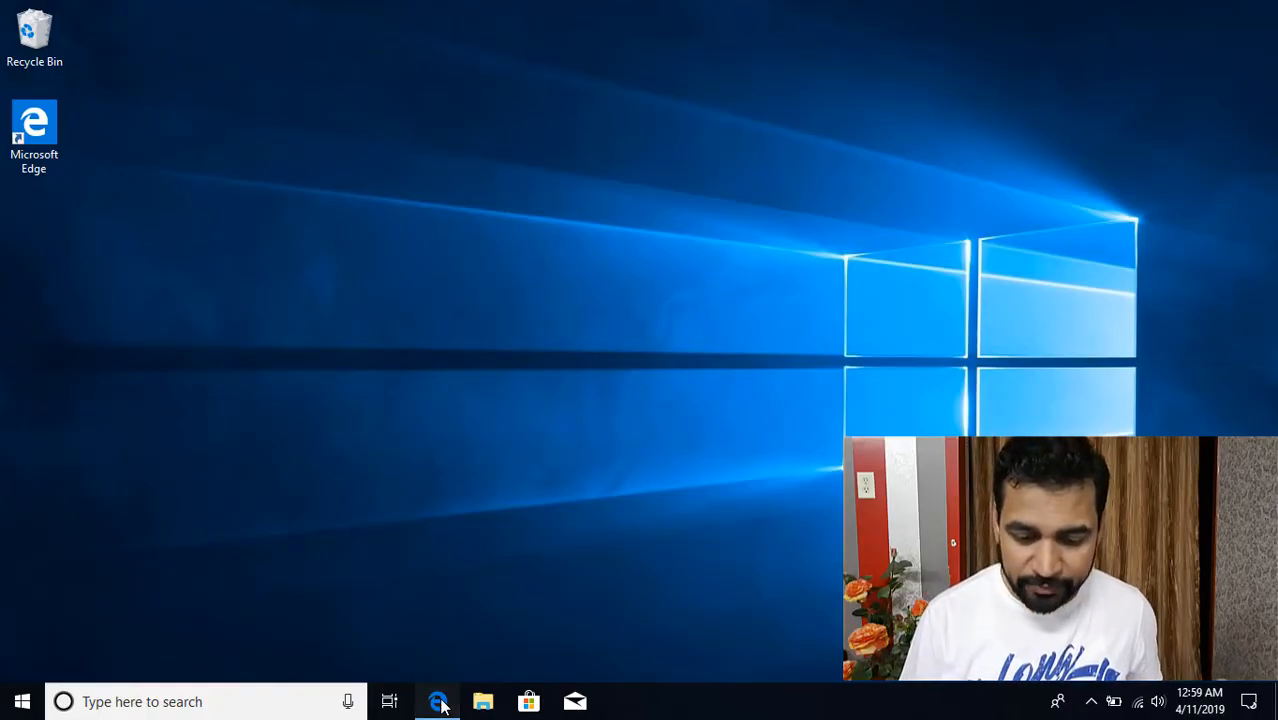
Bring up the Wikipedia Partition type article in Edge and scroll its partition ID list.
left_click(438, 700)
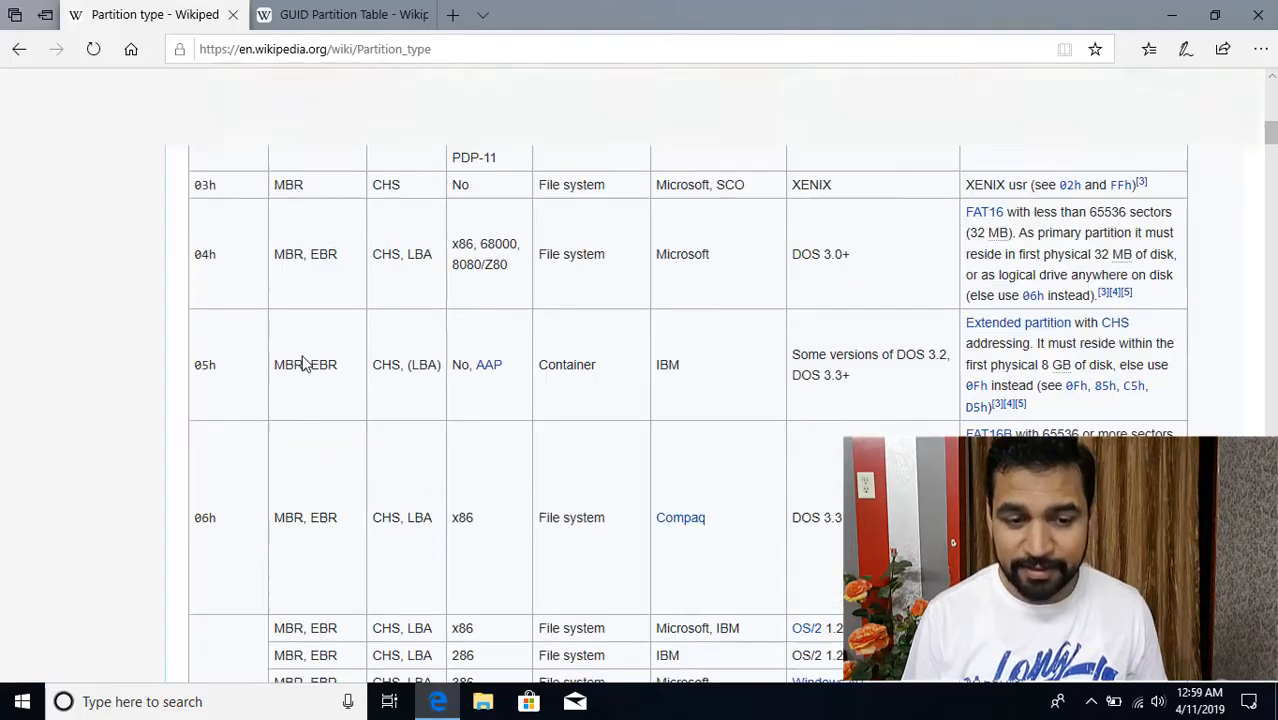
scroll("down", 3)
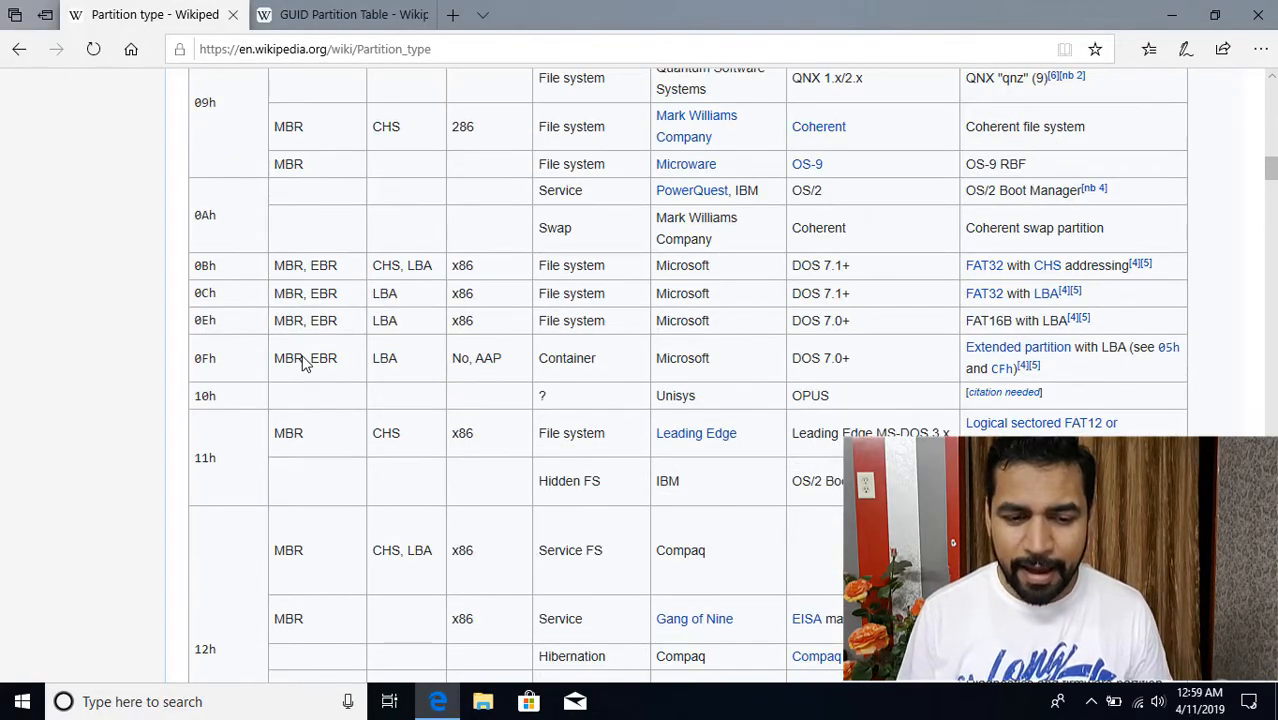
scroll("up", 3)
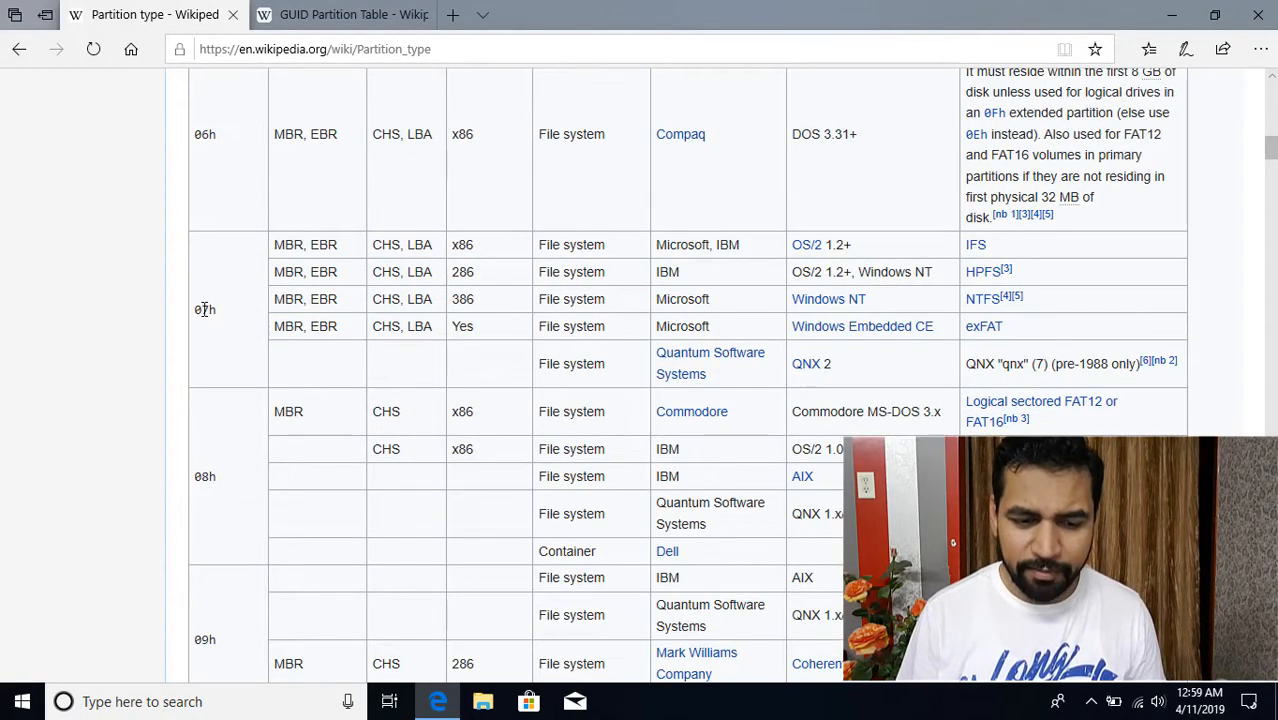
double_click(204, 308)
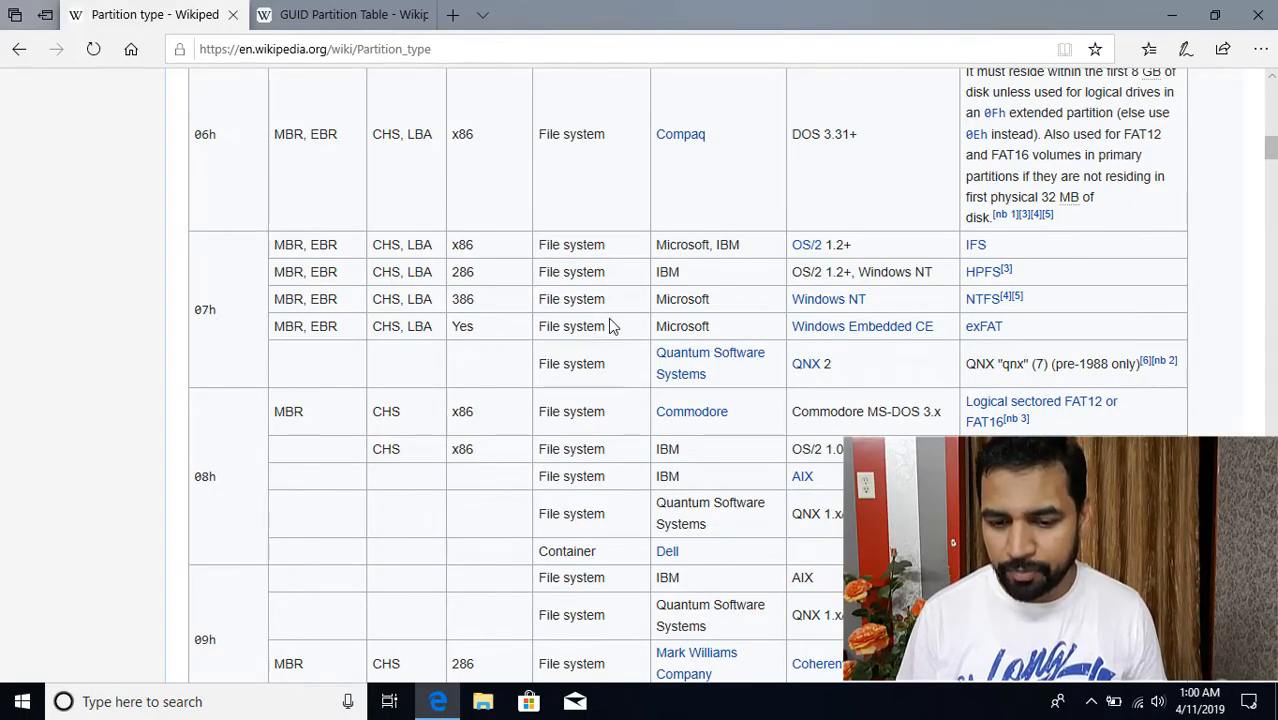
scroll("down", 3)
type("acer")
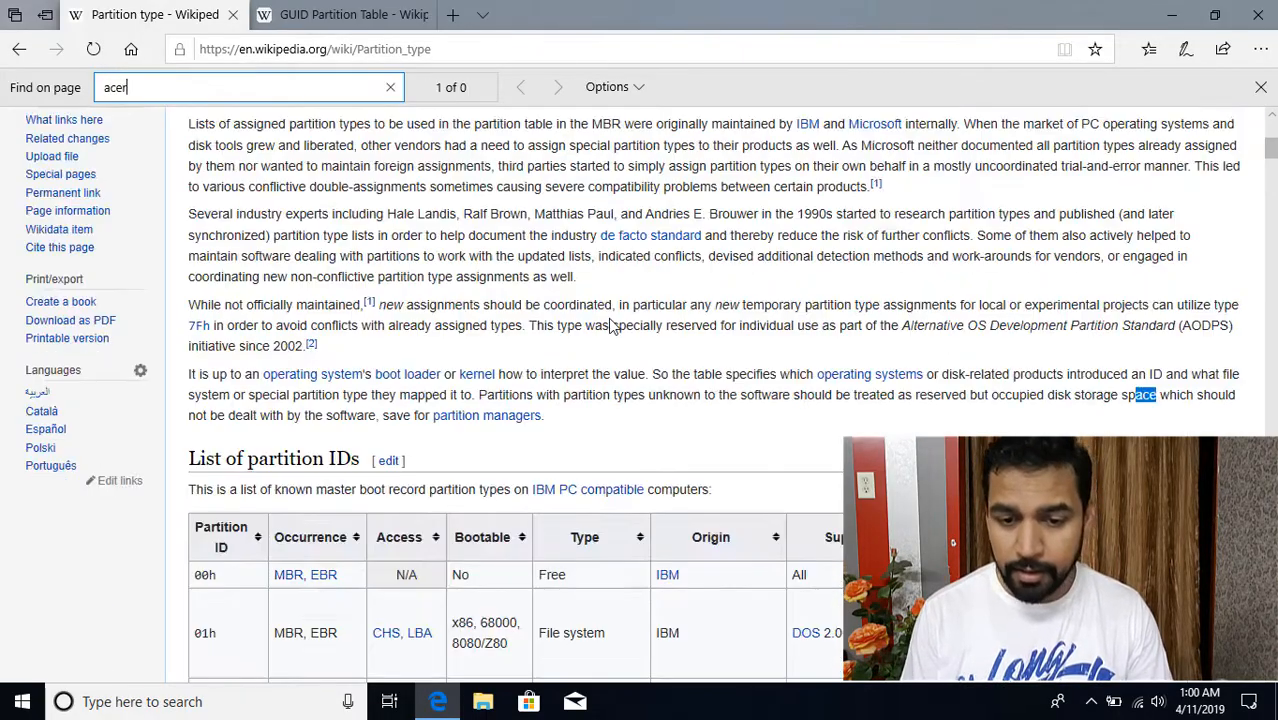
Search the article for 'ibm' with Find on page, then move to the GUID Partition Table article.
type("i")
key("Return")
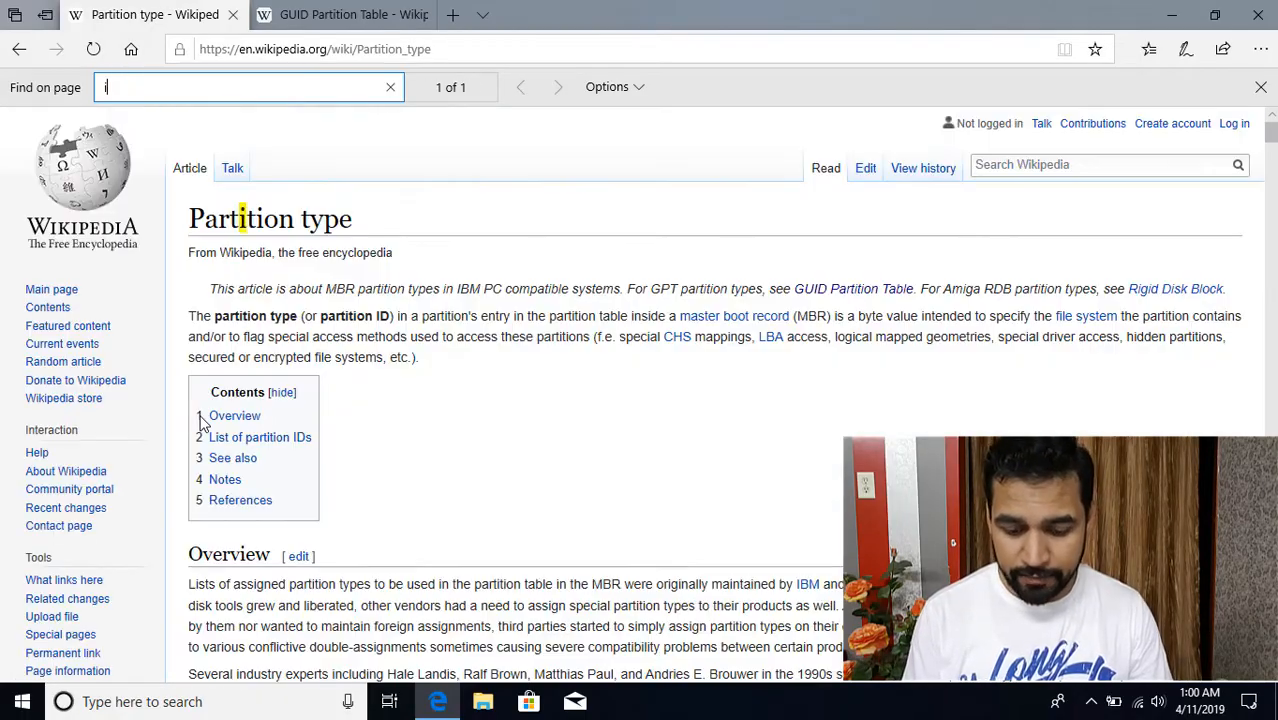
type("bm")
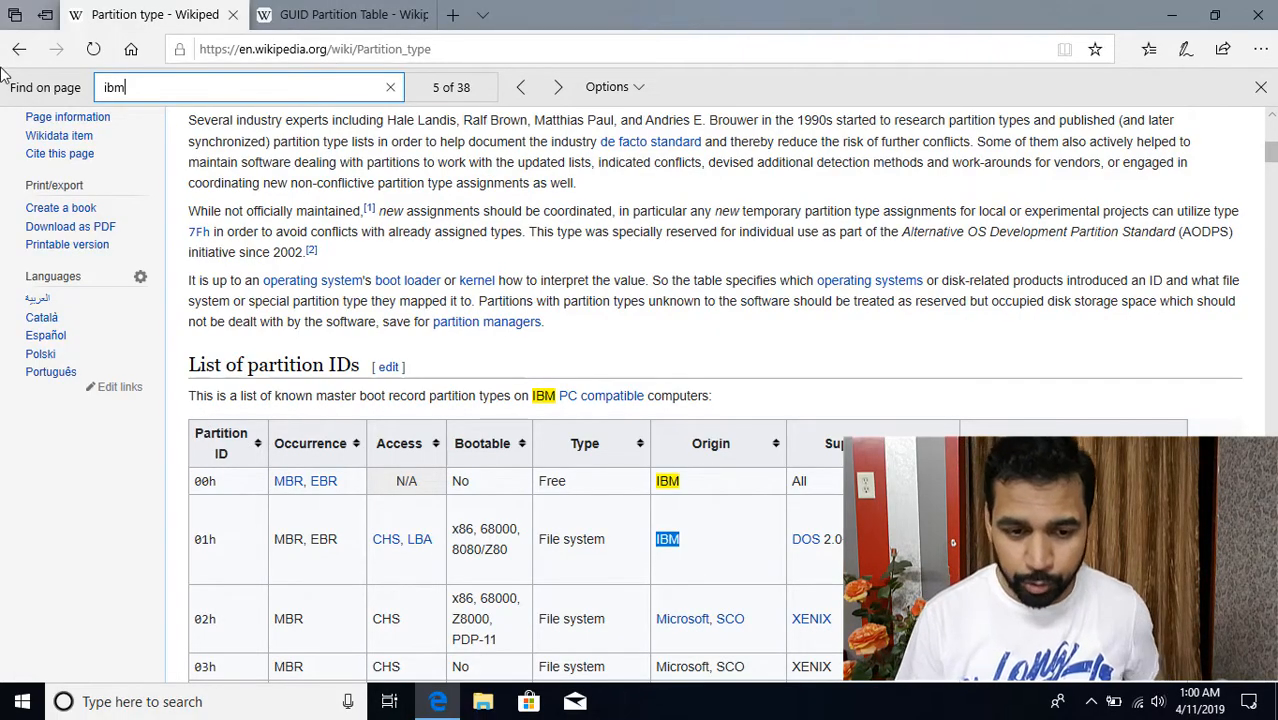
left_click(344, 14)
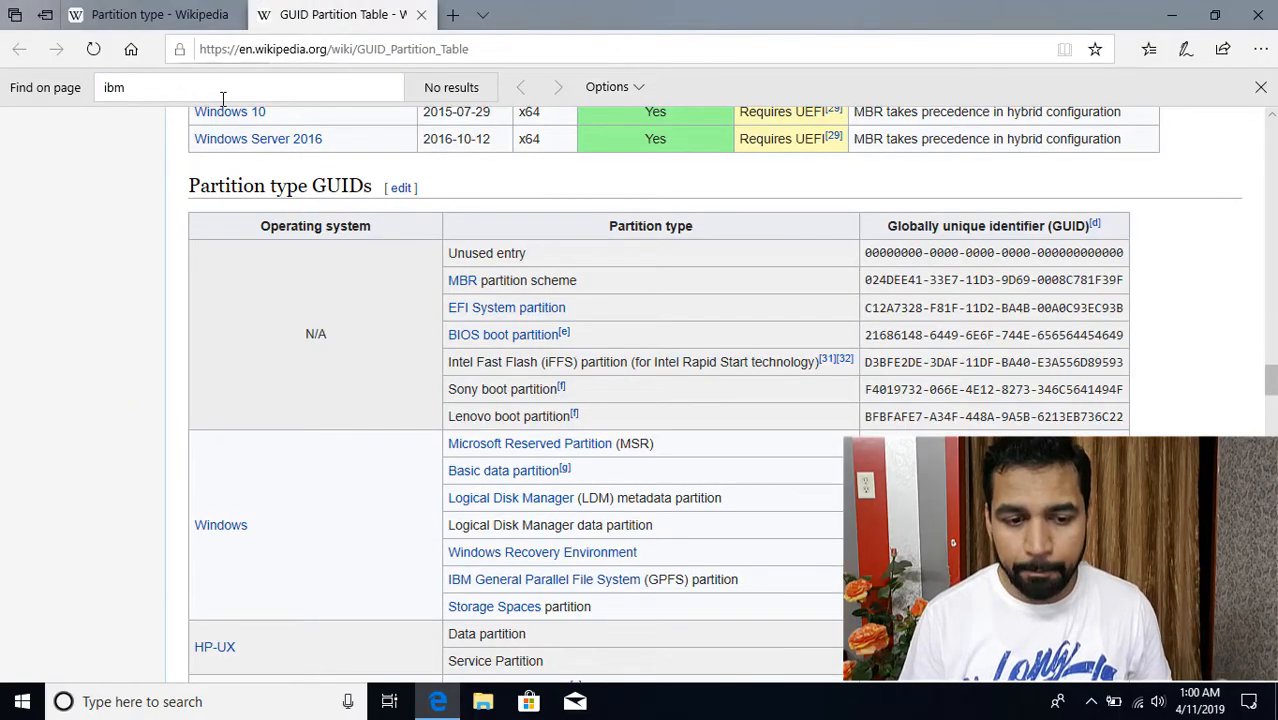
Review the GUID Partition Table's partition type GUIDs, then bring up the Win+X administration tools menu.
scroll("down", 3)
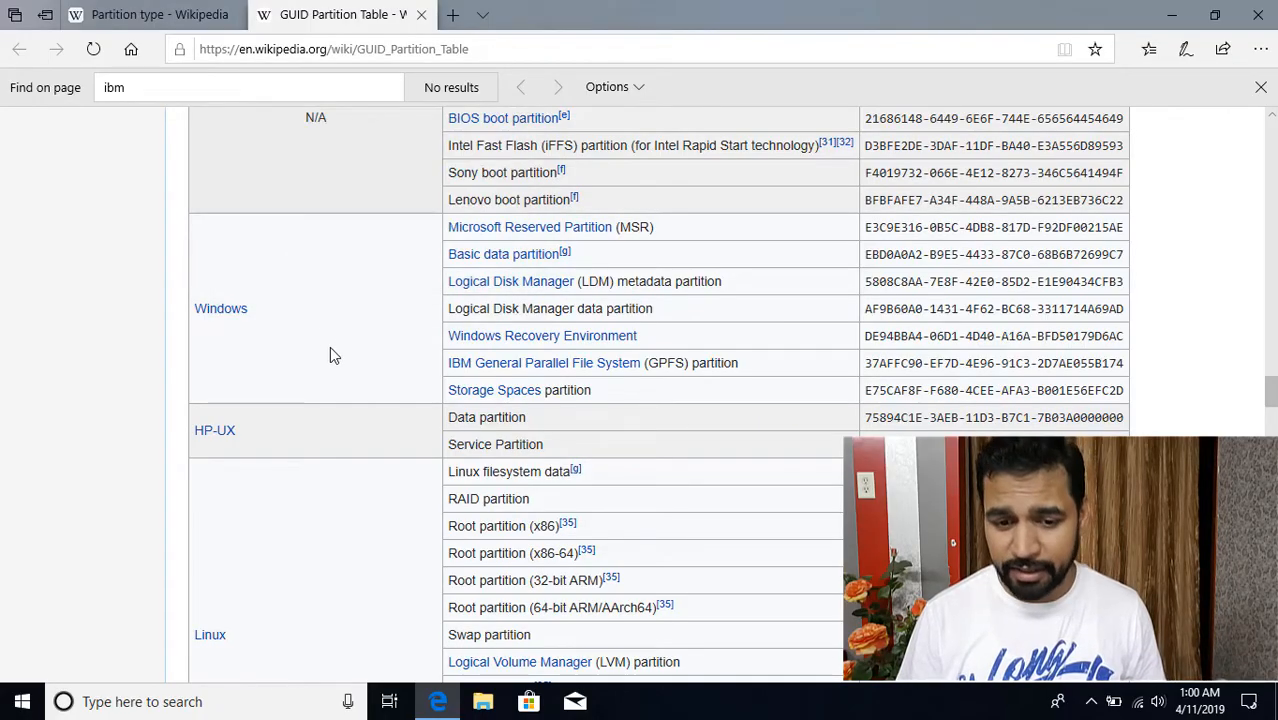
mouse_move(476, 268)
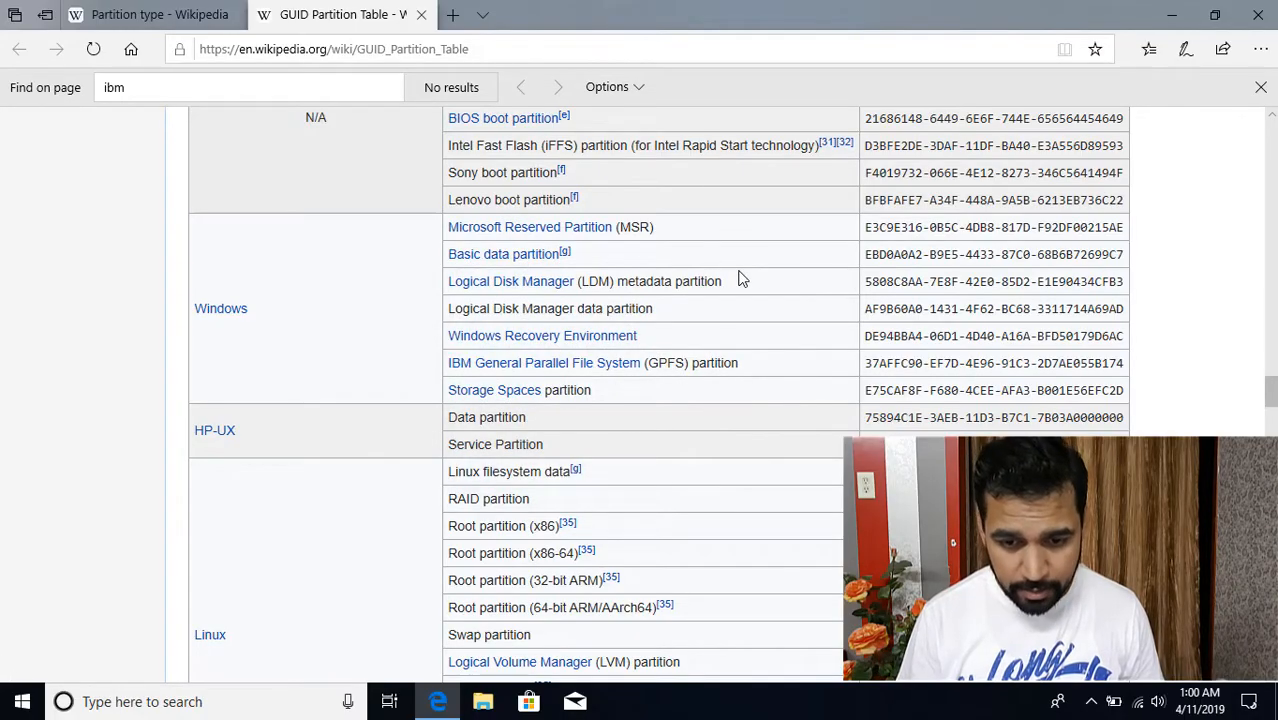
mouse_move(650, 292)
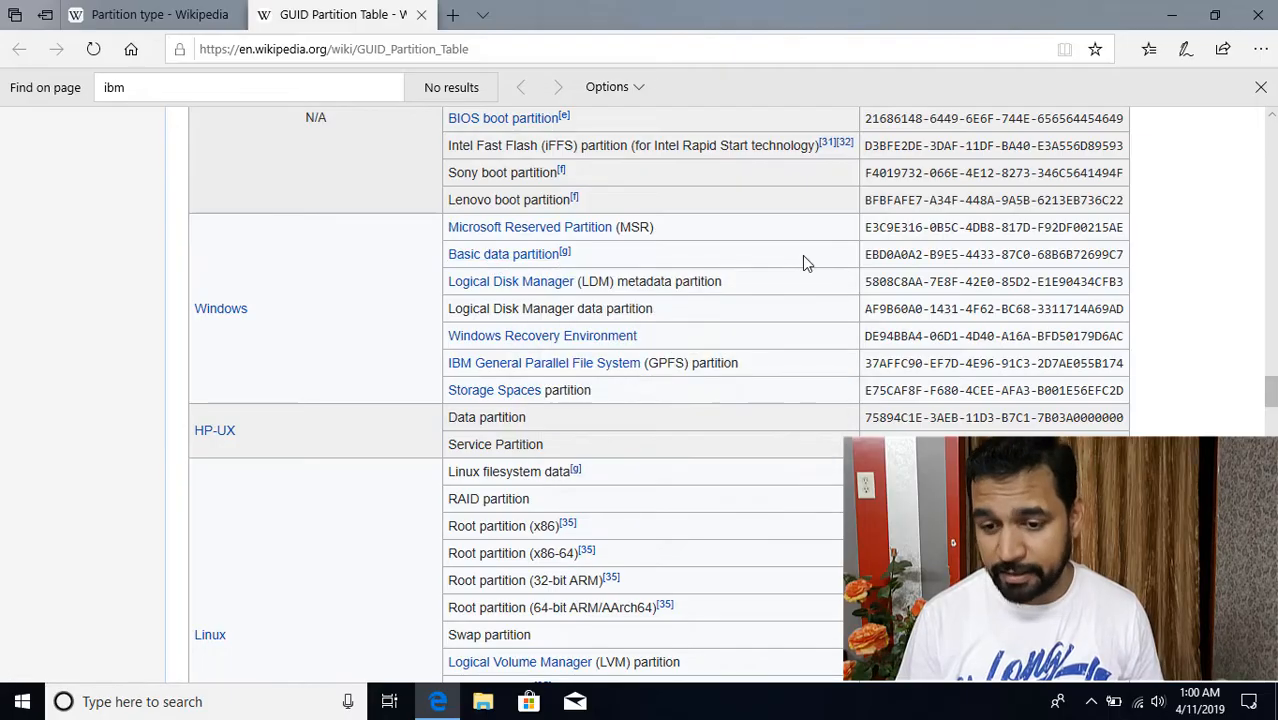
mouse_move(940, 252)
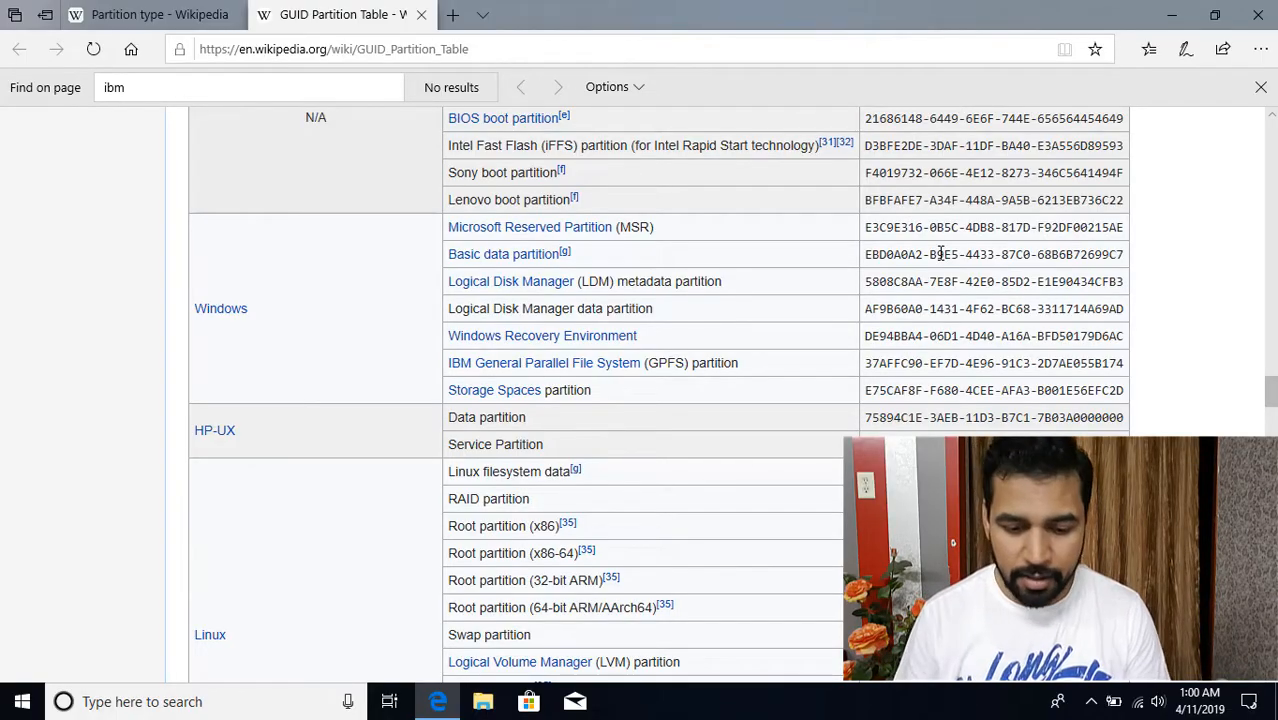
mouse_move(708, 288)
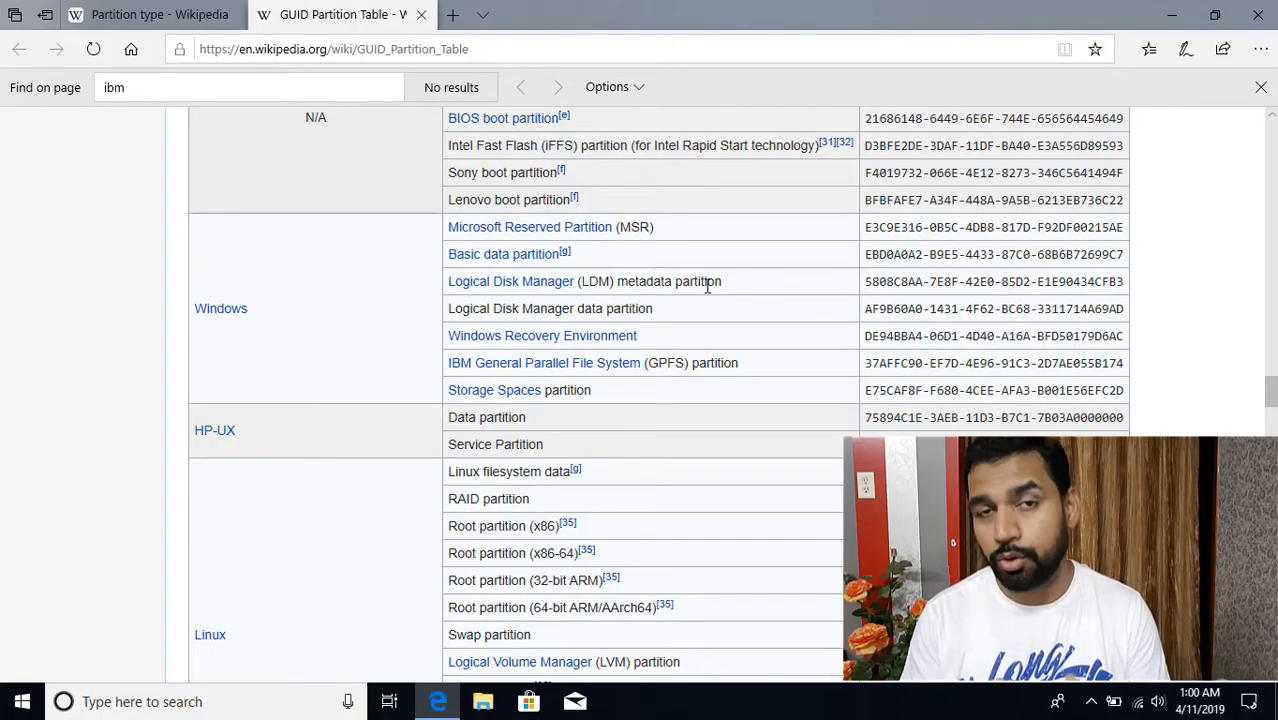
mouse_move(80, 490)
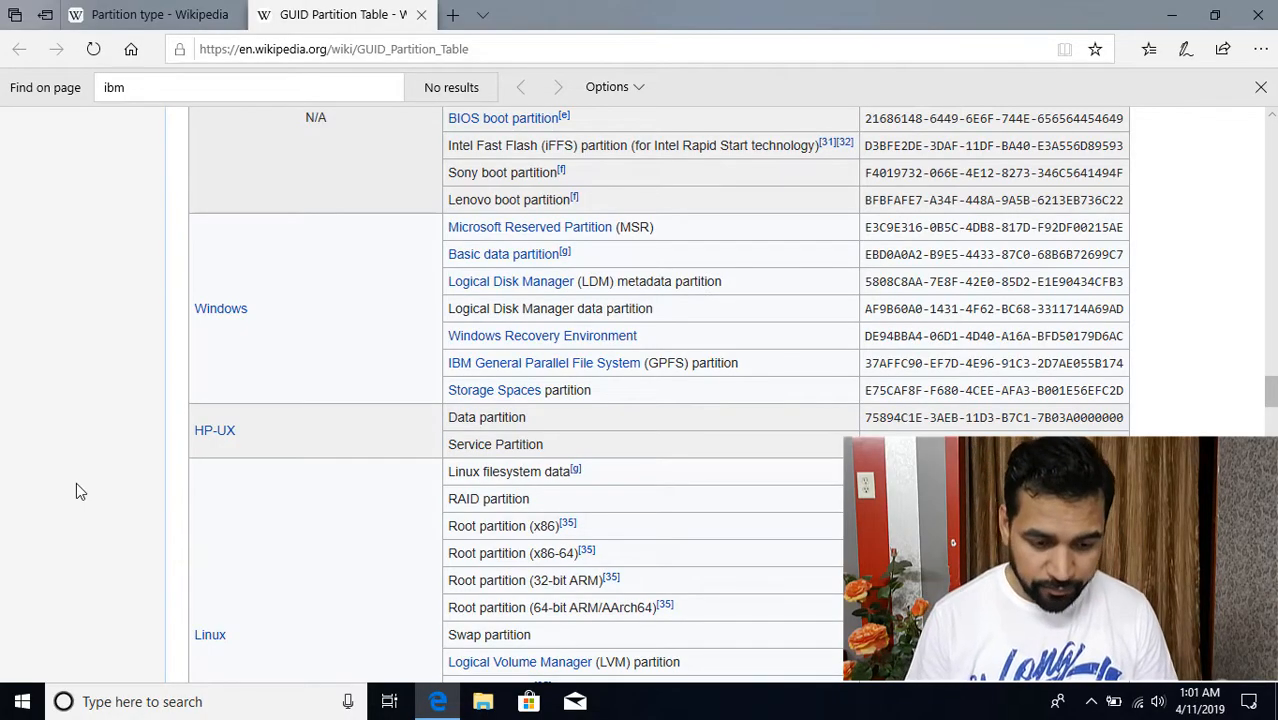
right_click(22, 700)
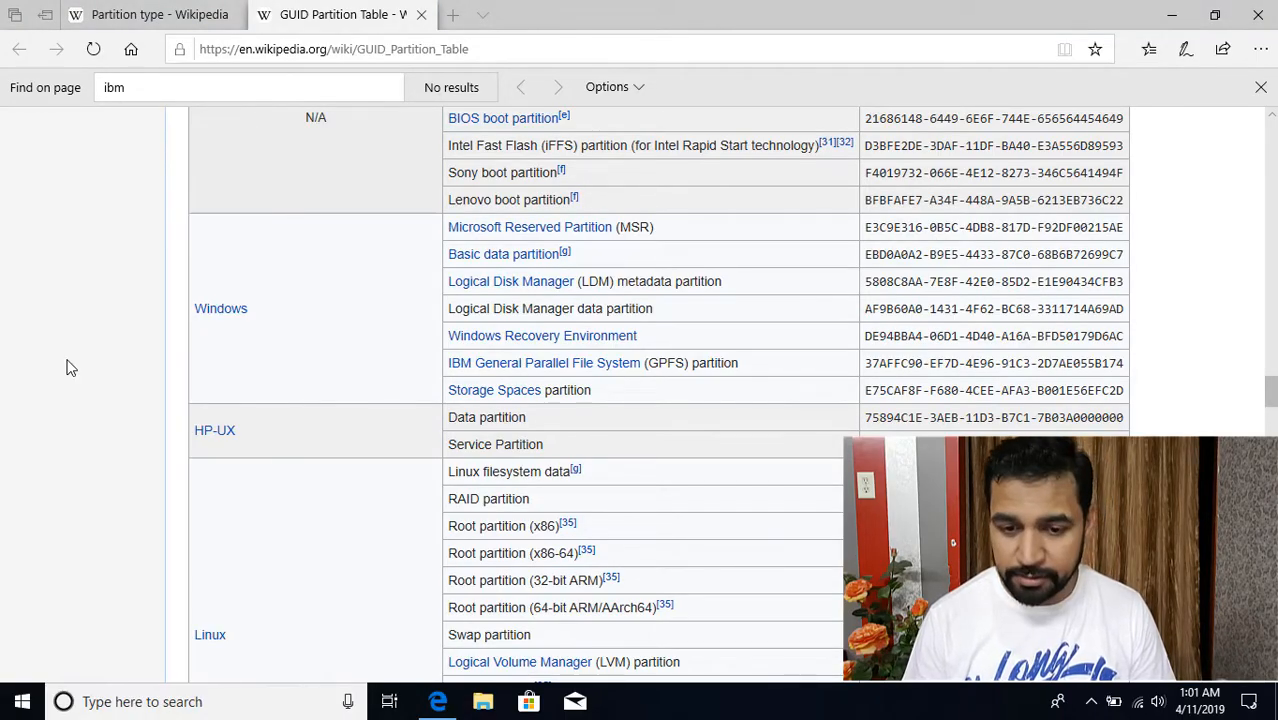
Maximize Disk Management and shrink C: by 10 GB to leave unallocated space on Disk 0.
left_click(620, 700)
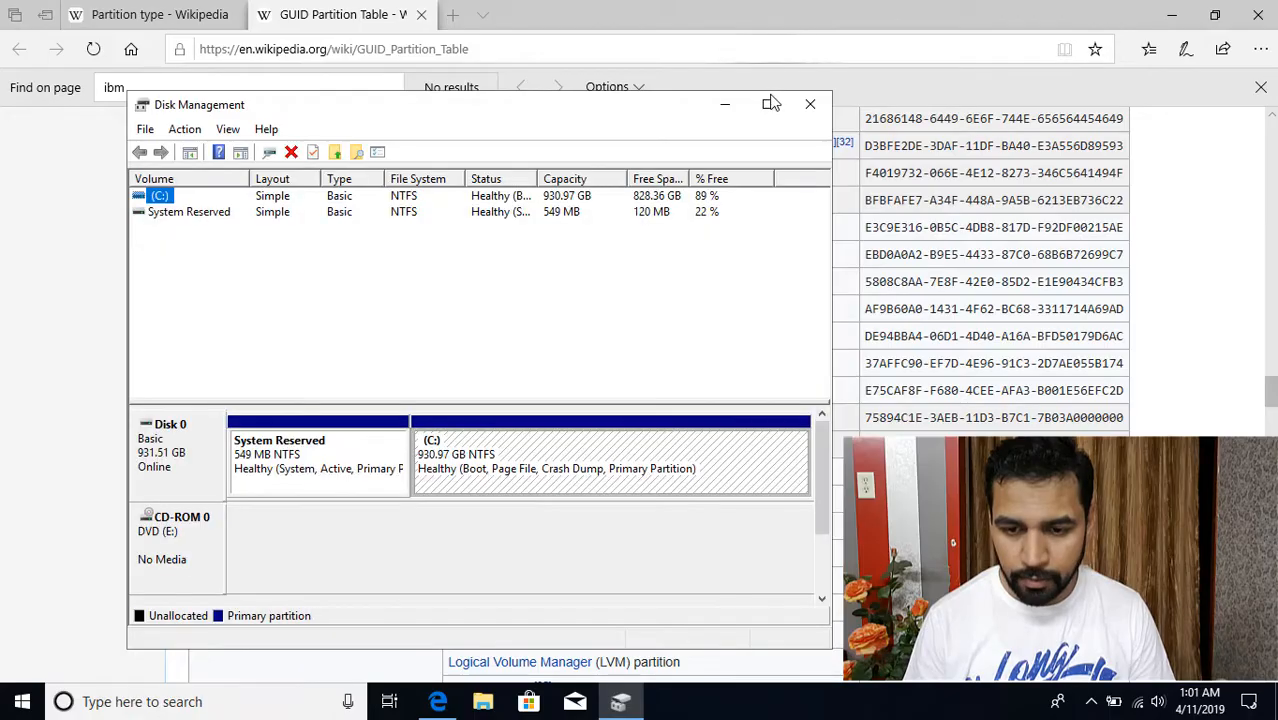
left_click(770, 104)
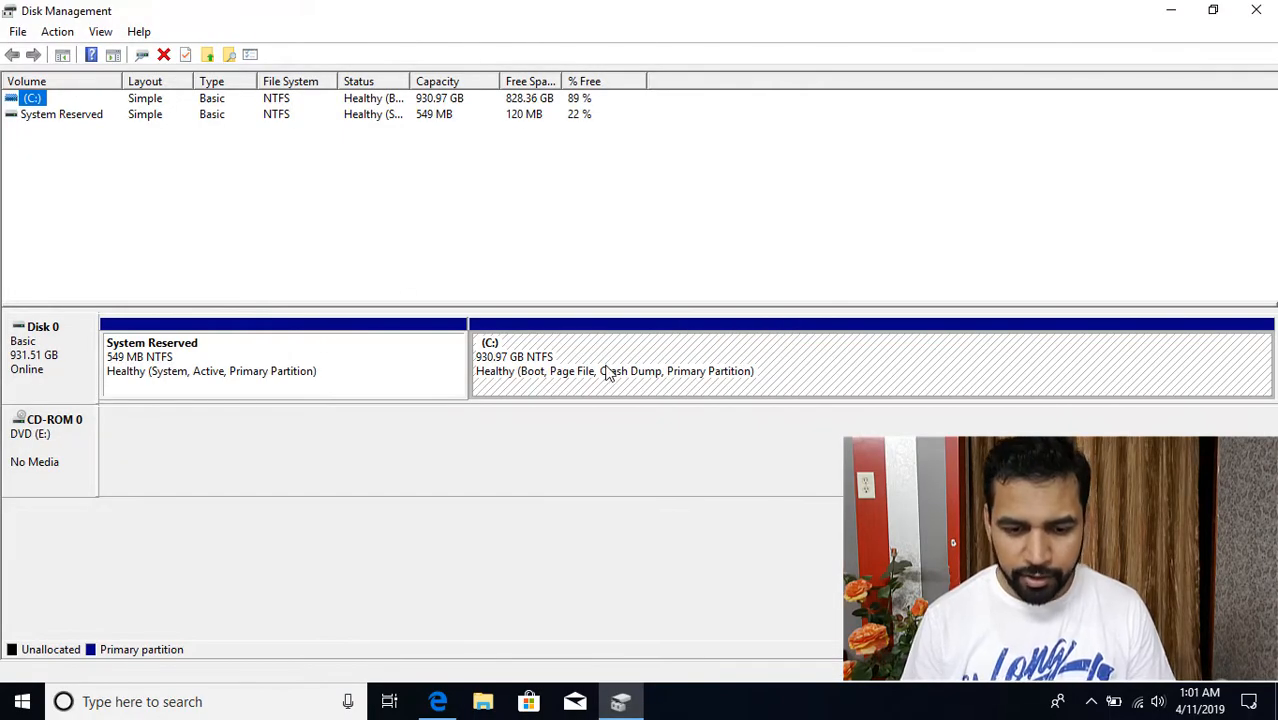
mouse_move(608, 396)
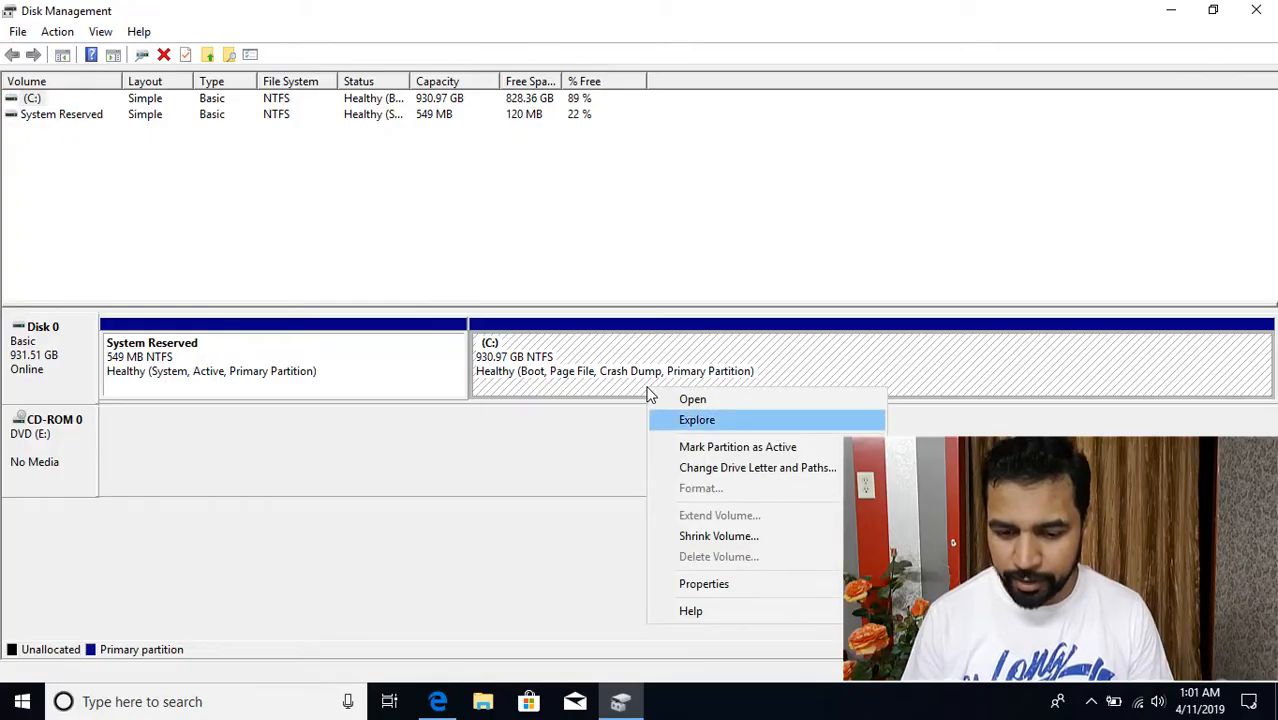
left_click(718, 536)
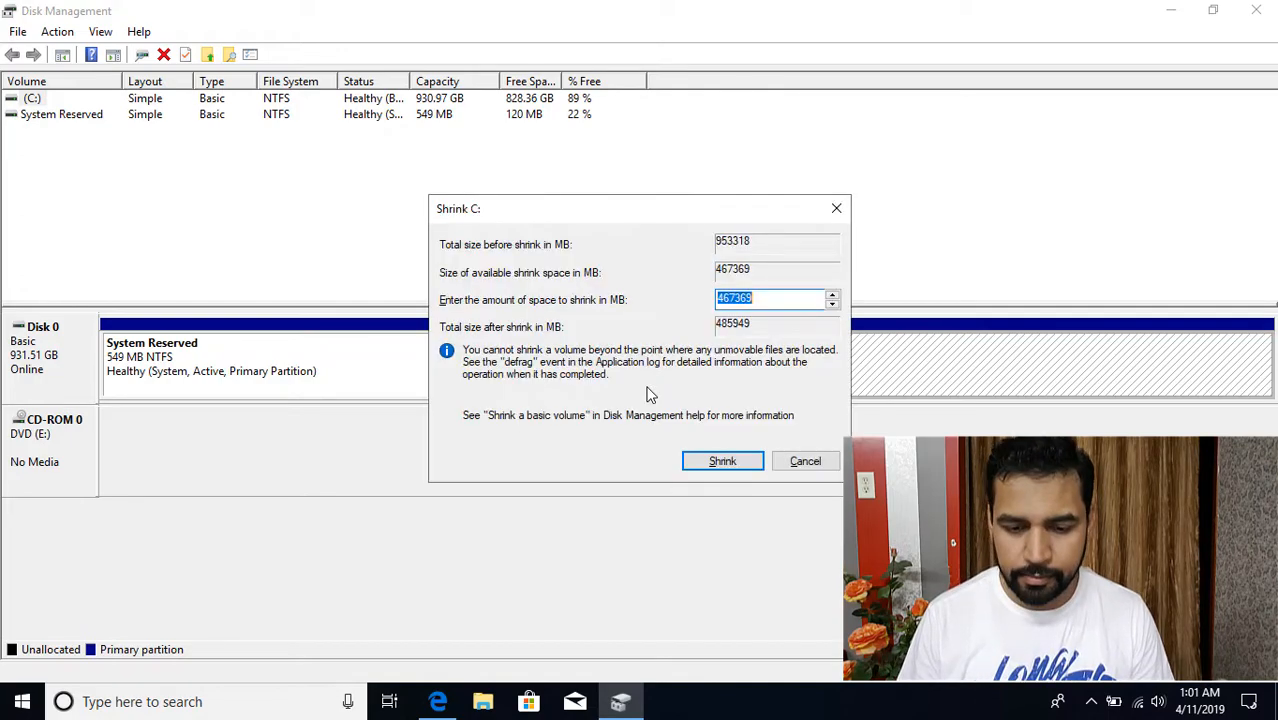
type("10")
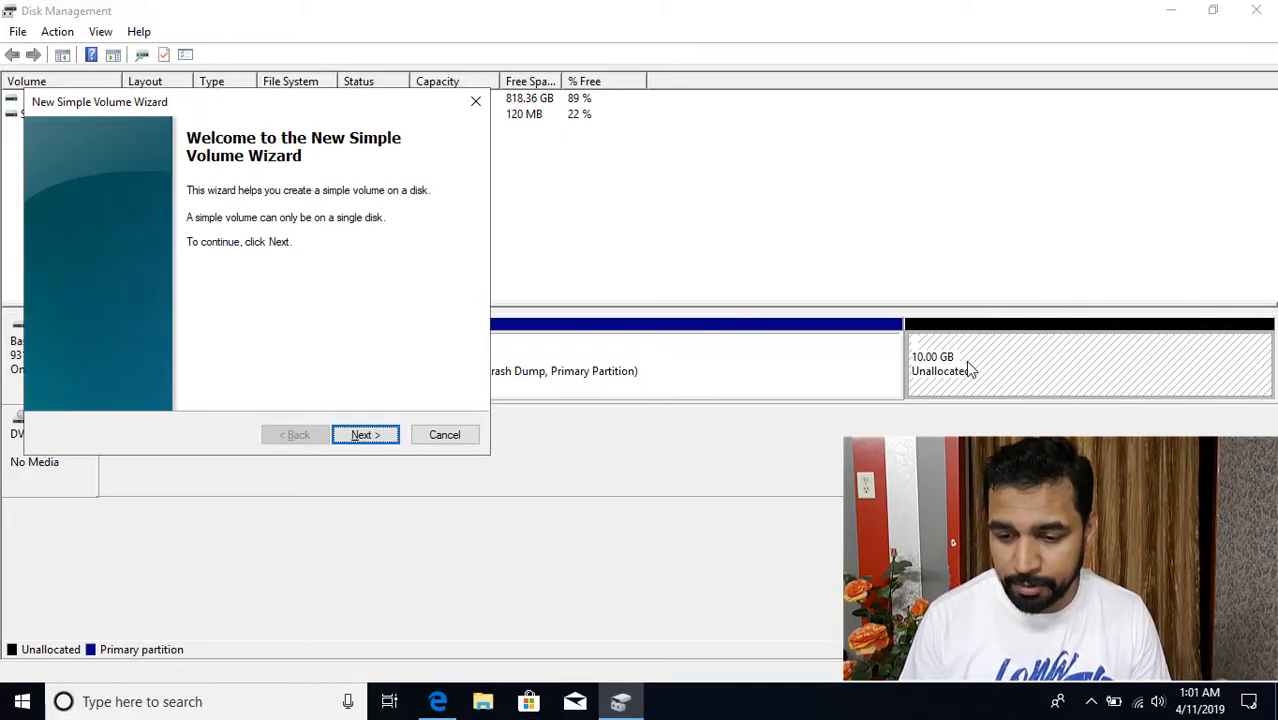
Complete the New Simple Volume Wizard to create a 10 GB NTFS volume with drive letter D.
left_click(364, 434)
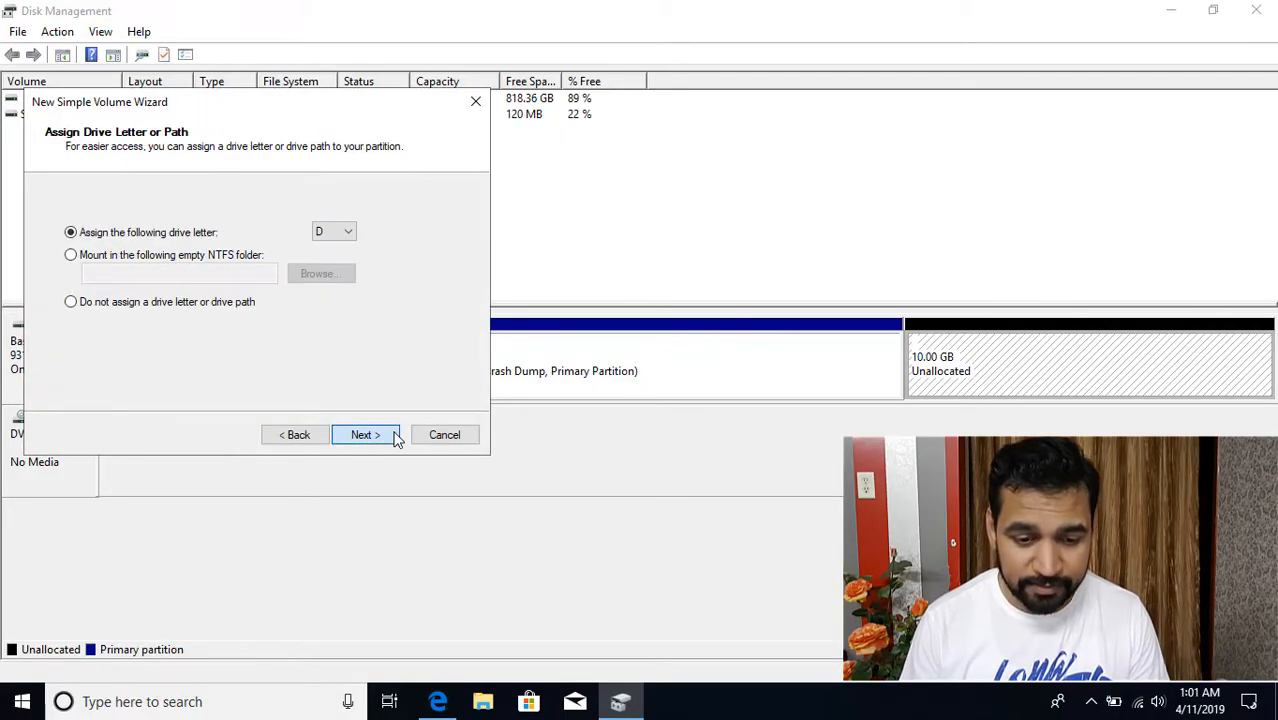
left_click(364, 434)
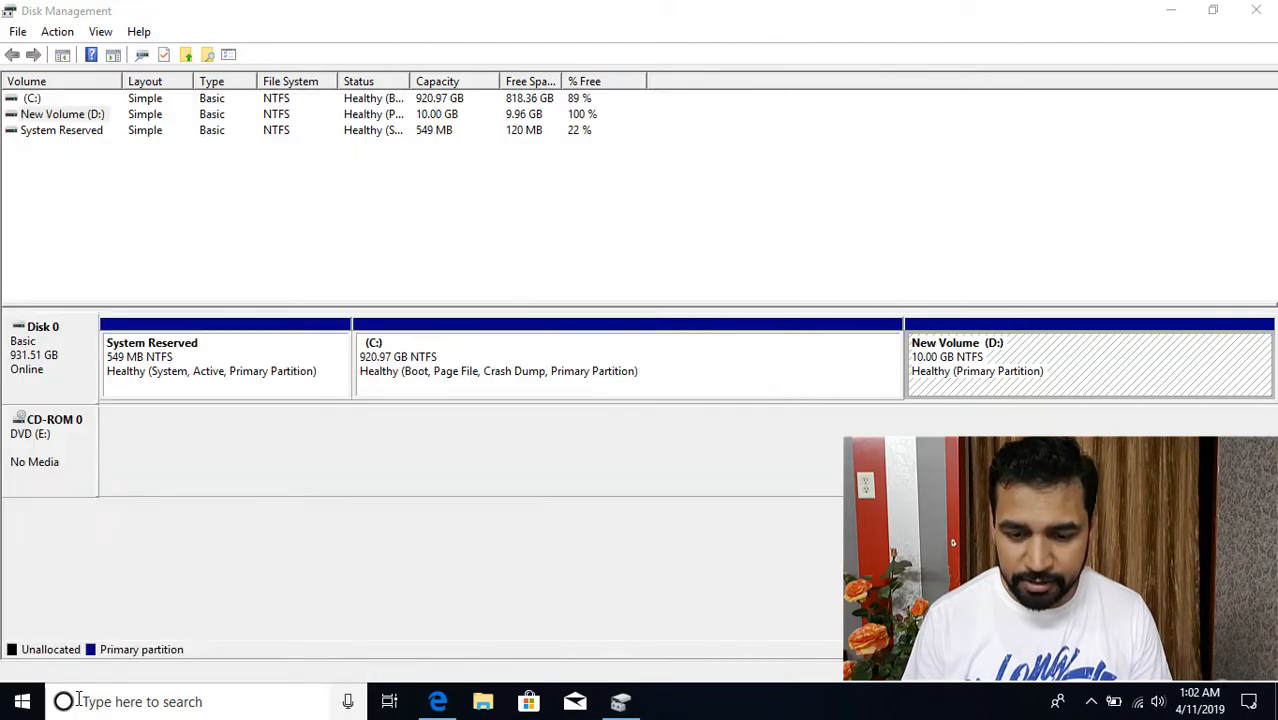
In diskpart, select disk 0 and list its partitions.
left_click(664, 700)
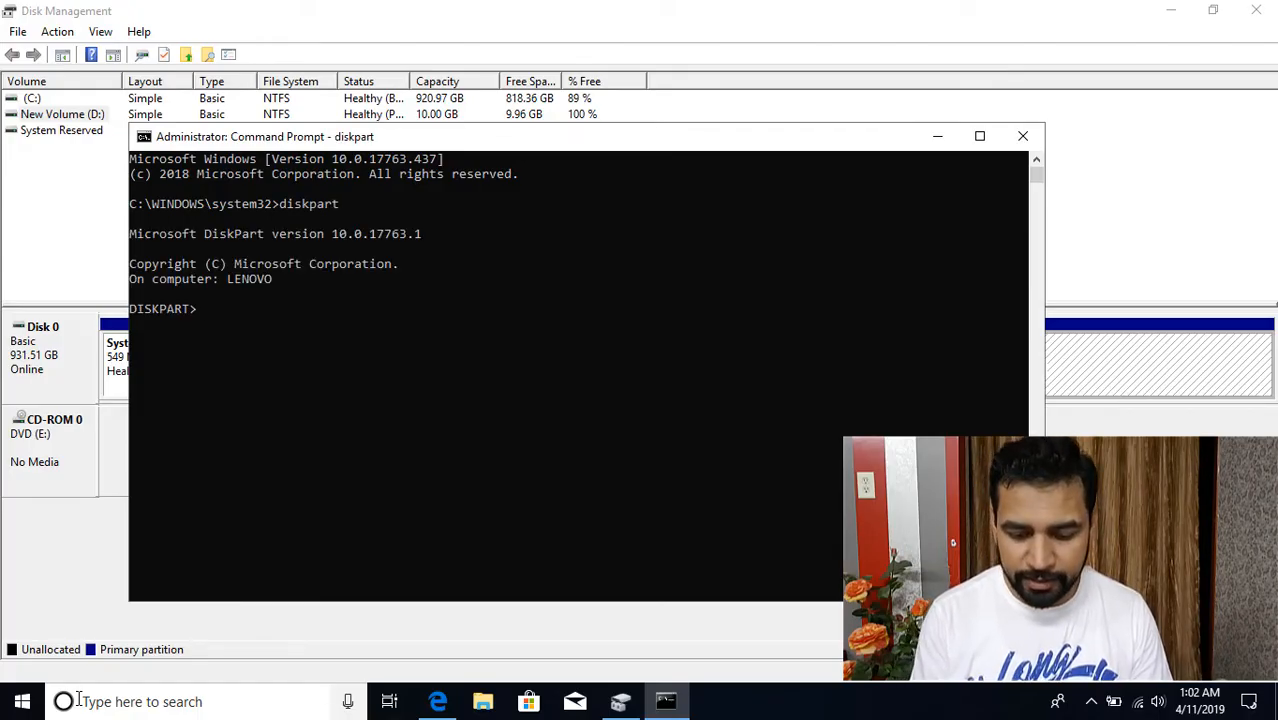
type("sel dis 0")
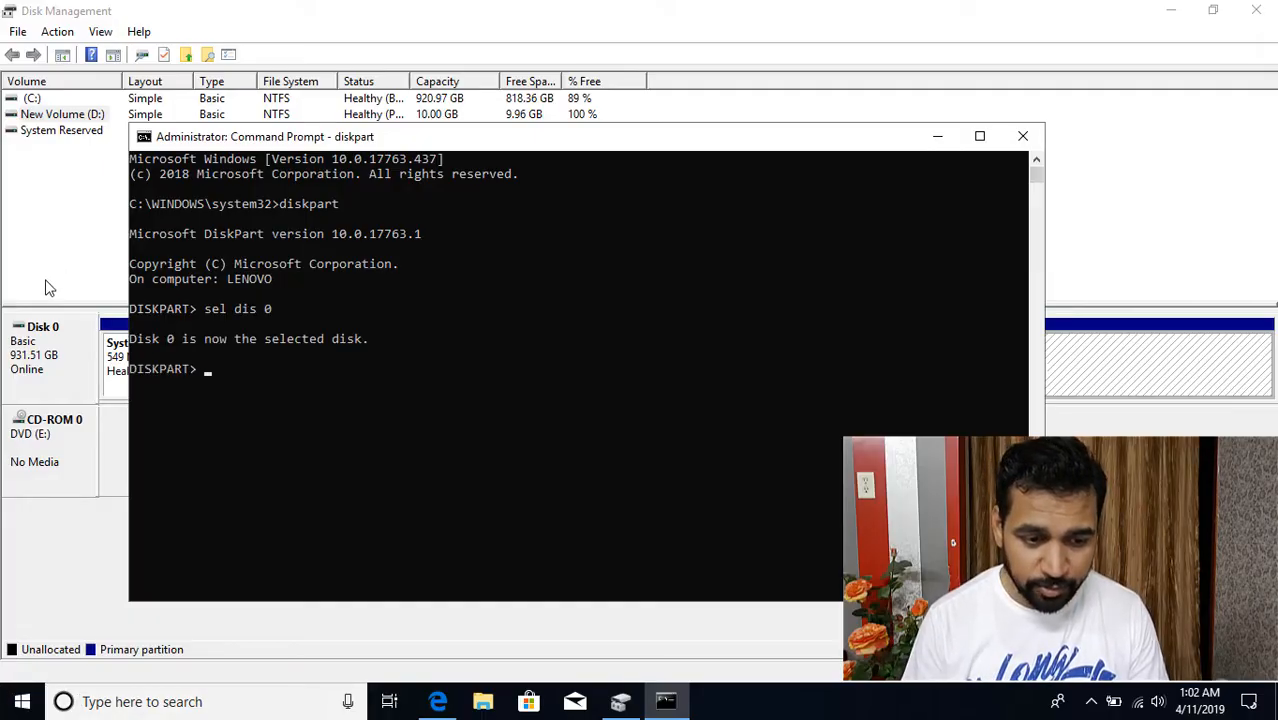
type("lis par")
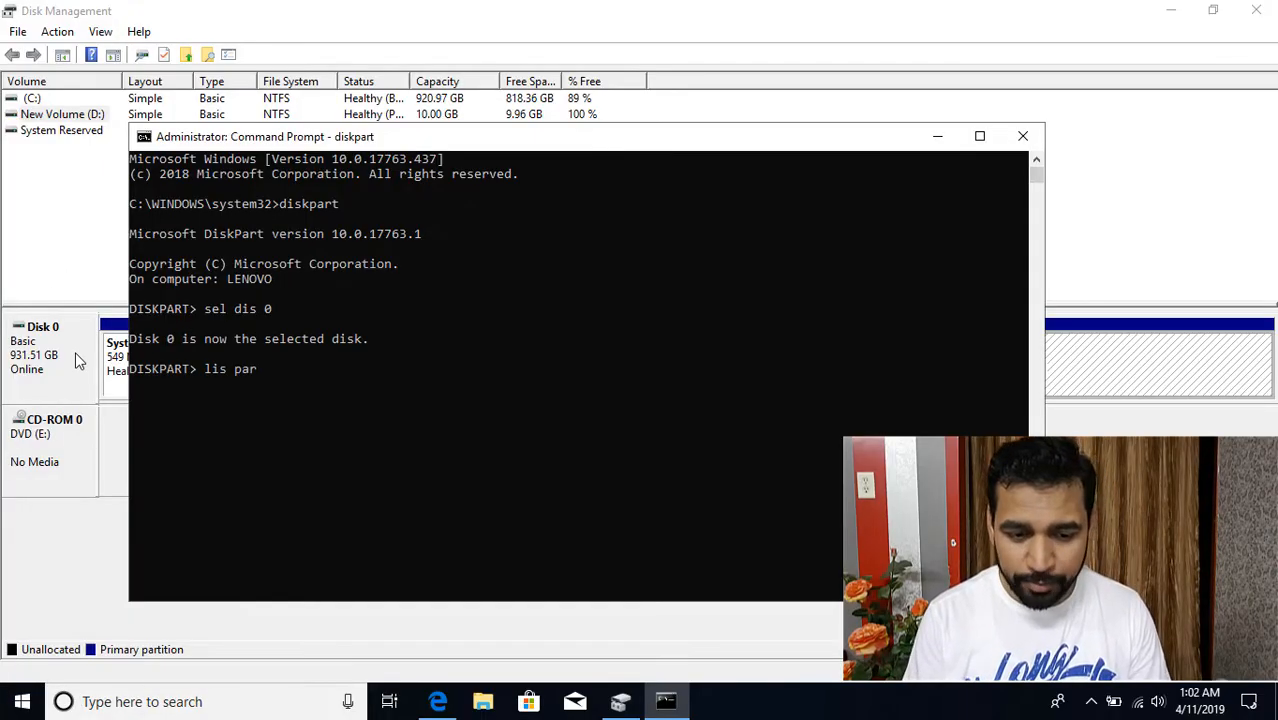
key("Return")
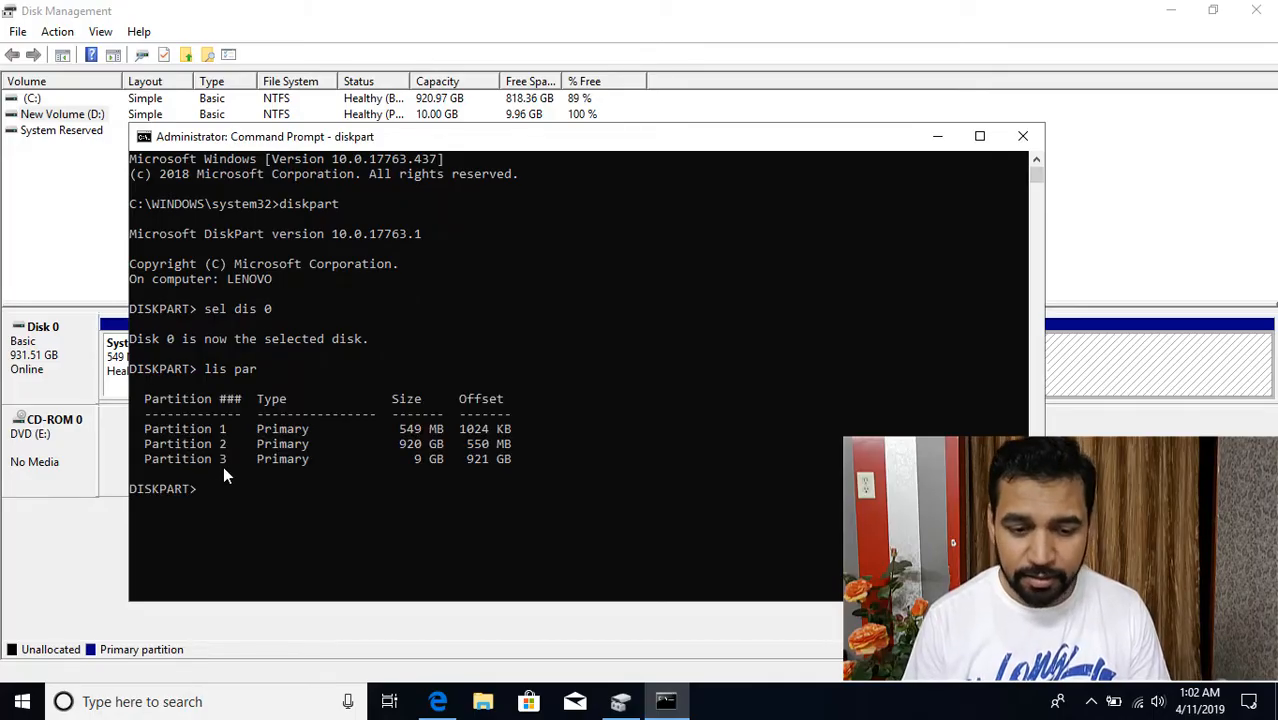
mouse_move(428, 470)
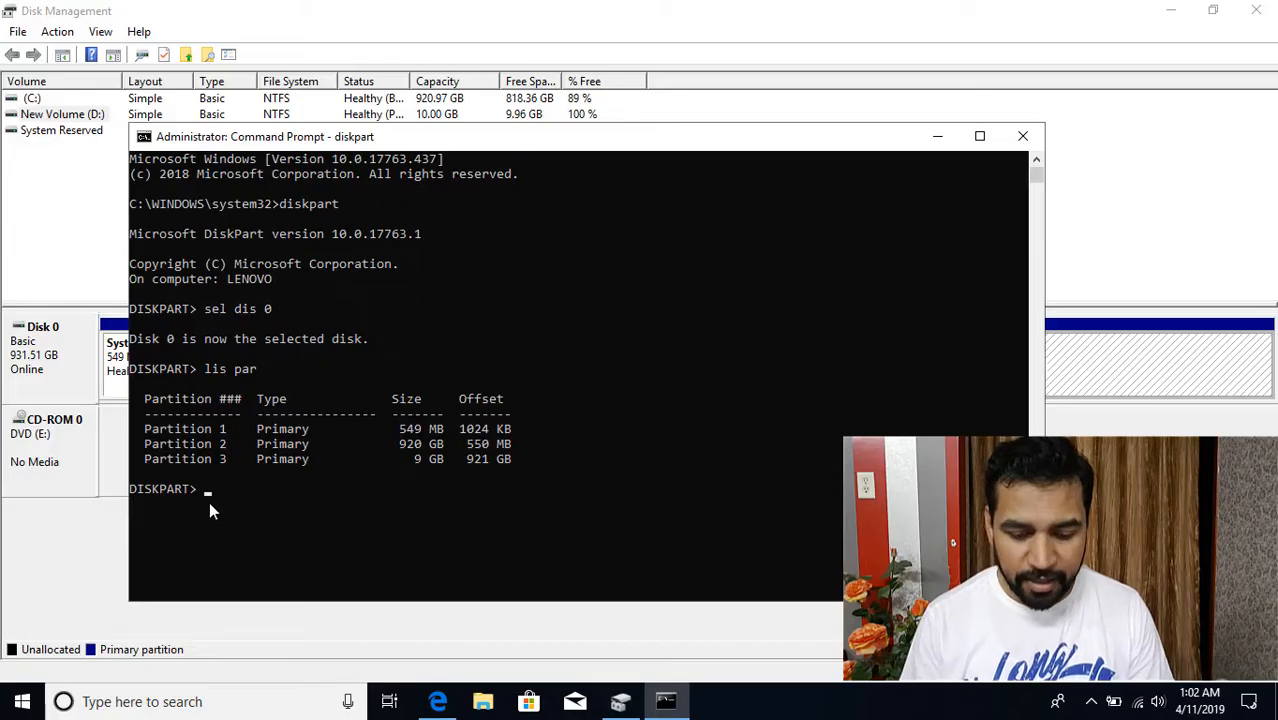
Select partition 3, show its details (type 07), and enter set id=12 to make it an OEM partition.
type("sel par 3")
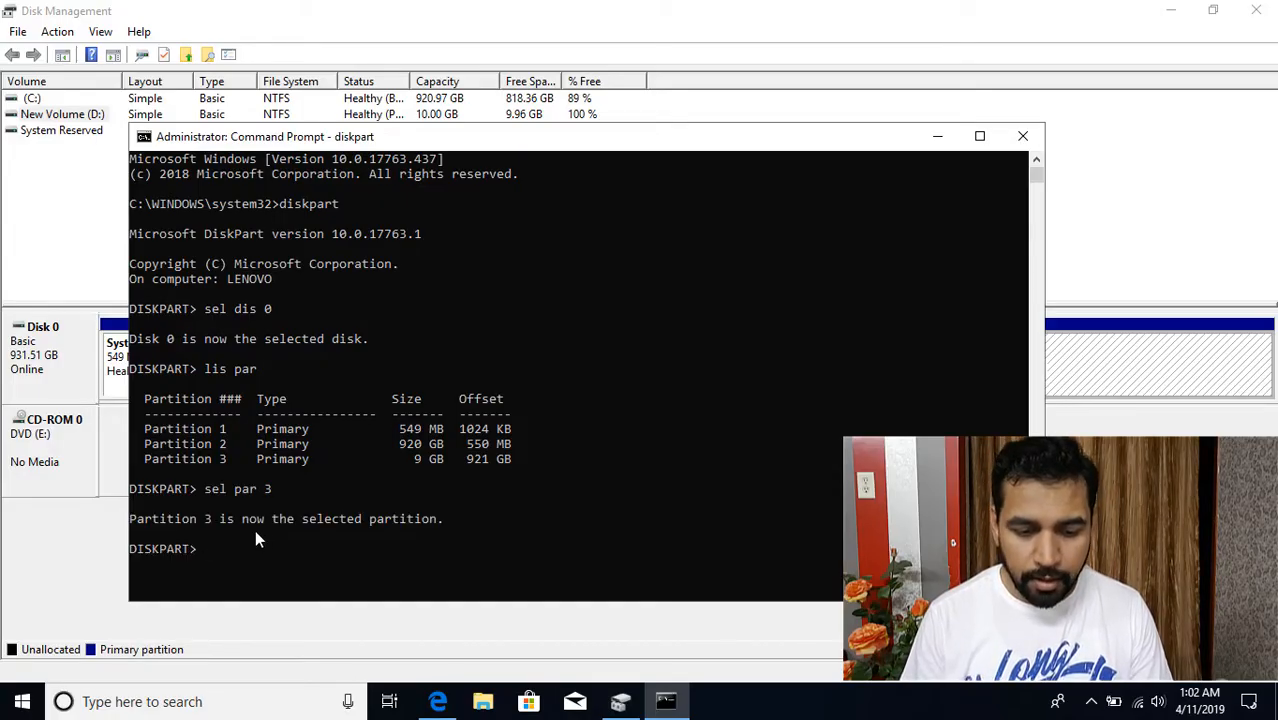
mouse_move(292, 532)
type("lis par")
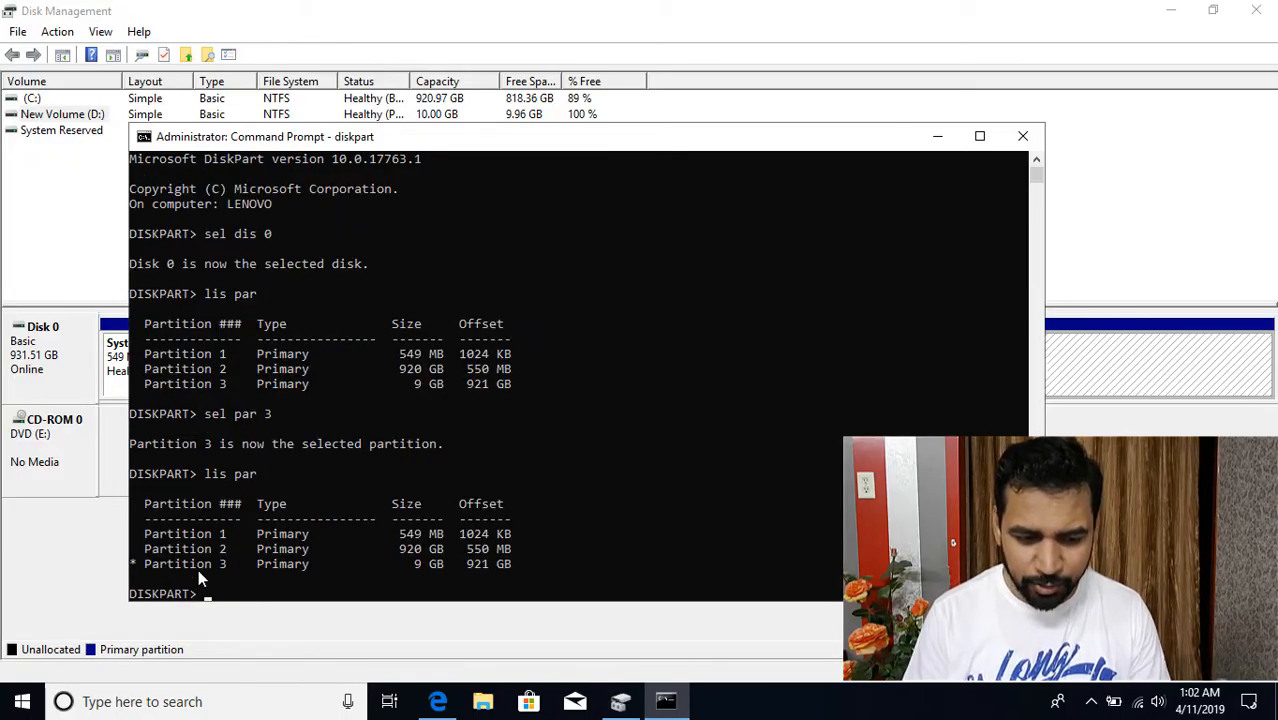
mouse_move(484, 216)
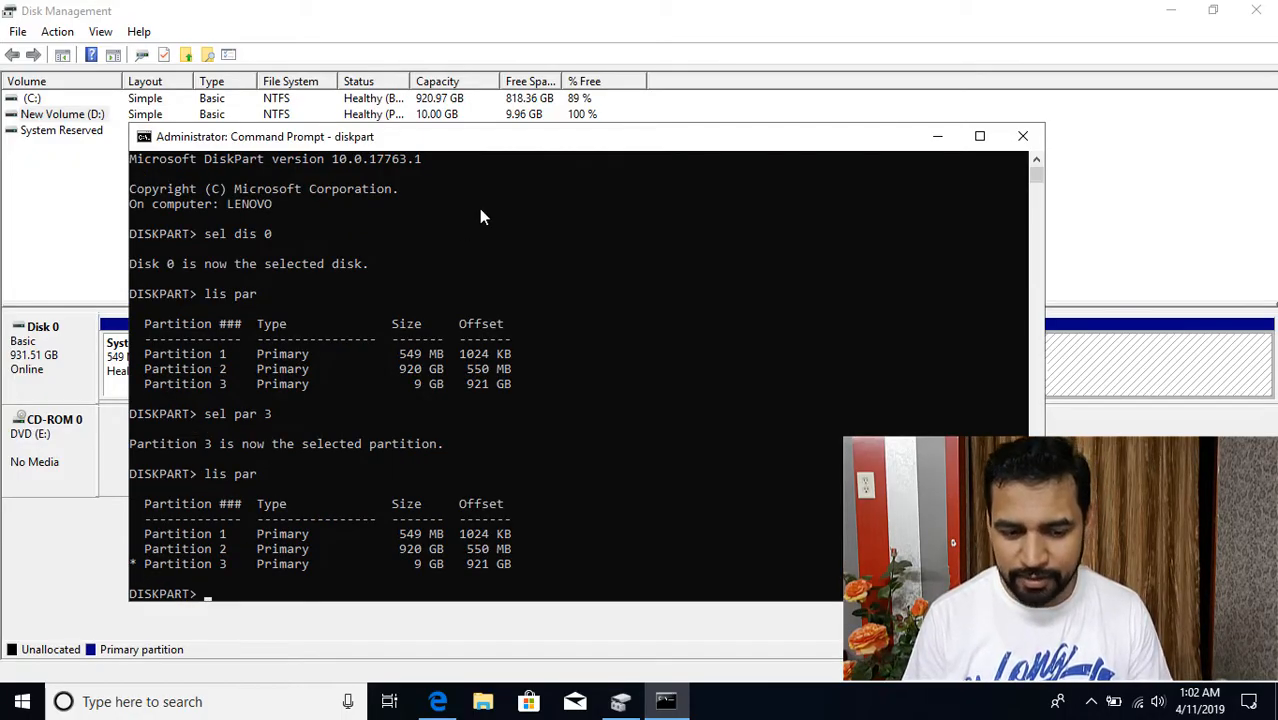
mouse_move(510, 148)
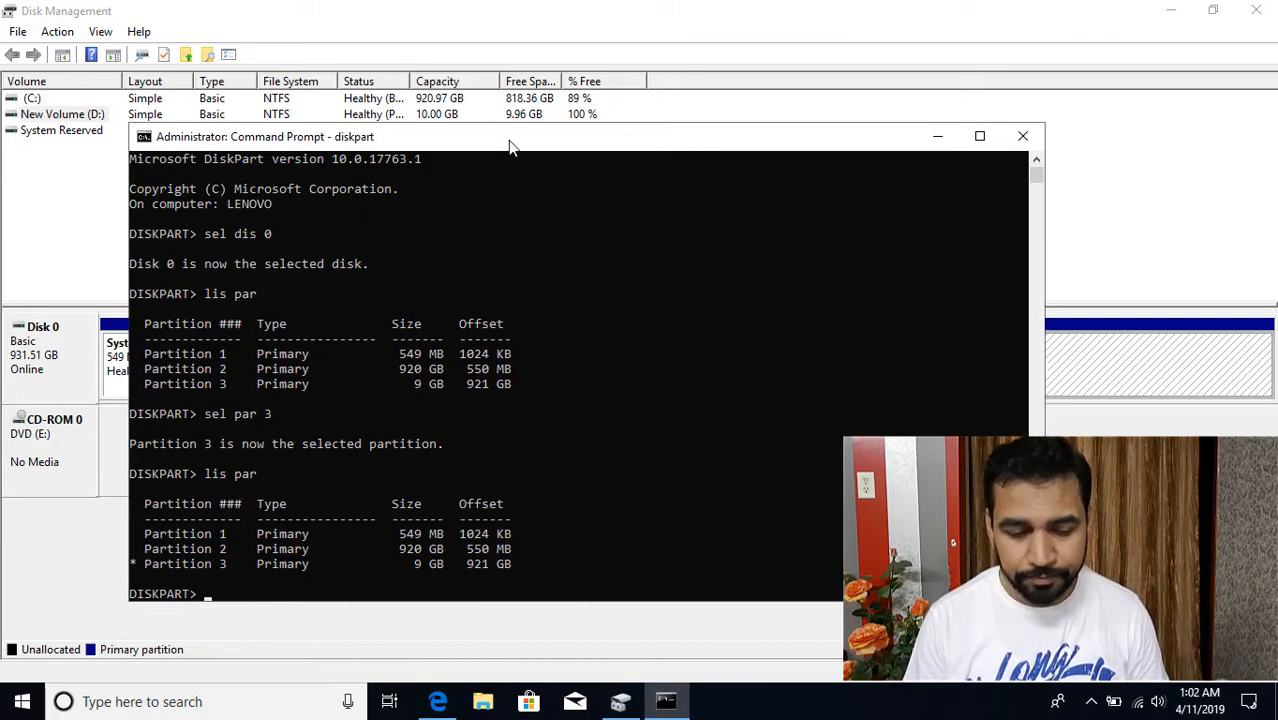
type("det")
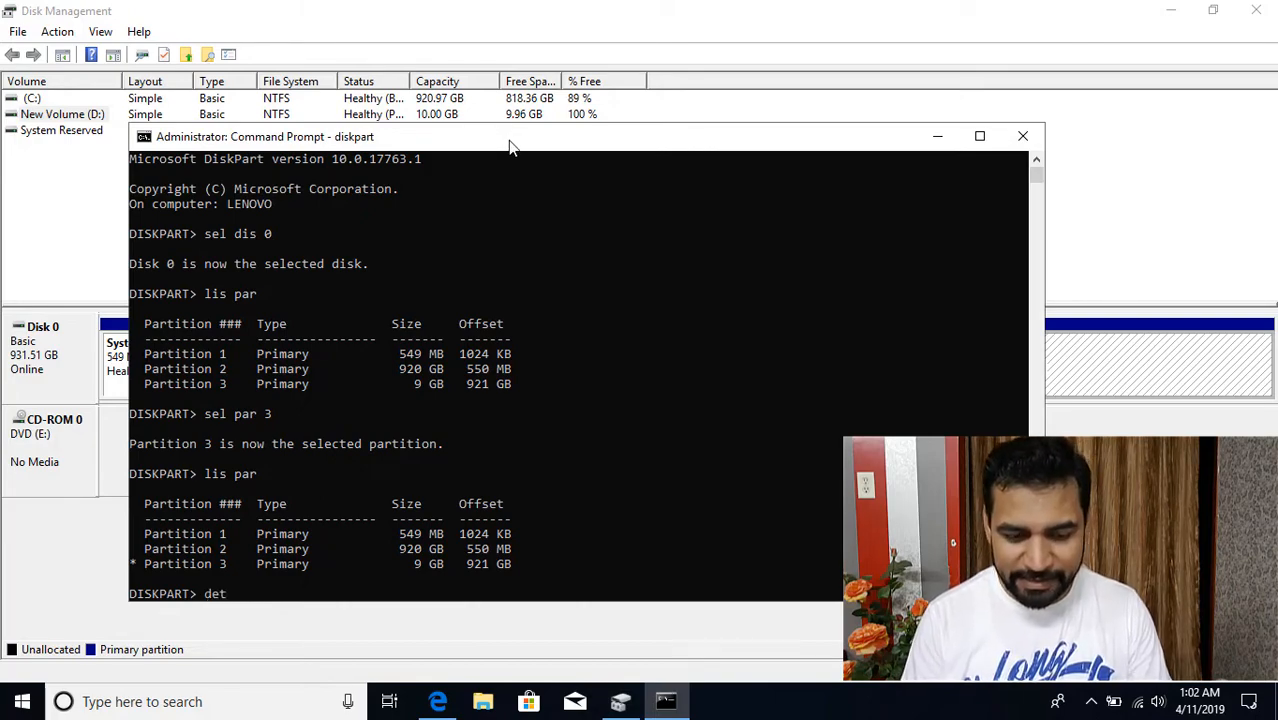
key("Return")
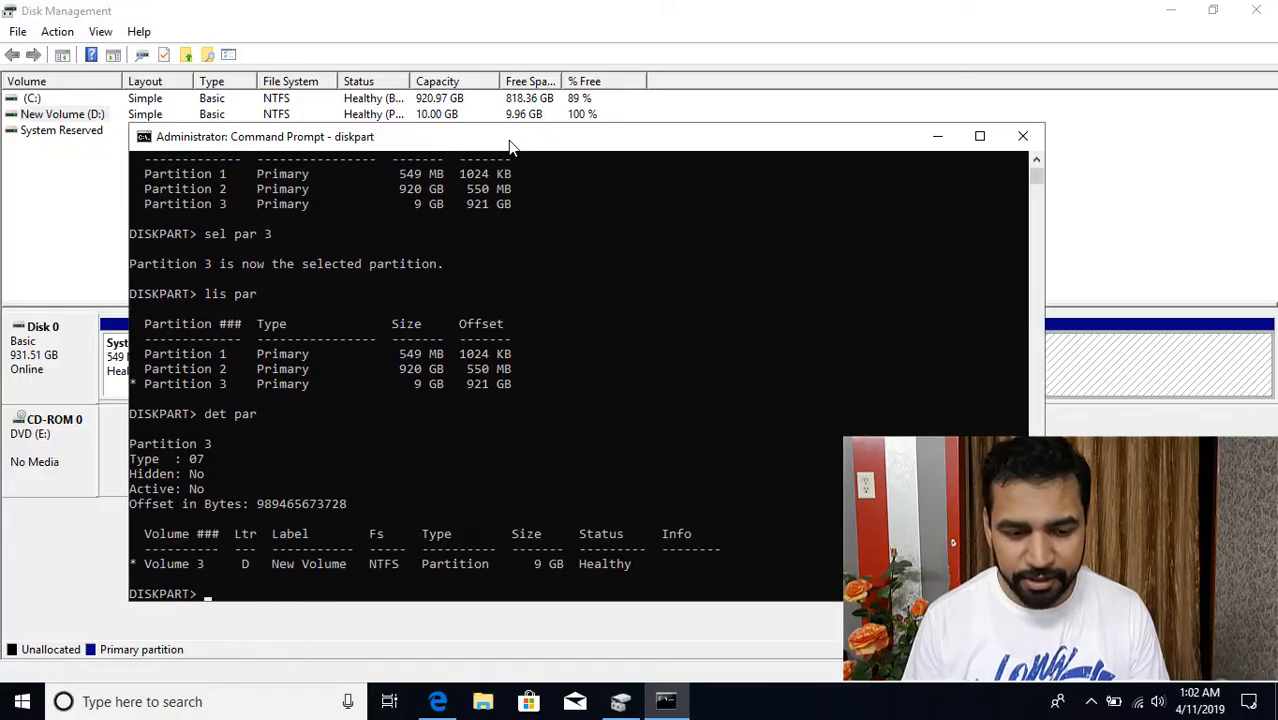
mouse_move(198, 470)
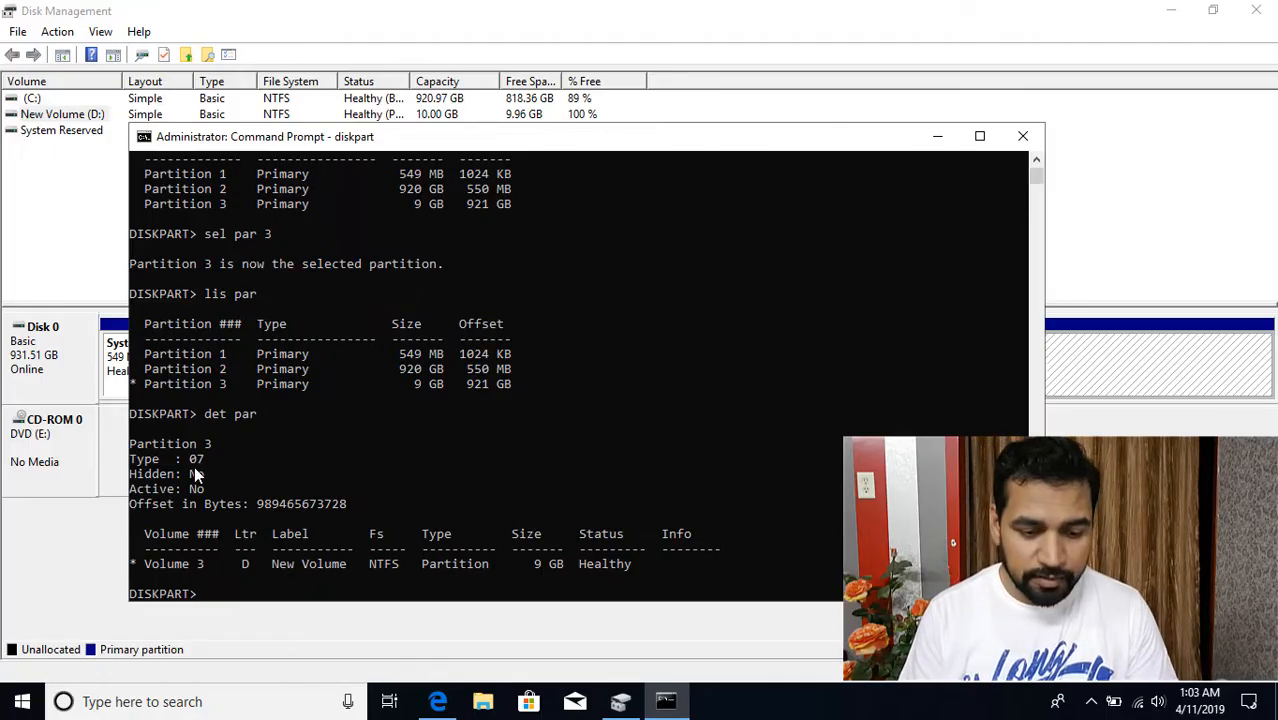
type("set id=")
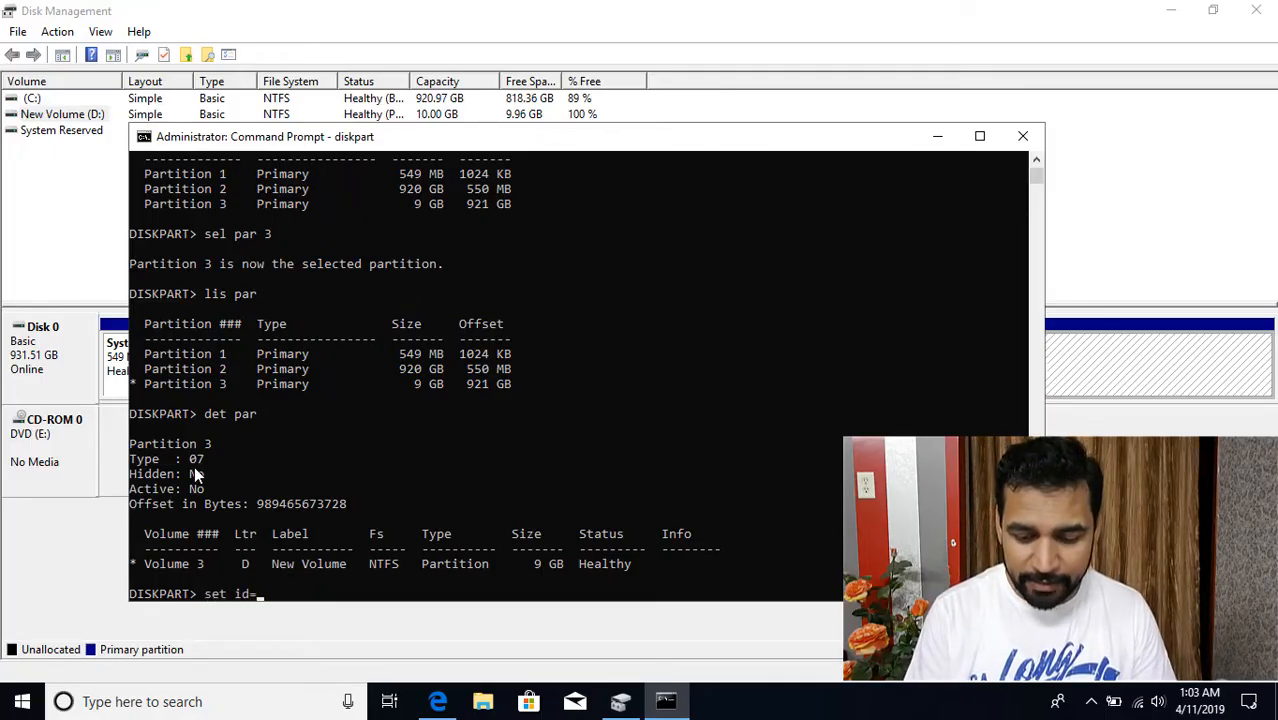
type("12")
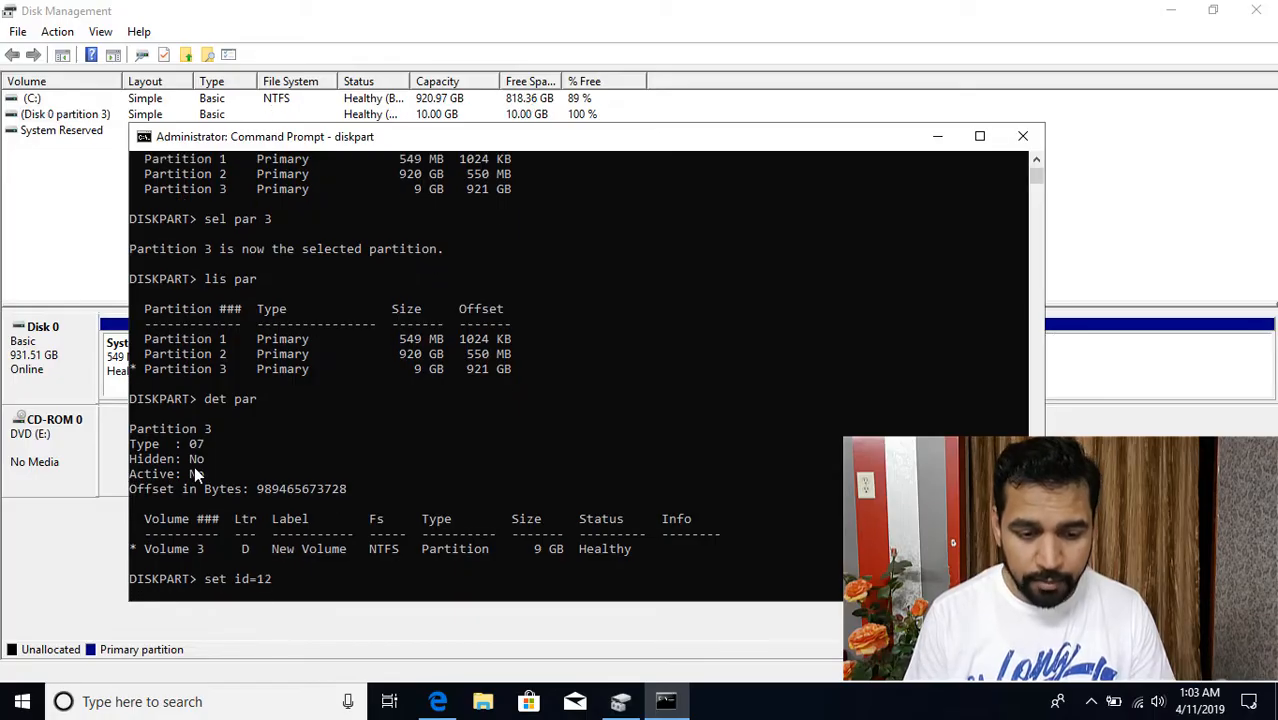
mouse_move(910, 420)
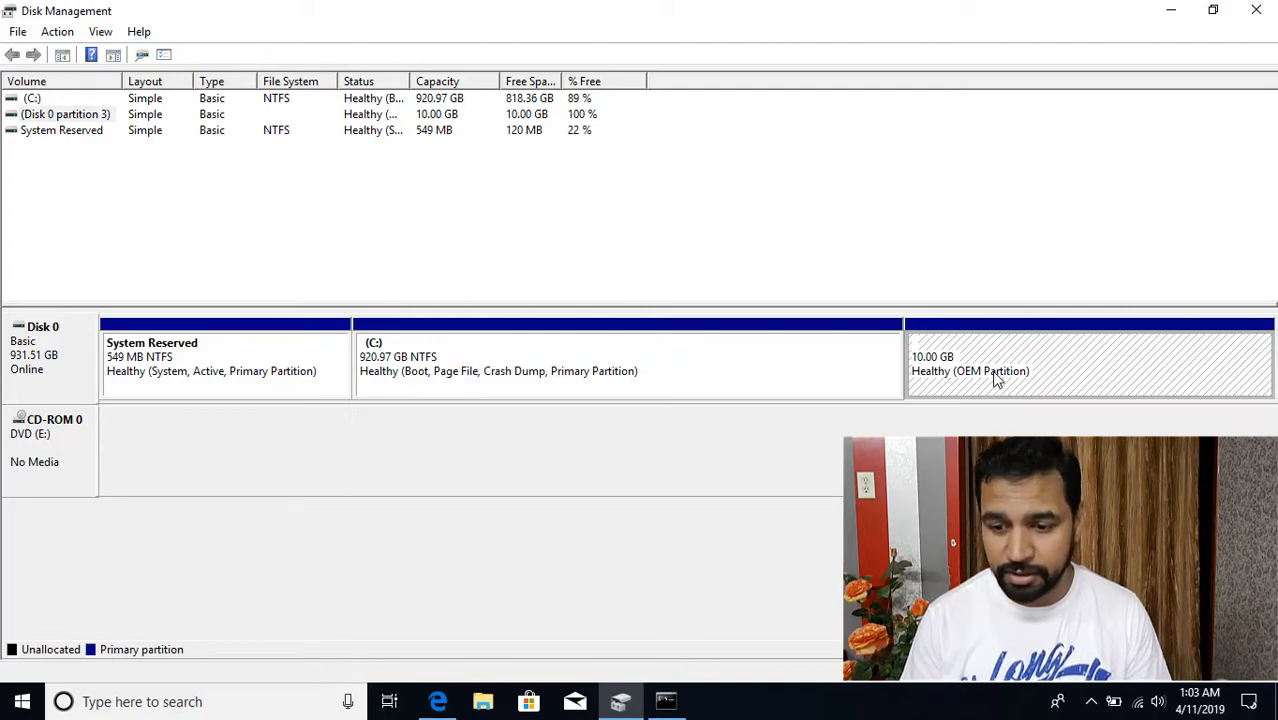
mouse_move(968, 372)
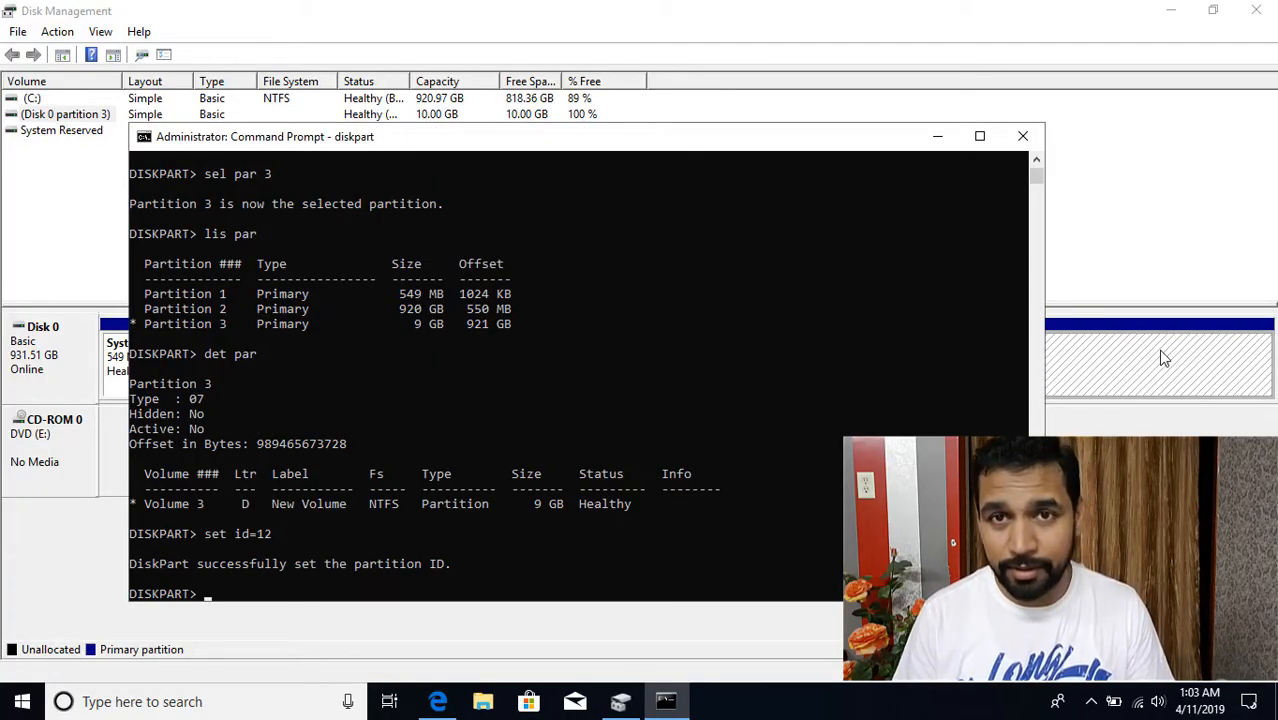
mouse_move(896, 372)
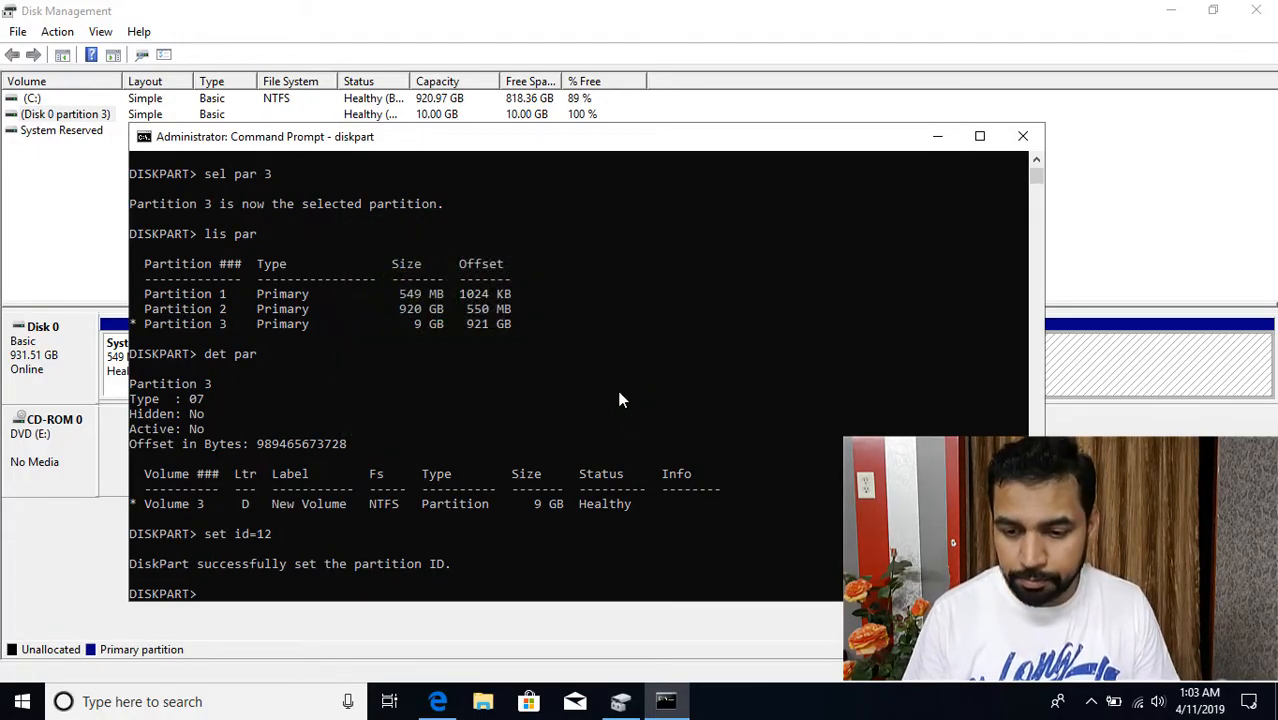
mouse_move(664, 700)
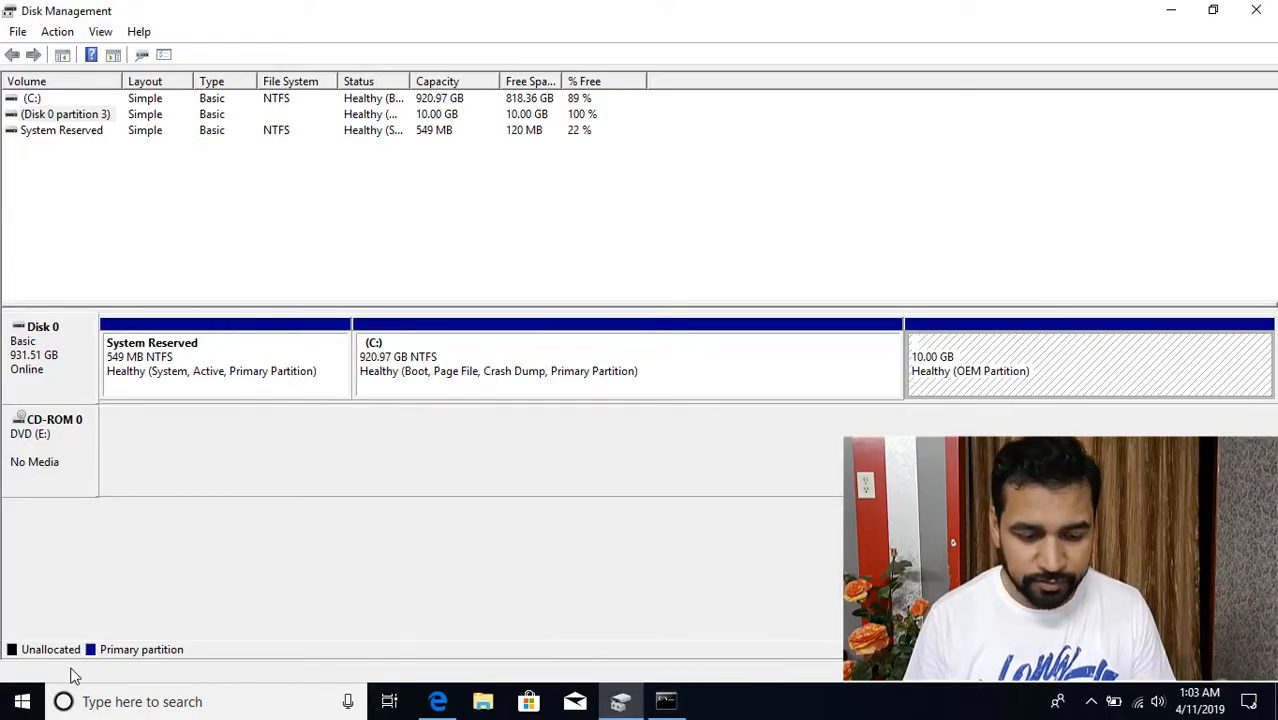
Start an administrator Command Prompt by searching cmd and choosing Run as administrator.
type("cmd")
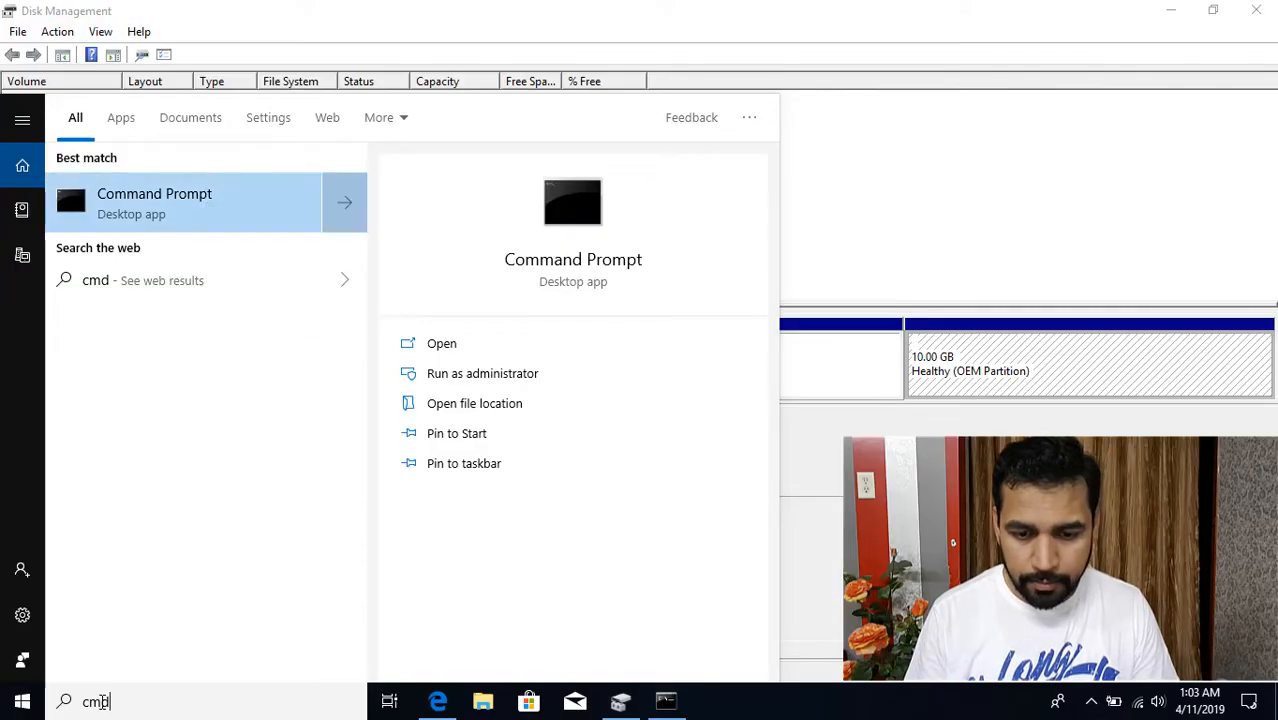
left_click(482, 374)
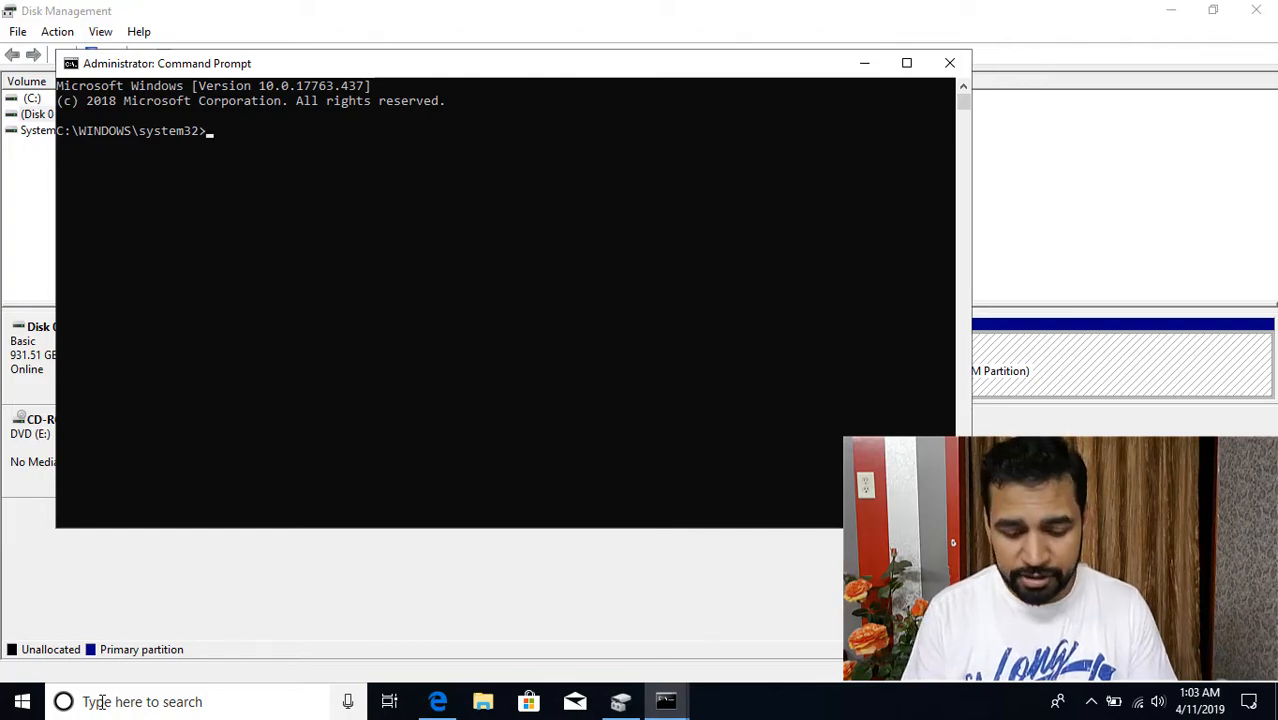
Run MBR2GPT.EXE /validate /allowfullos to confirm disk 0 passes validation.
type("mbr2gp")
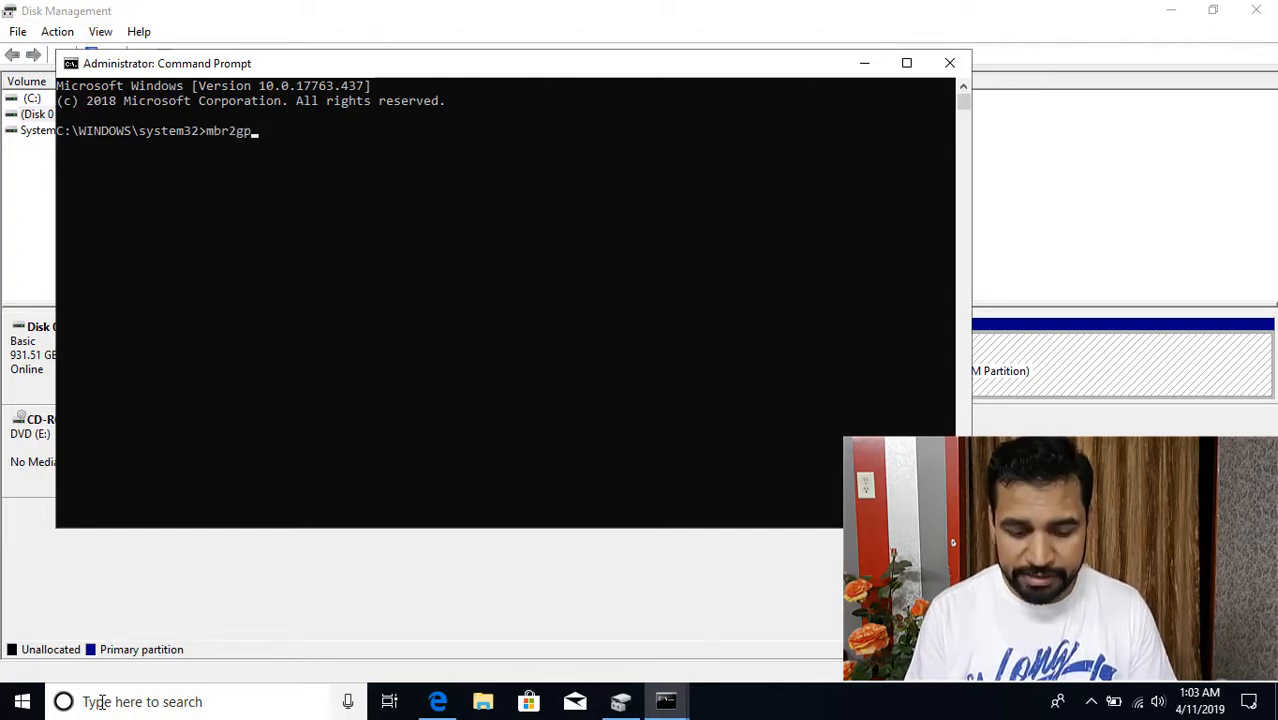
type("MBR2GPT.EXE /")
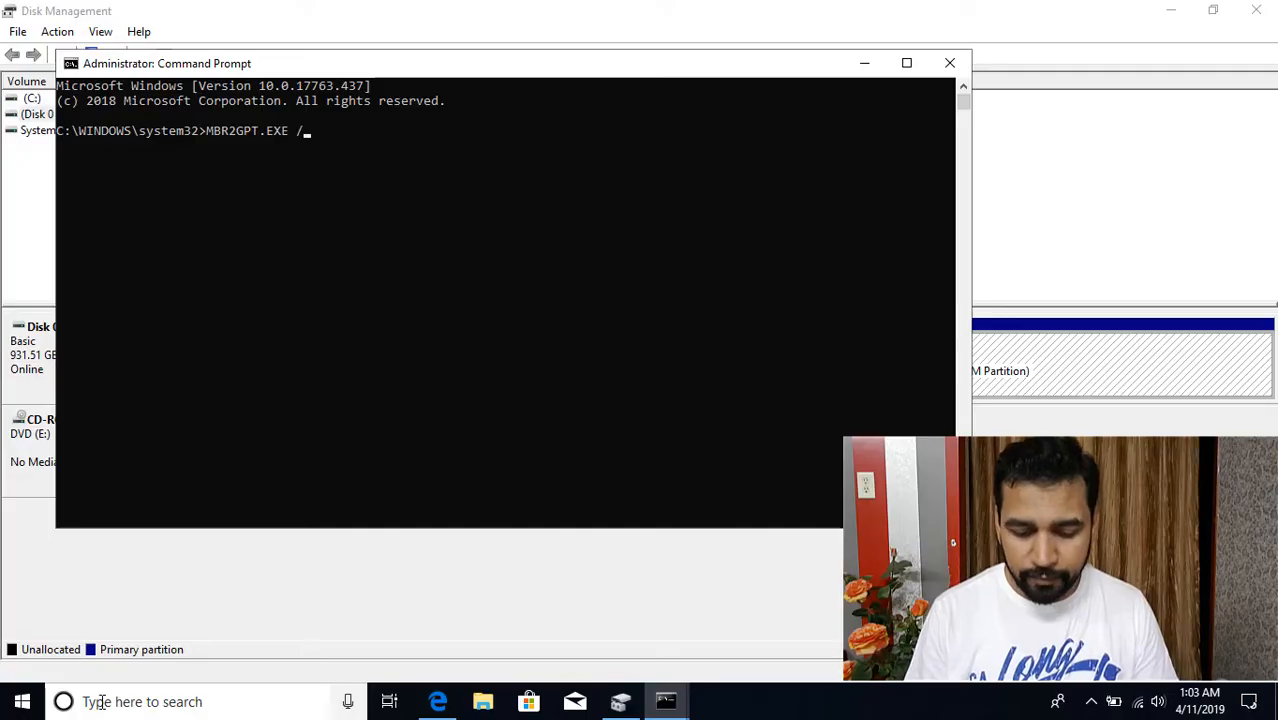
type("valida")
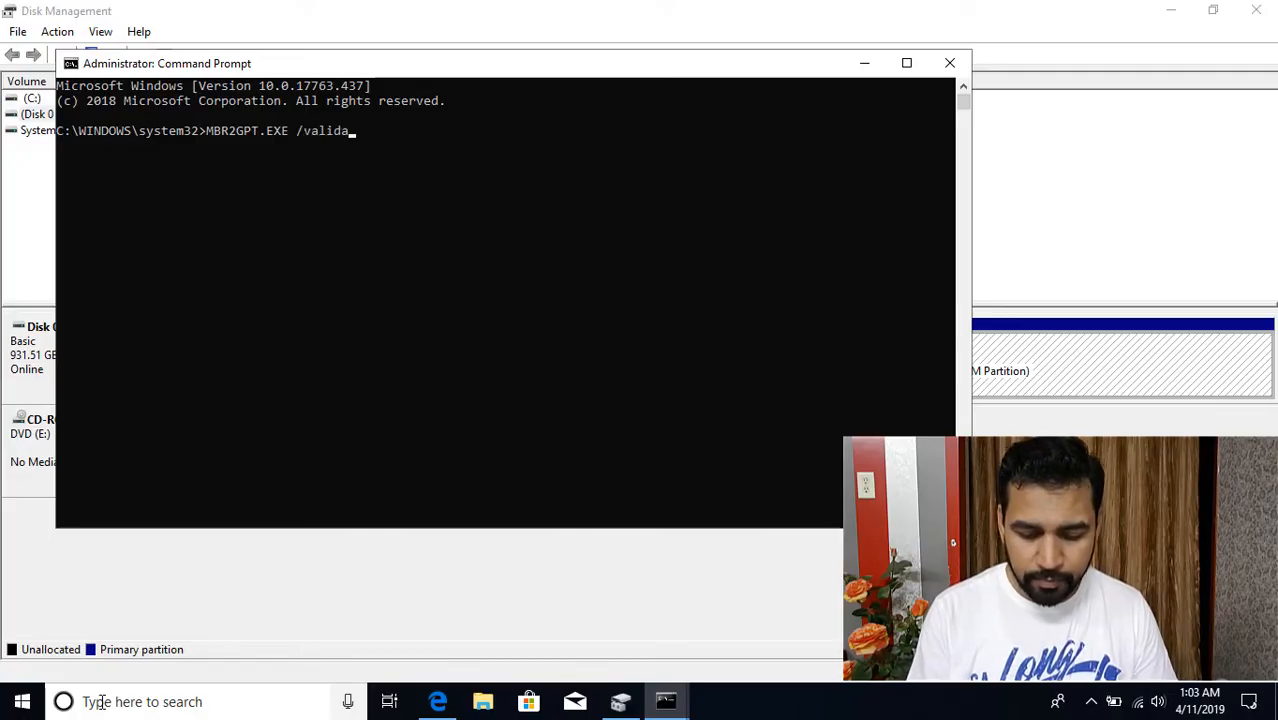
type("te")
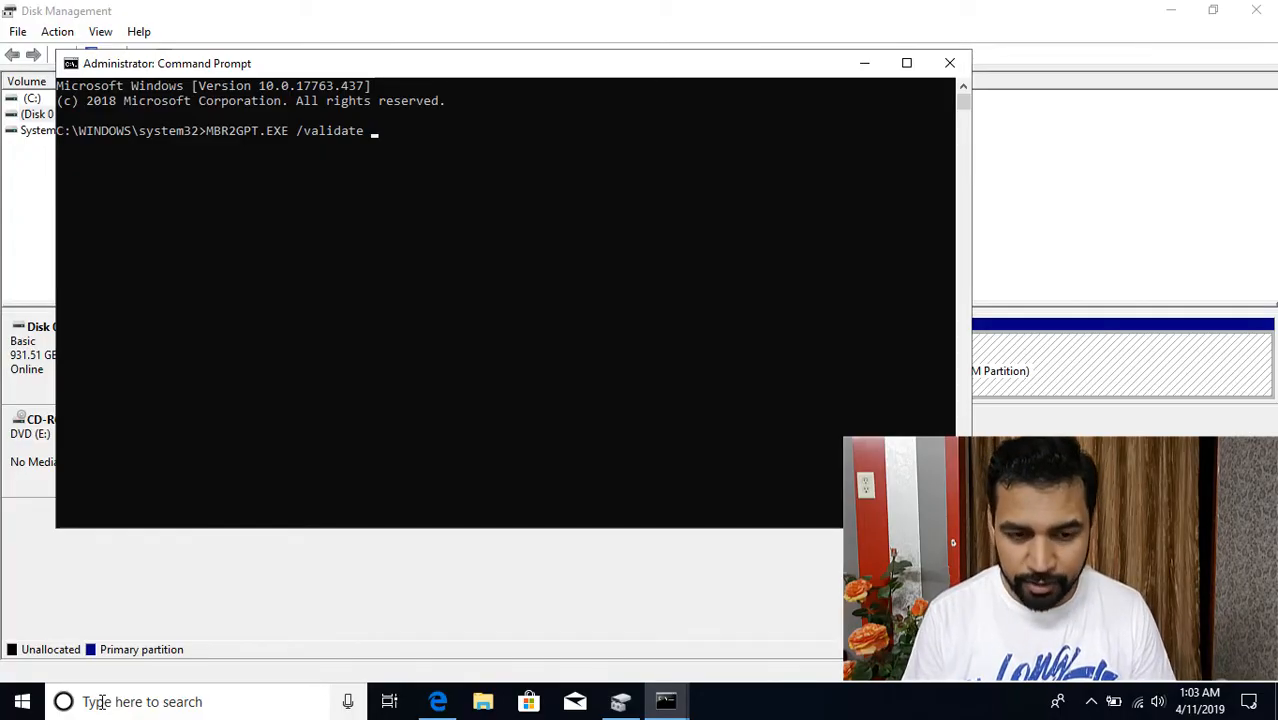
type("/al")
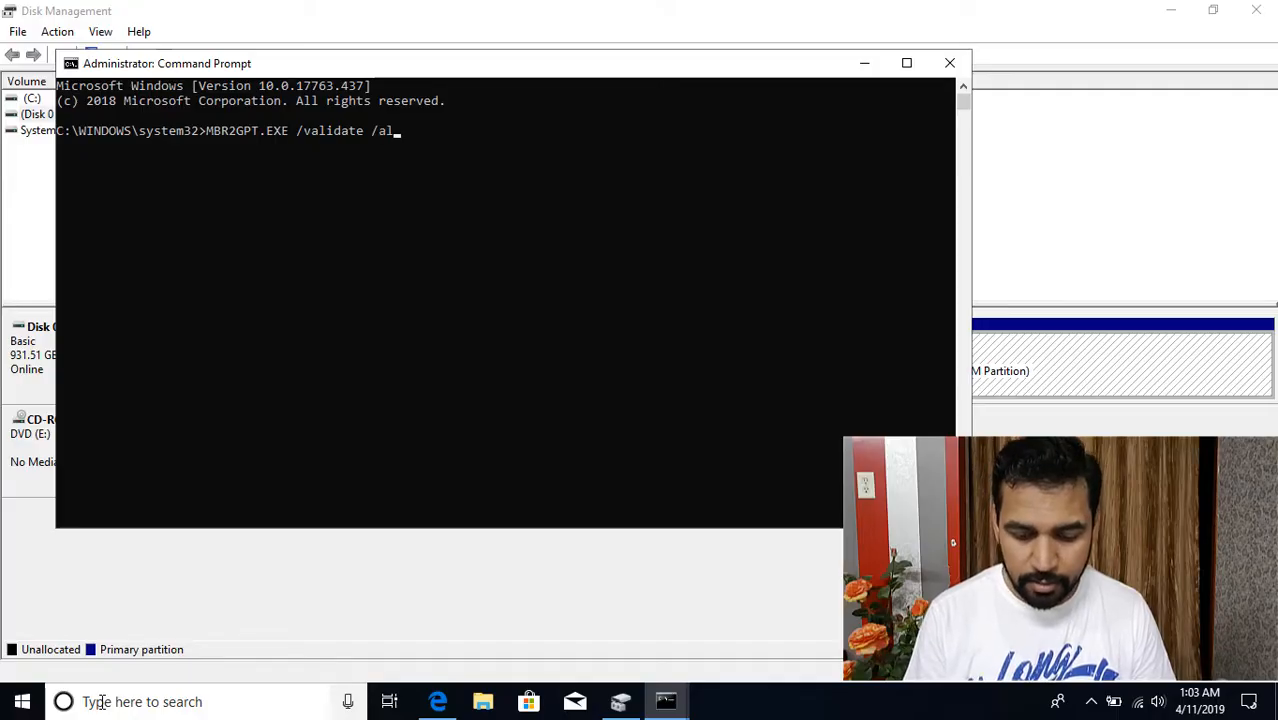
type("lowfullos")
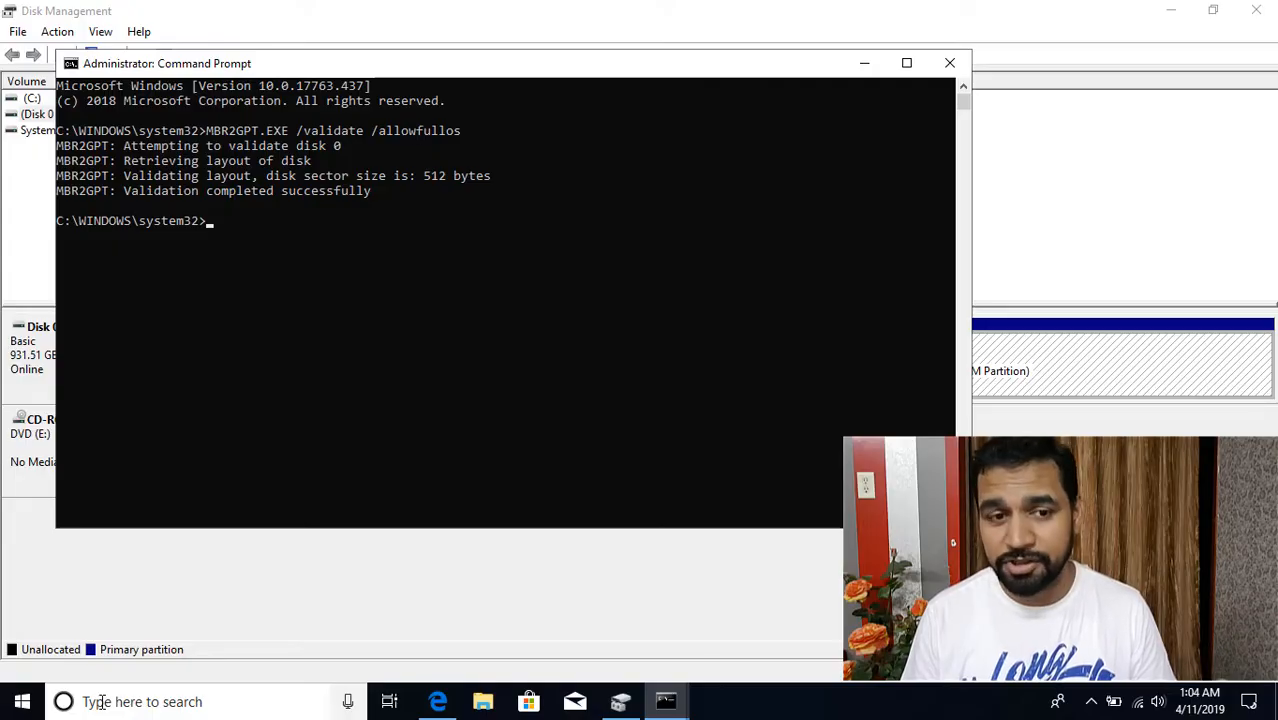
Run MBR2GPT.EXE /convert /allowfullos to start converting disk 0 to GPT.
type("MBR2GPT.EXE /validate /allowfullos")
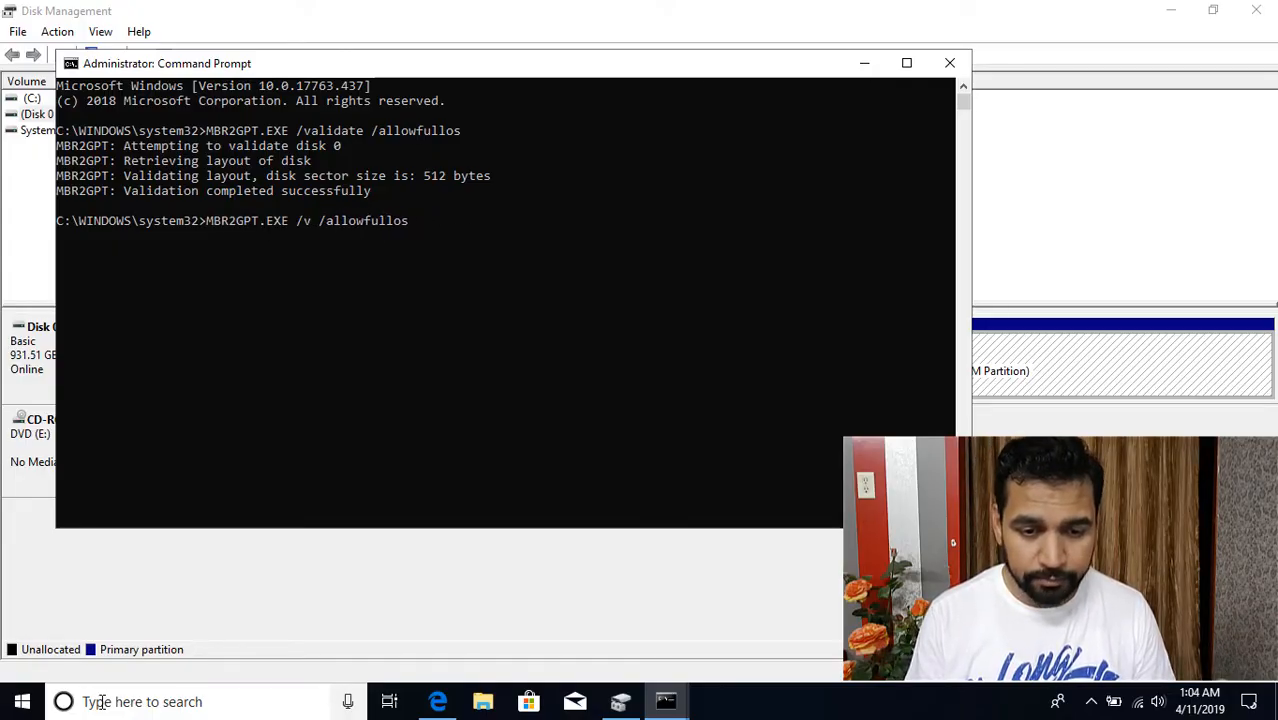
type("convert")
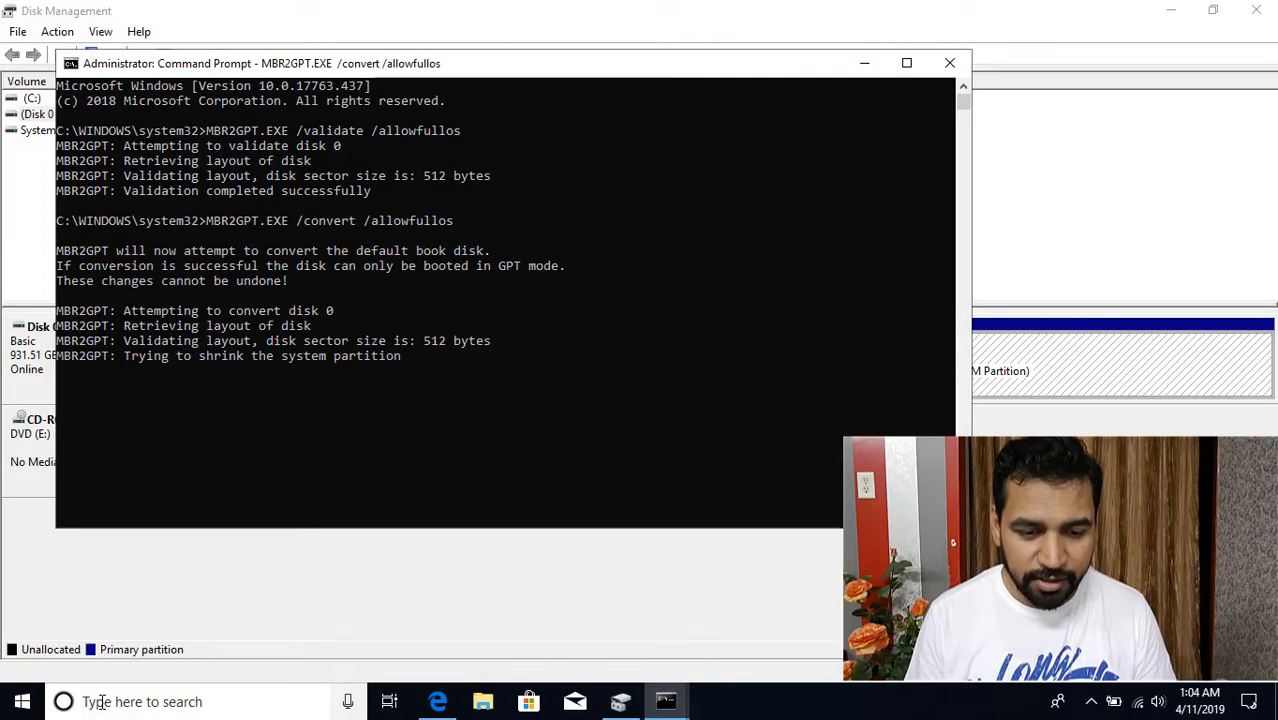
mouse_move(344, 396)
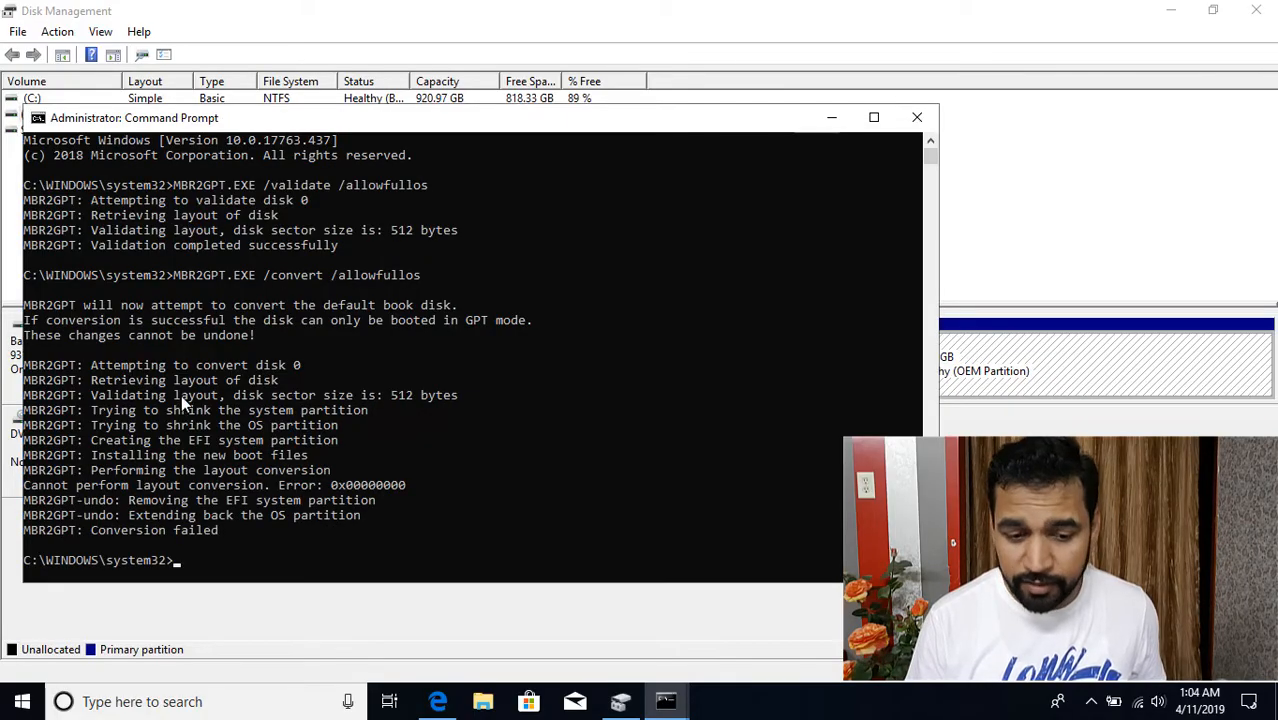
mouse_move(584, 388)
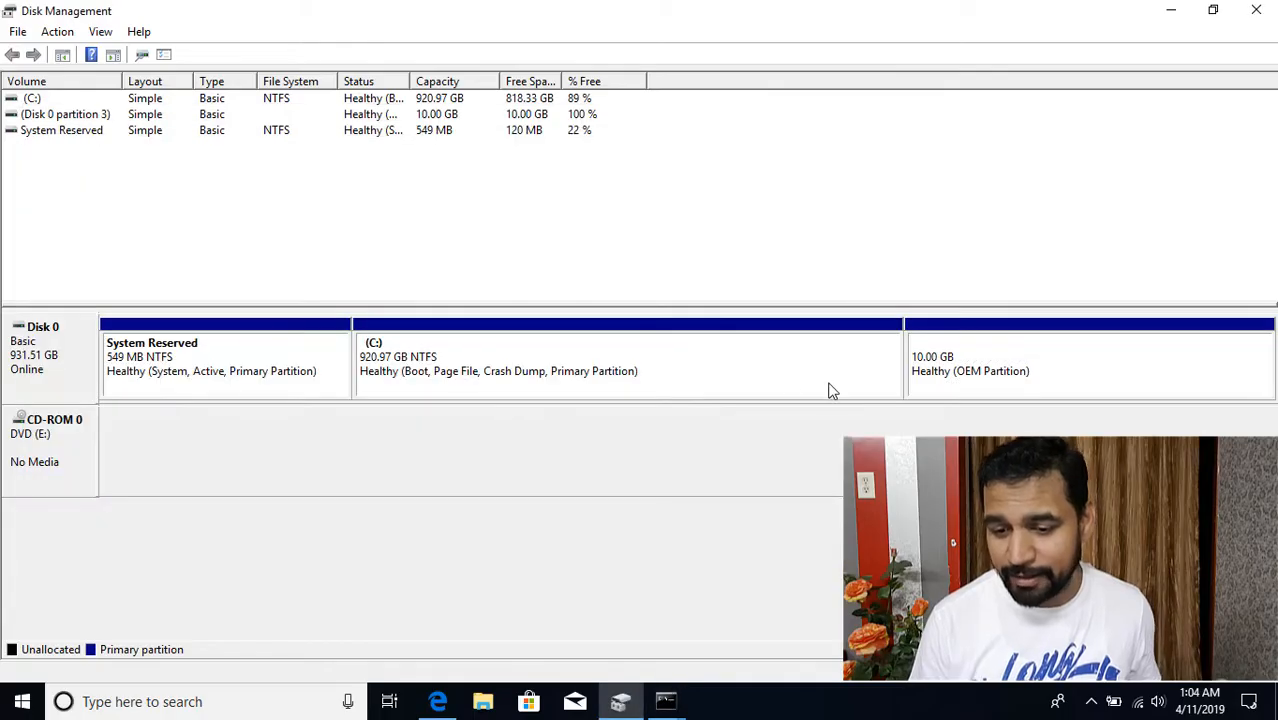
mouse_move(648, 496)
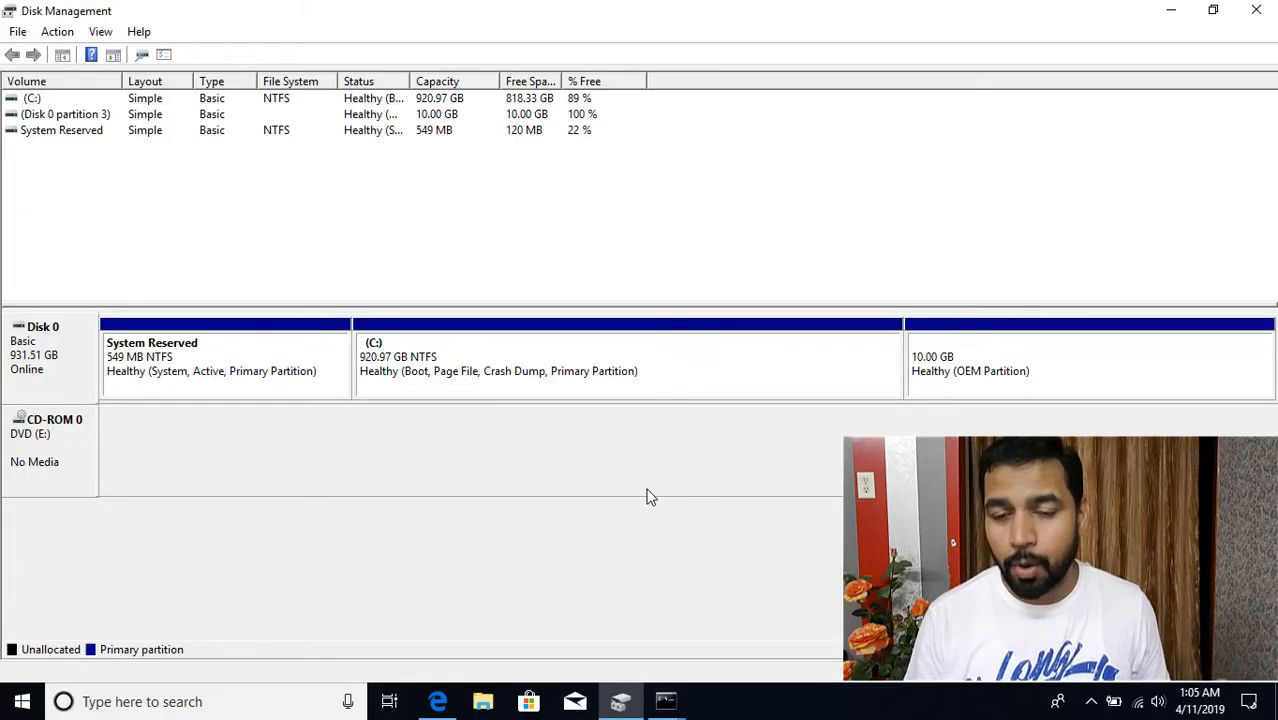
mouse_move(644, 500)
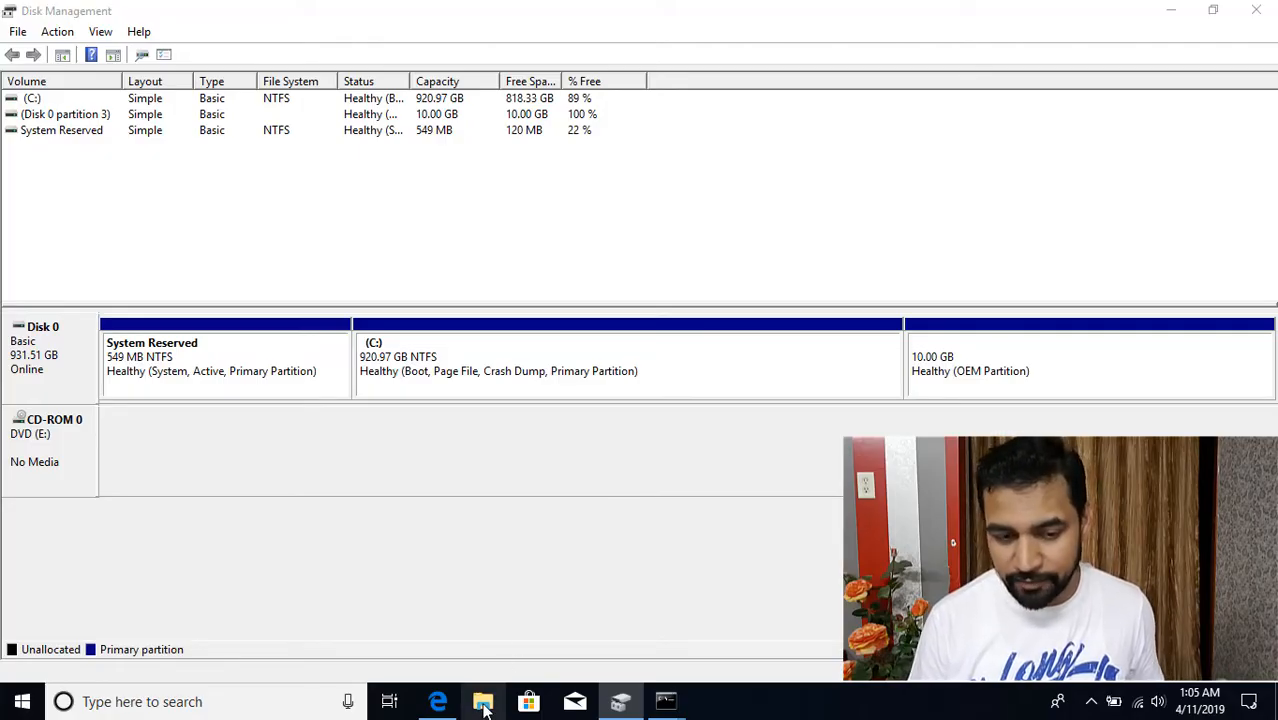
Browse to C:\Windows in File Explorer and sort the files newest first by date modified.
left_click(484, 700)
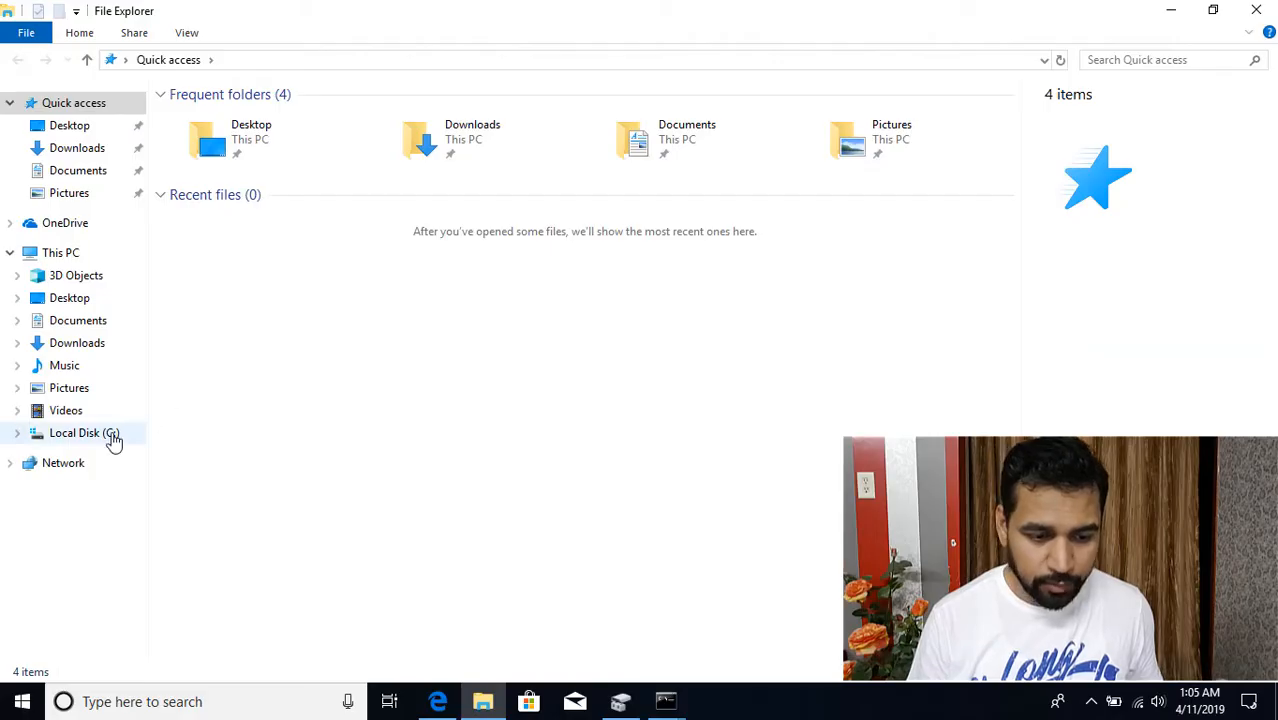
left_click(84, 432)
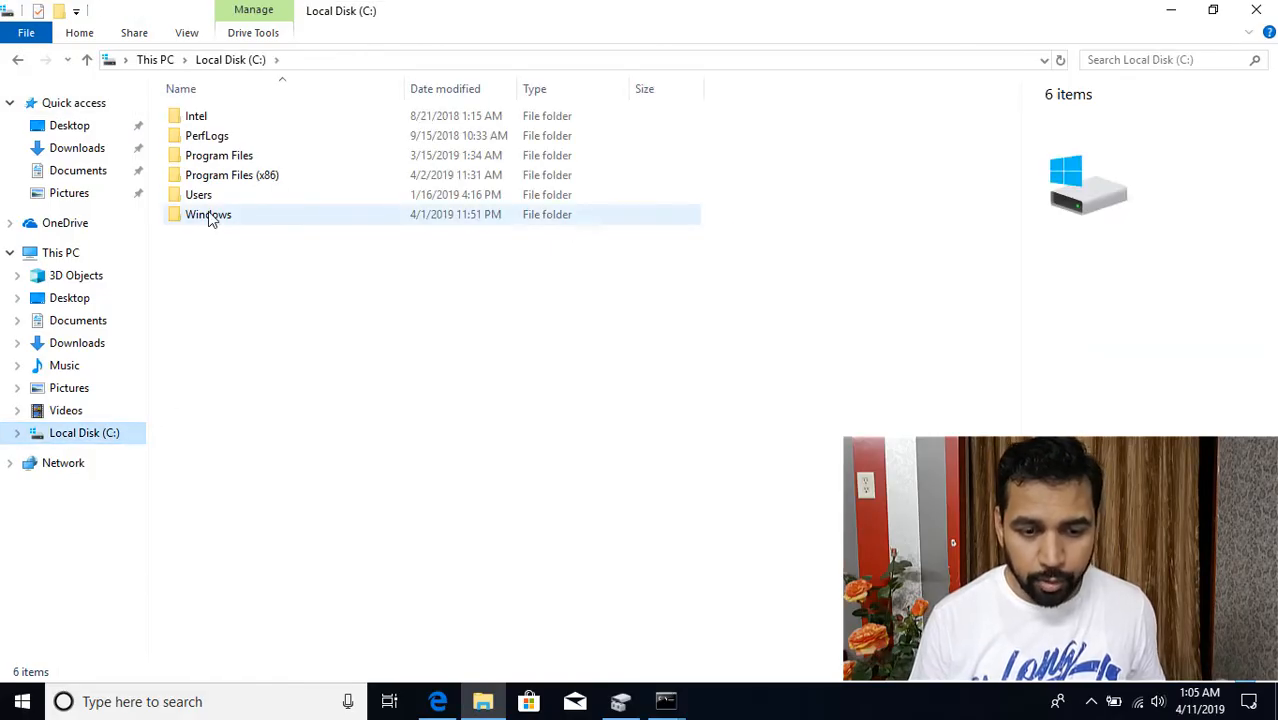
double_click(208, 214)
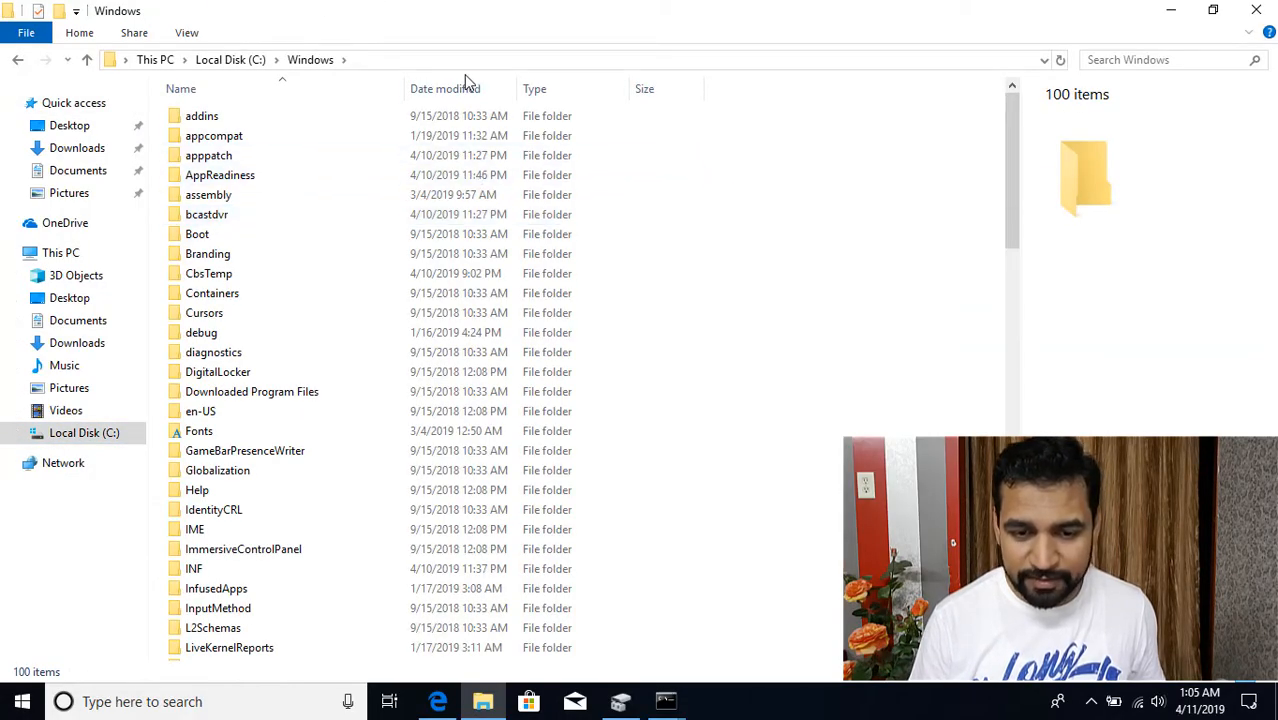
left_click(444, 88)
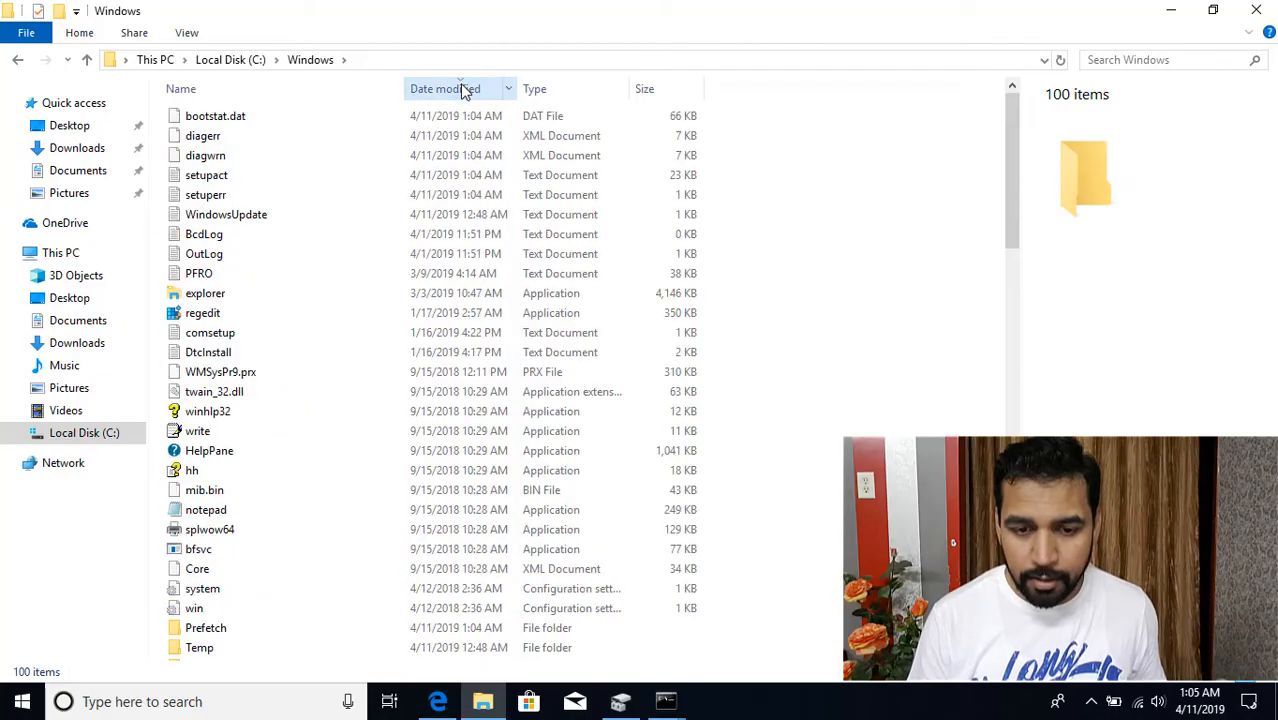
Pick out the setuperr and setupact log files to see their details.
left_click(206, 194)
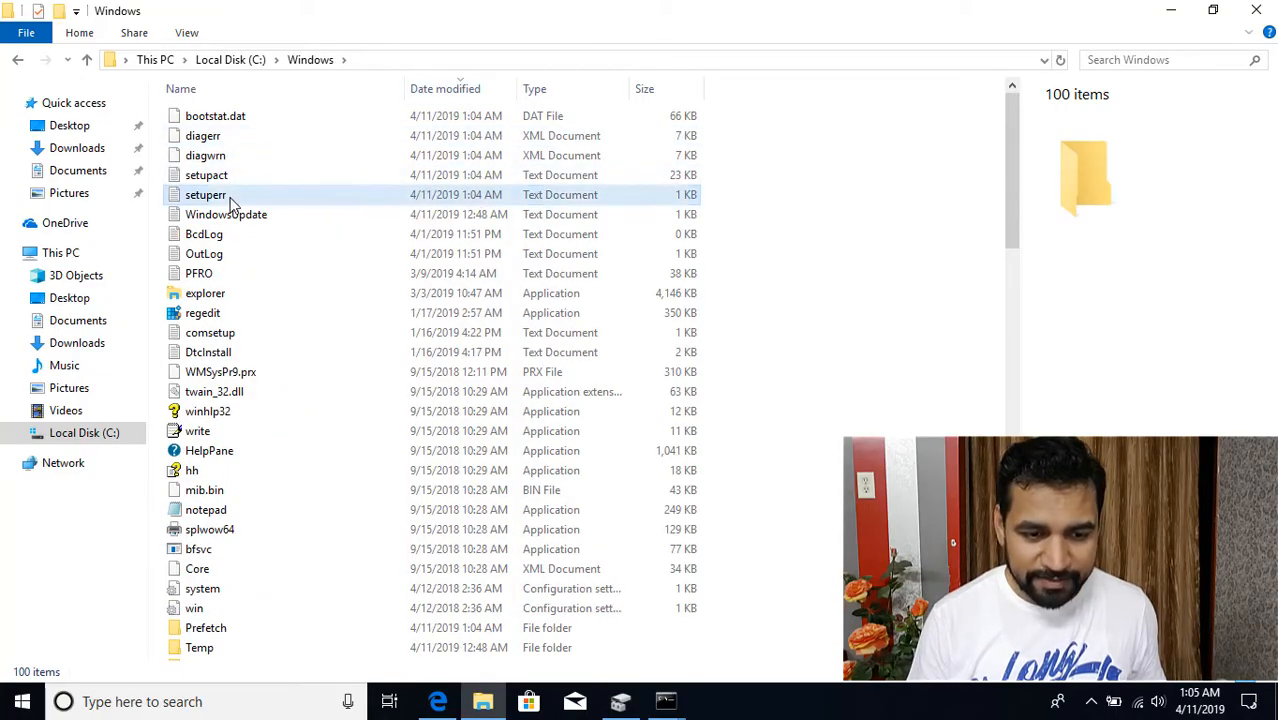
left_click(206, 194)
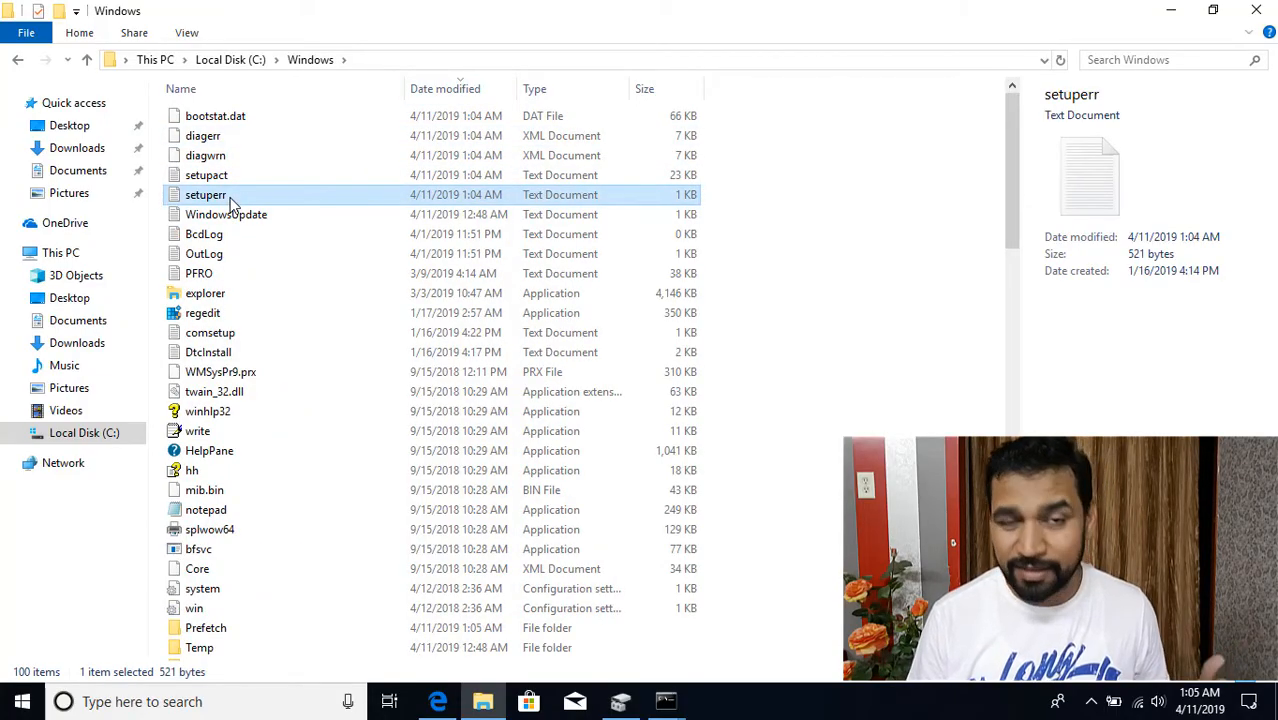
left_click(206, 176)
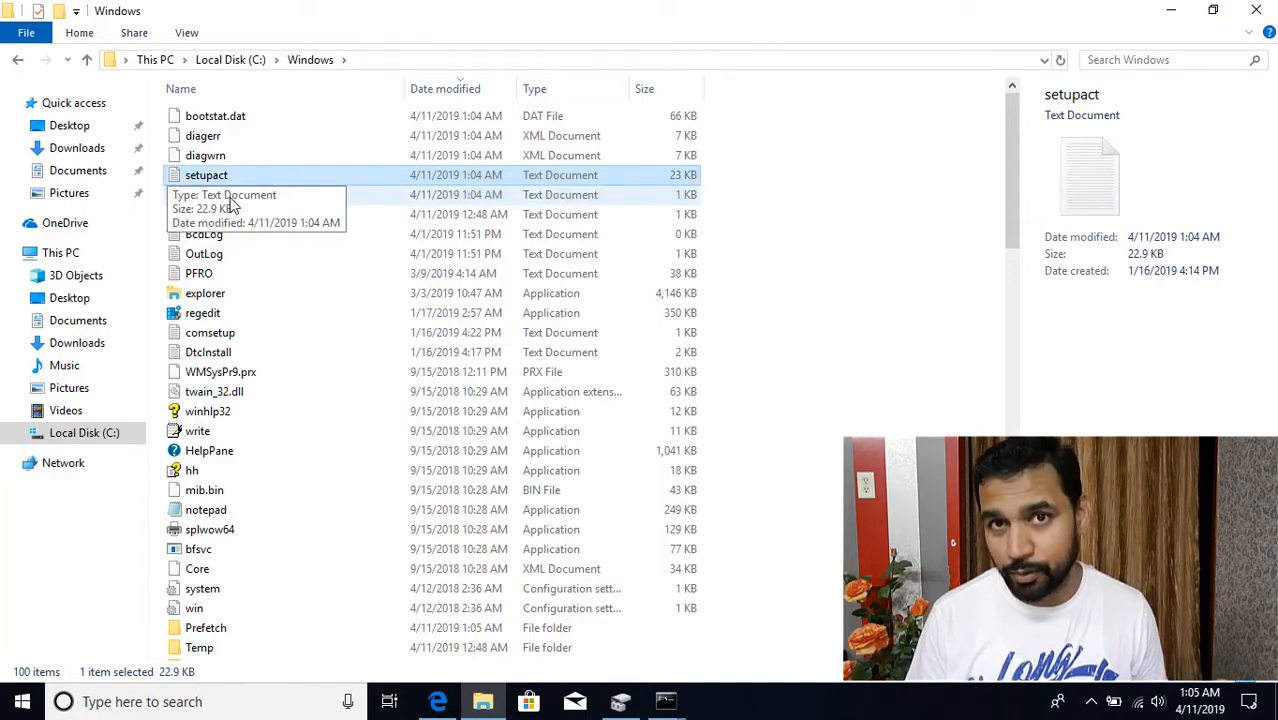
Read the setuperr log in Notepad, highlighting the unmappable MBR partition type 18, then close it.
double_click(206, 194)
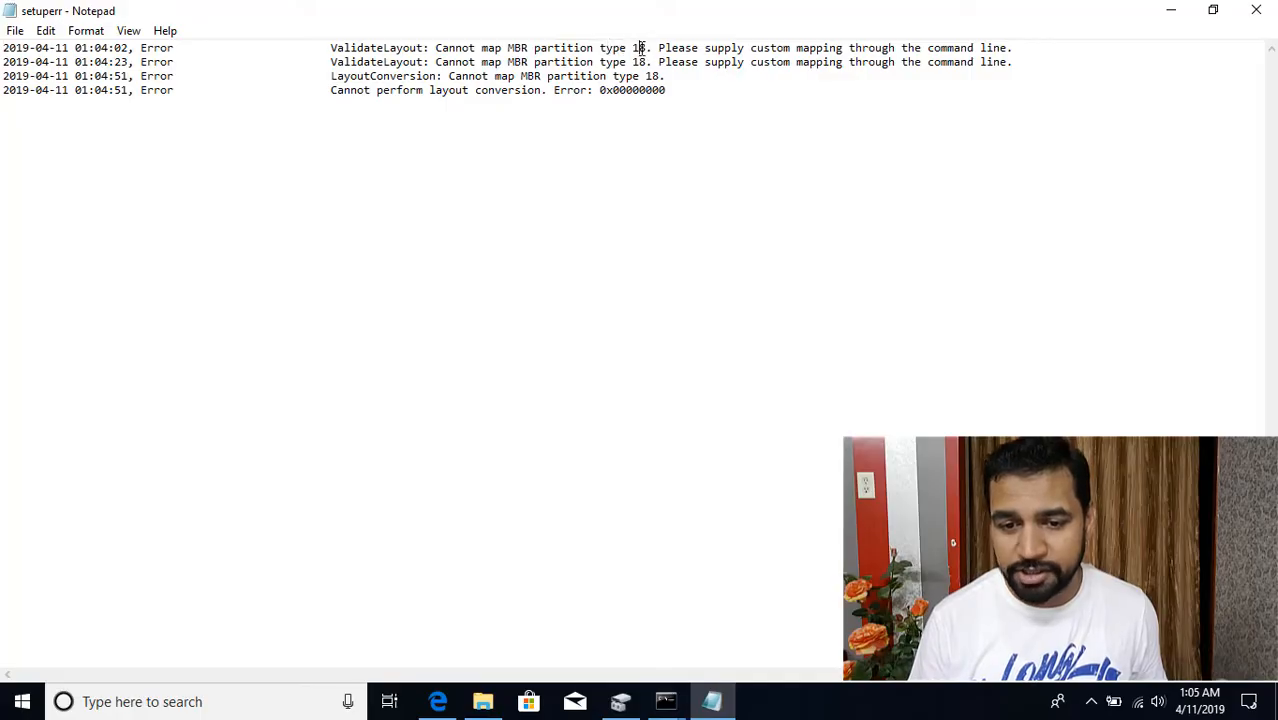
double_click(640, 48)
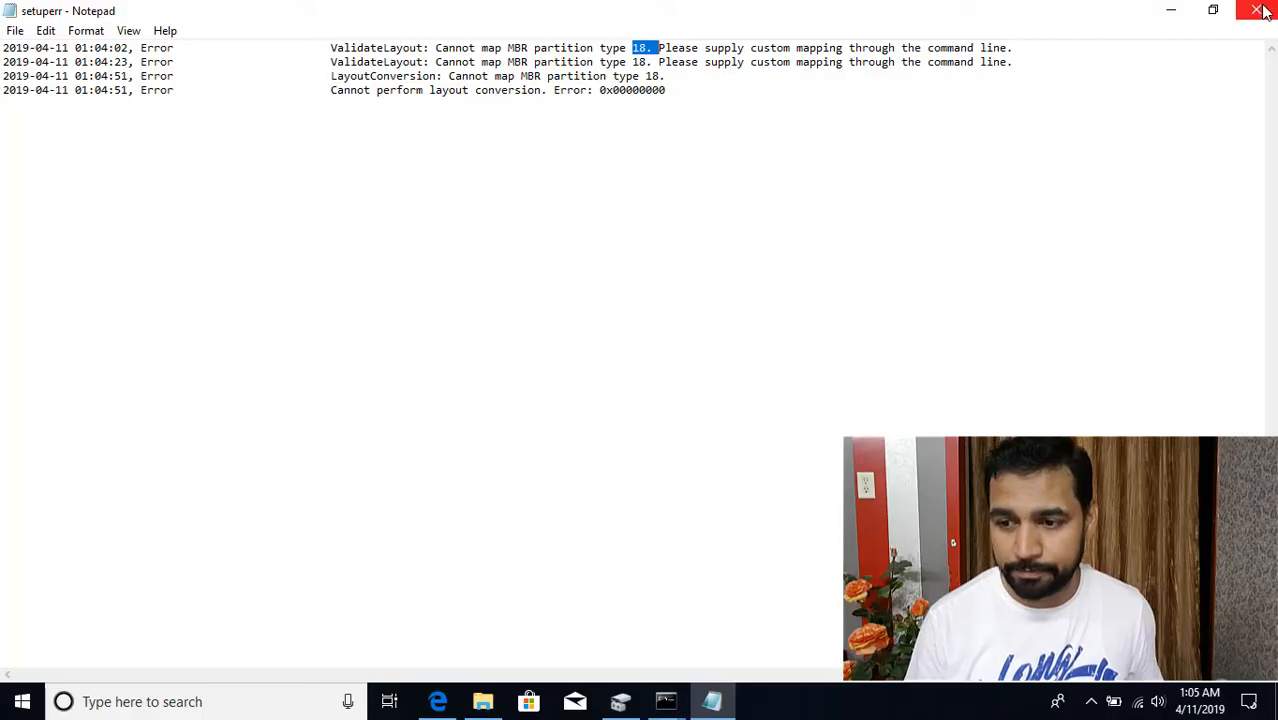
left_click(1260, 10)
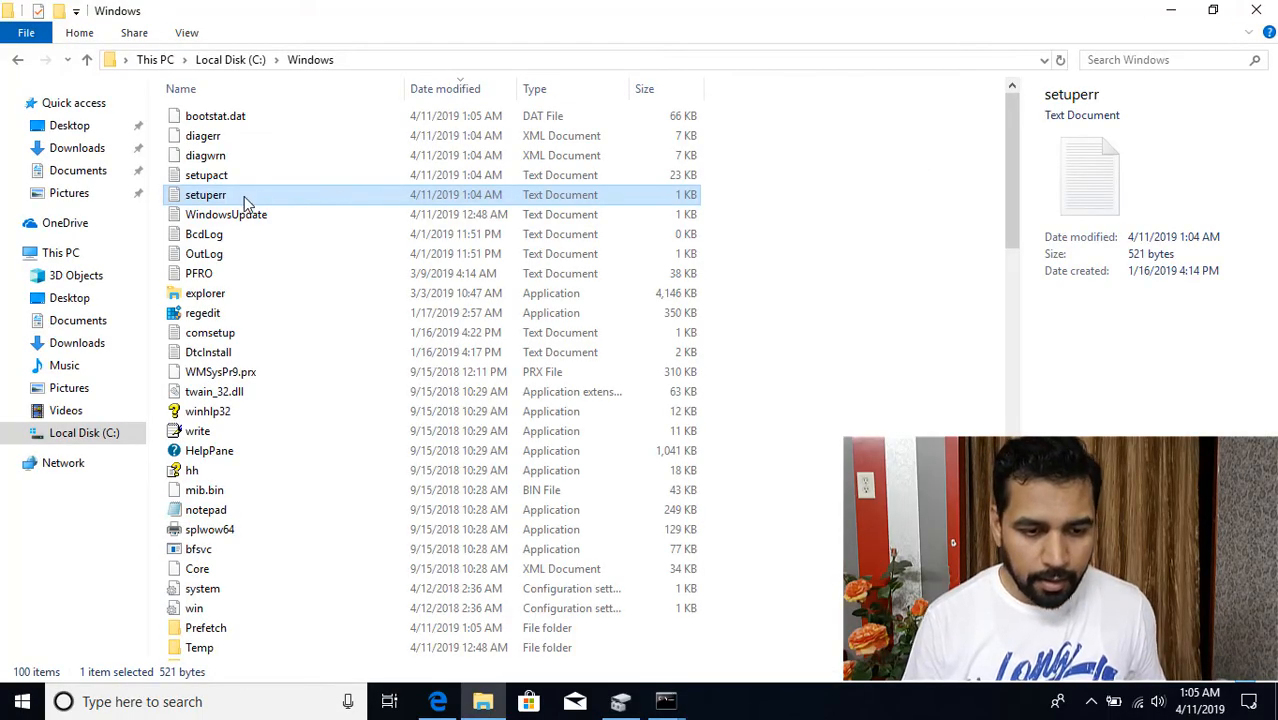
Review the setupact log in Notepad, highlighting partition 1's type 7 and partition 3's error code.
double_click(206, 176)
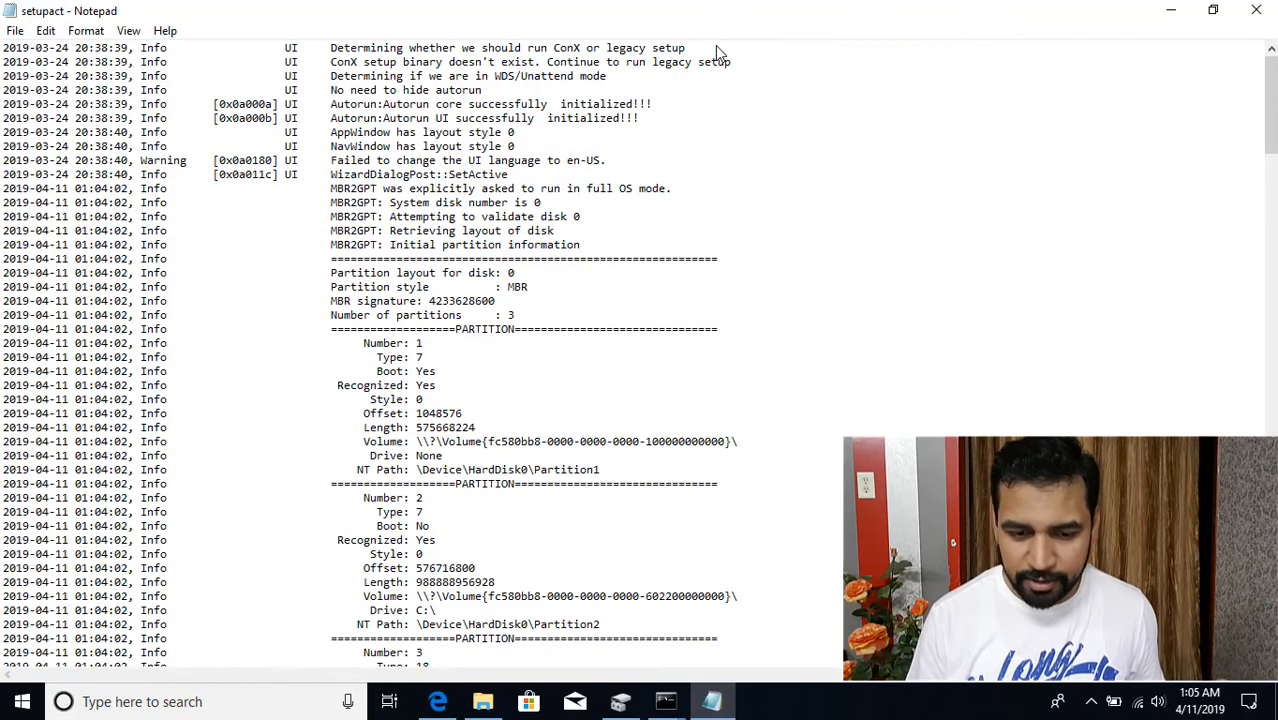
mouse_move(410, 360)
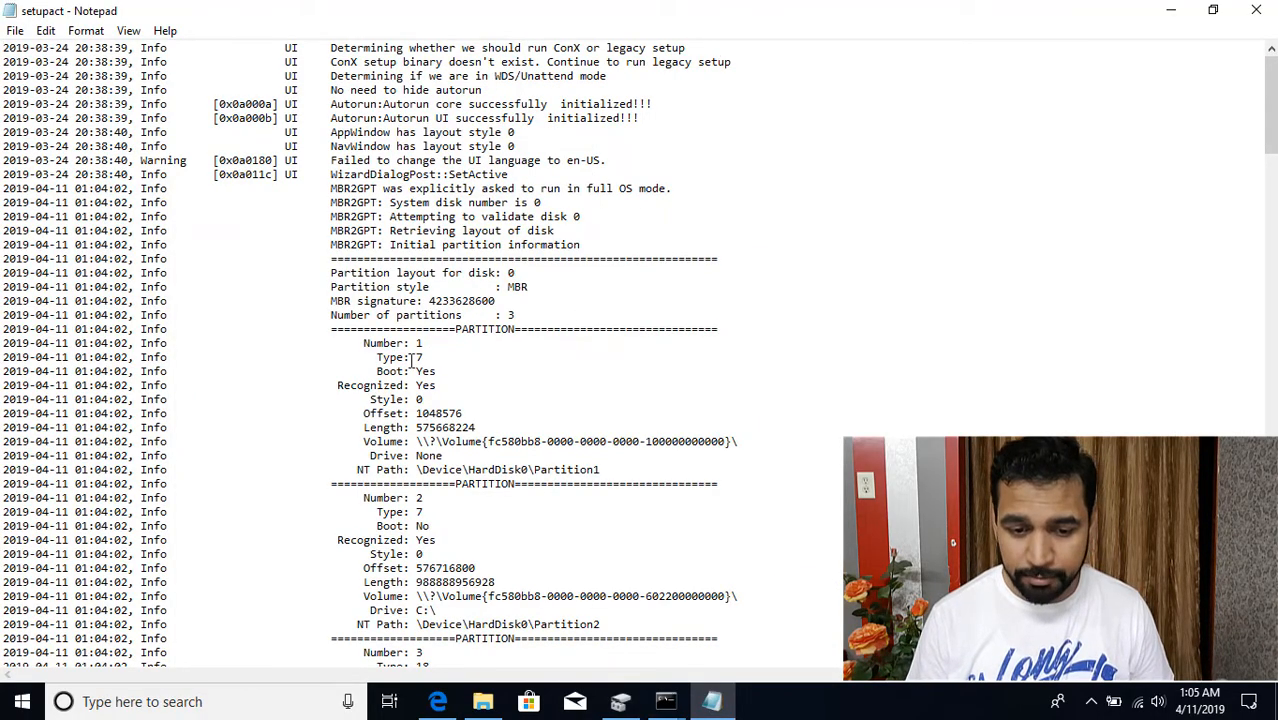
double_click(418, 356)
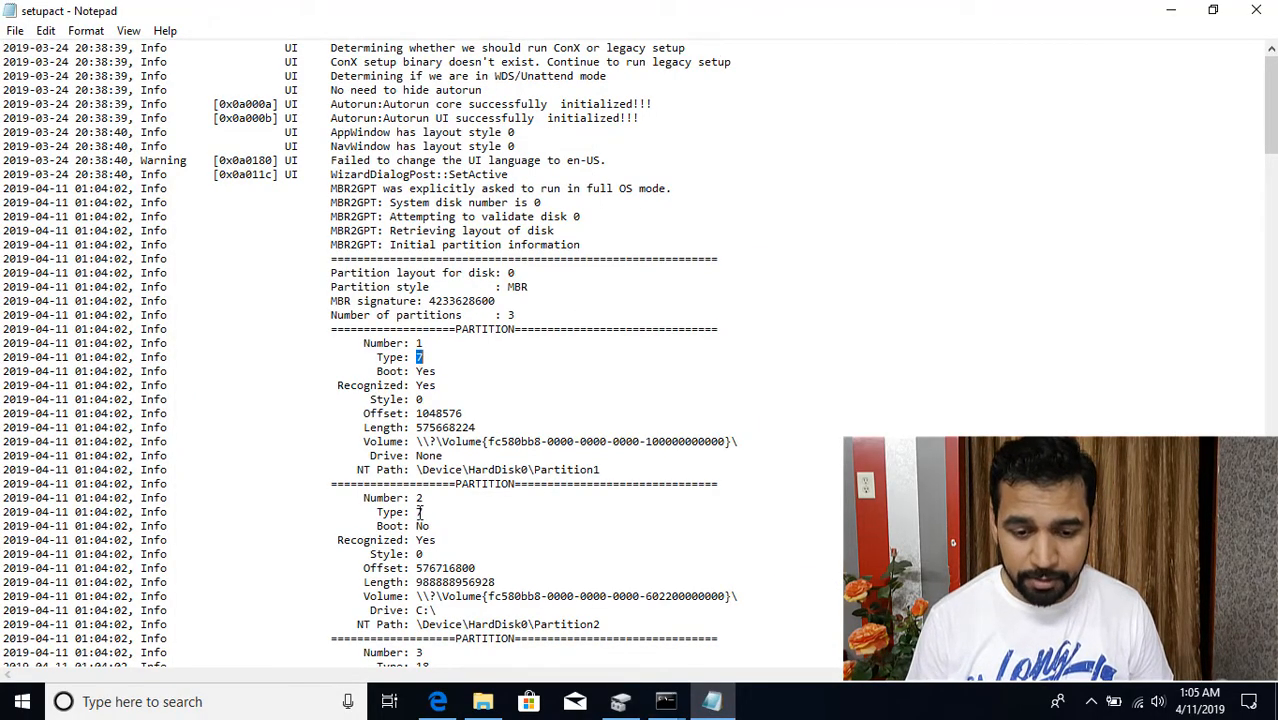
scroll("down", 3)
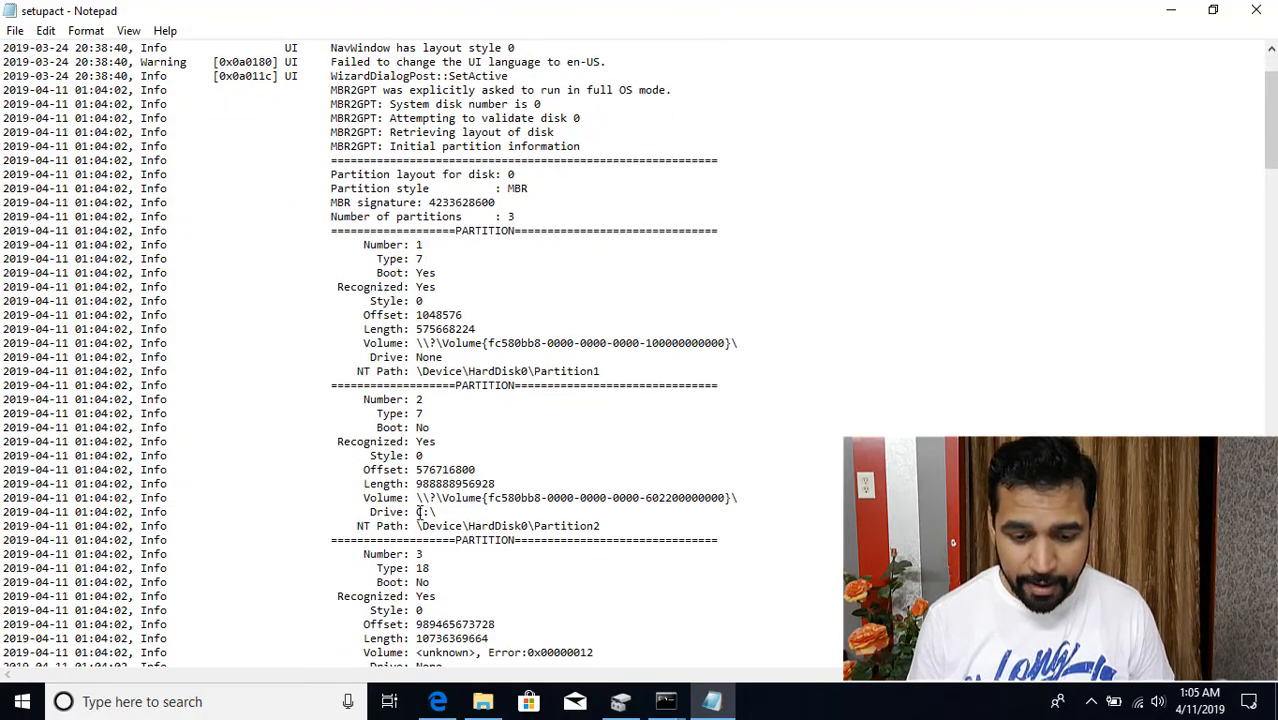
scroll("down", 3)
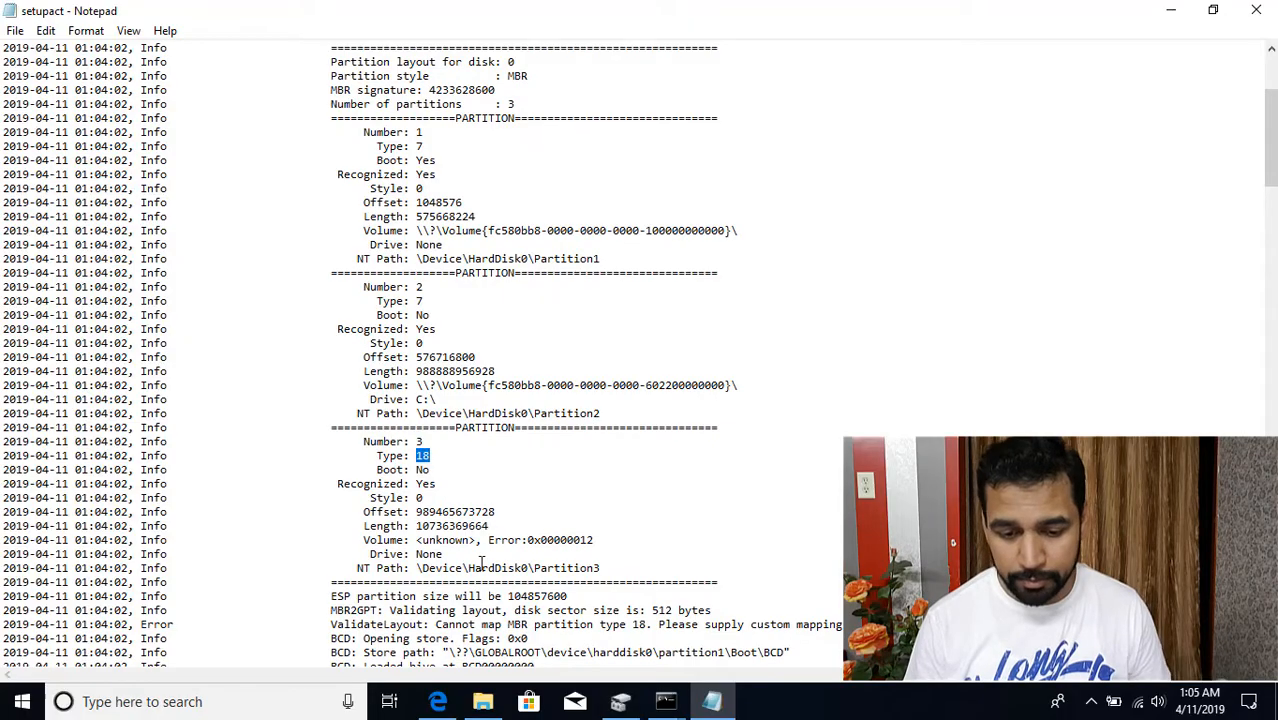
double_click(540, 540)
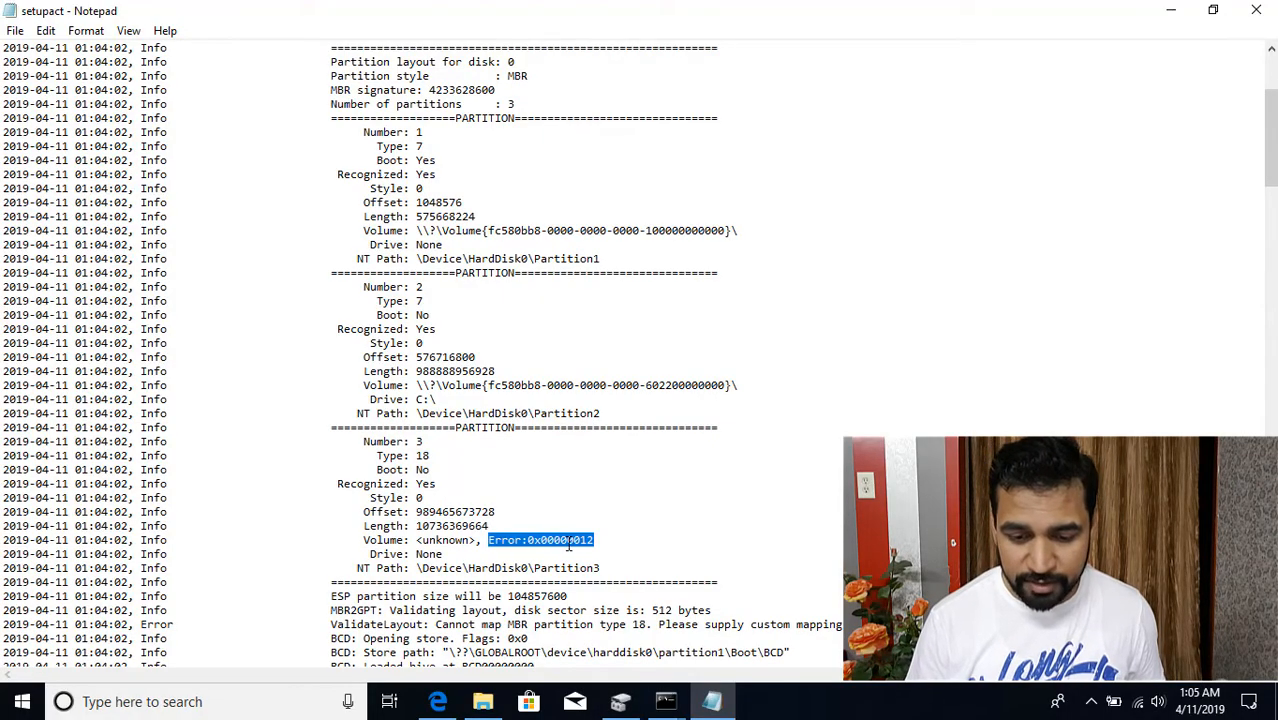
Scroll through the rest of the setupact log to the failed layout validation.
scroll("down", 3)
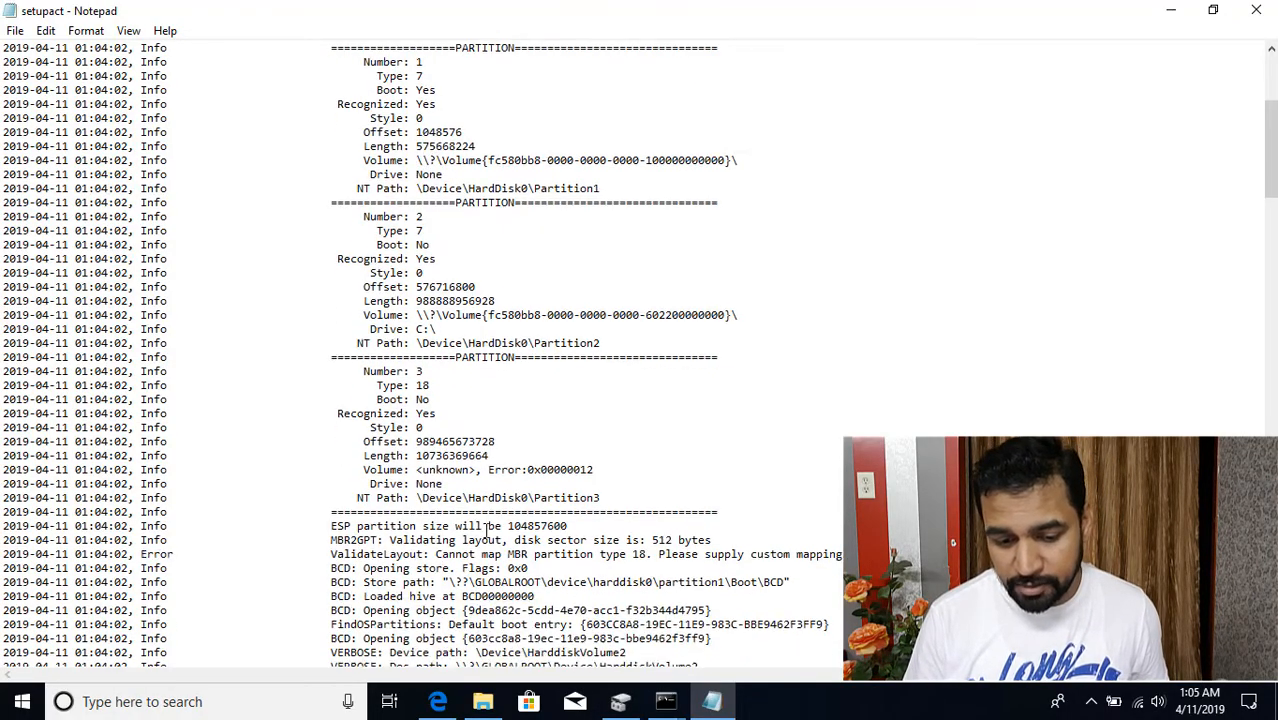
scroll("down", 3)
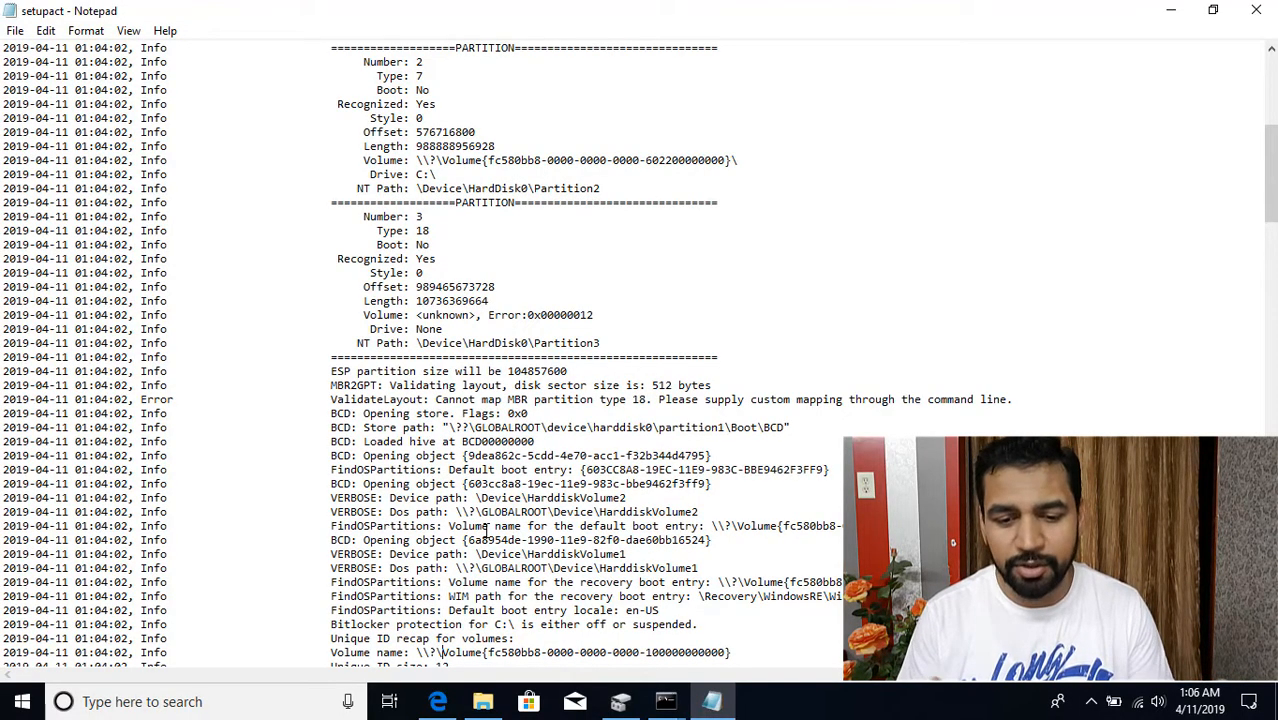
scroll("down", 3)
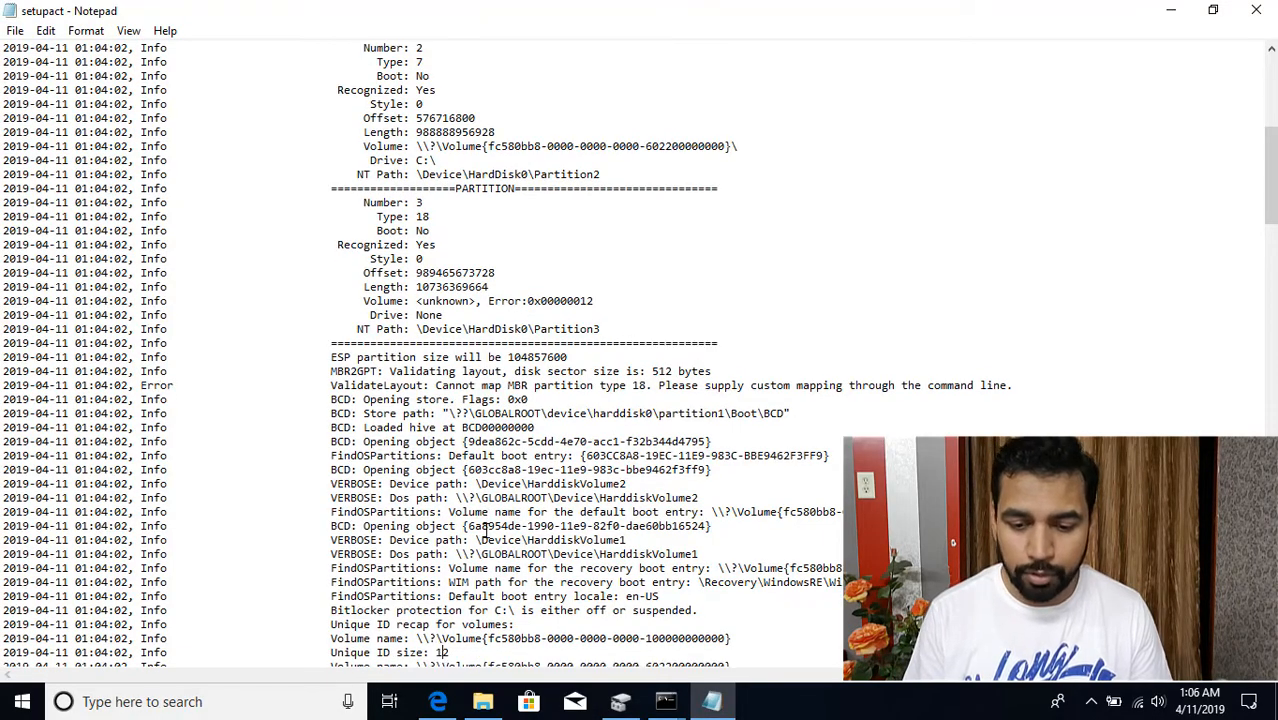
scroll("down", 3)
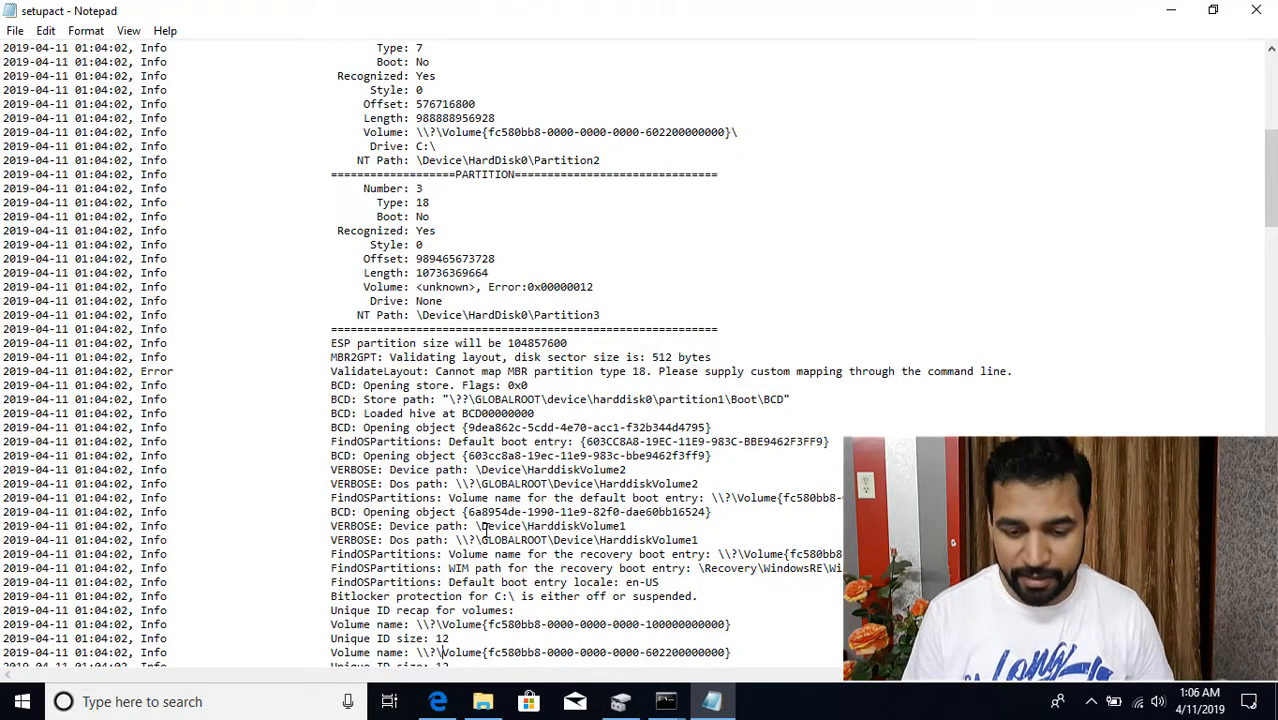
scroll("down", 3)
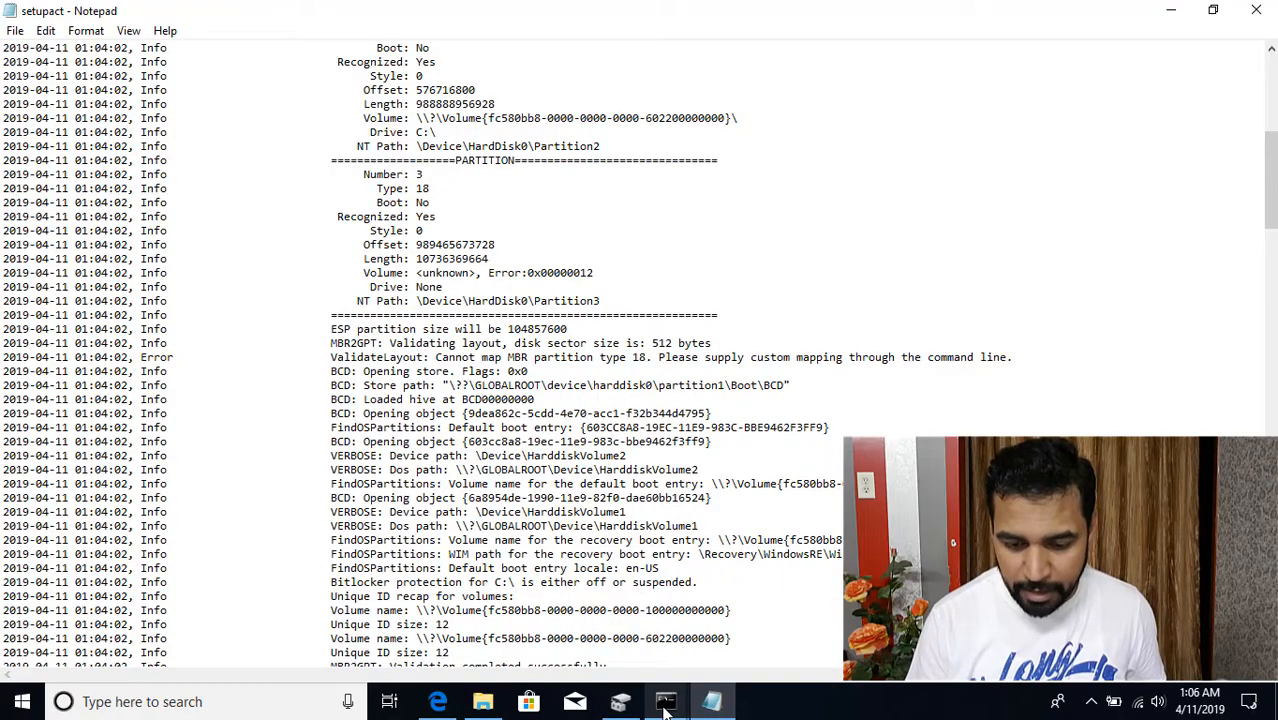
Clear the console and run MBR2GPT.EXE /convert to display the tool's usage help.
left_click(664, 700)
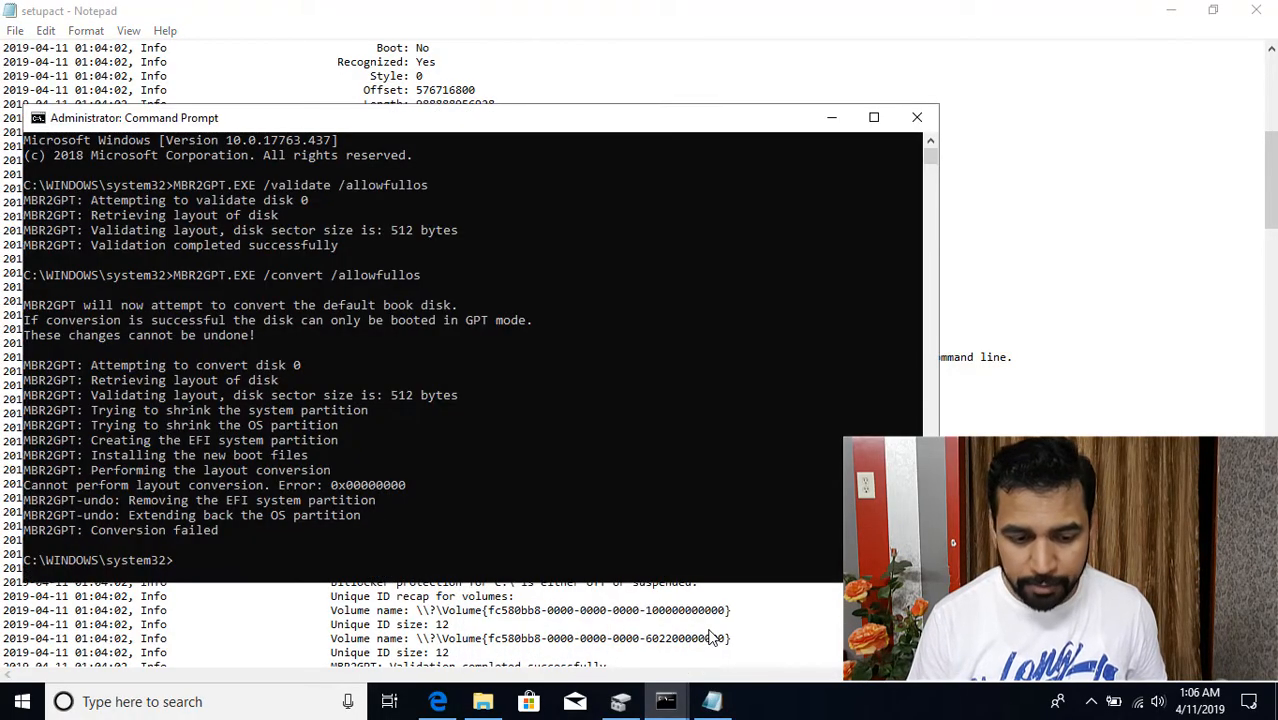
type("cls")
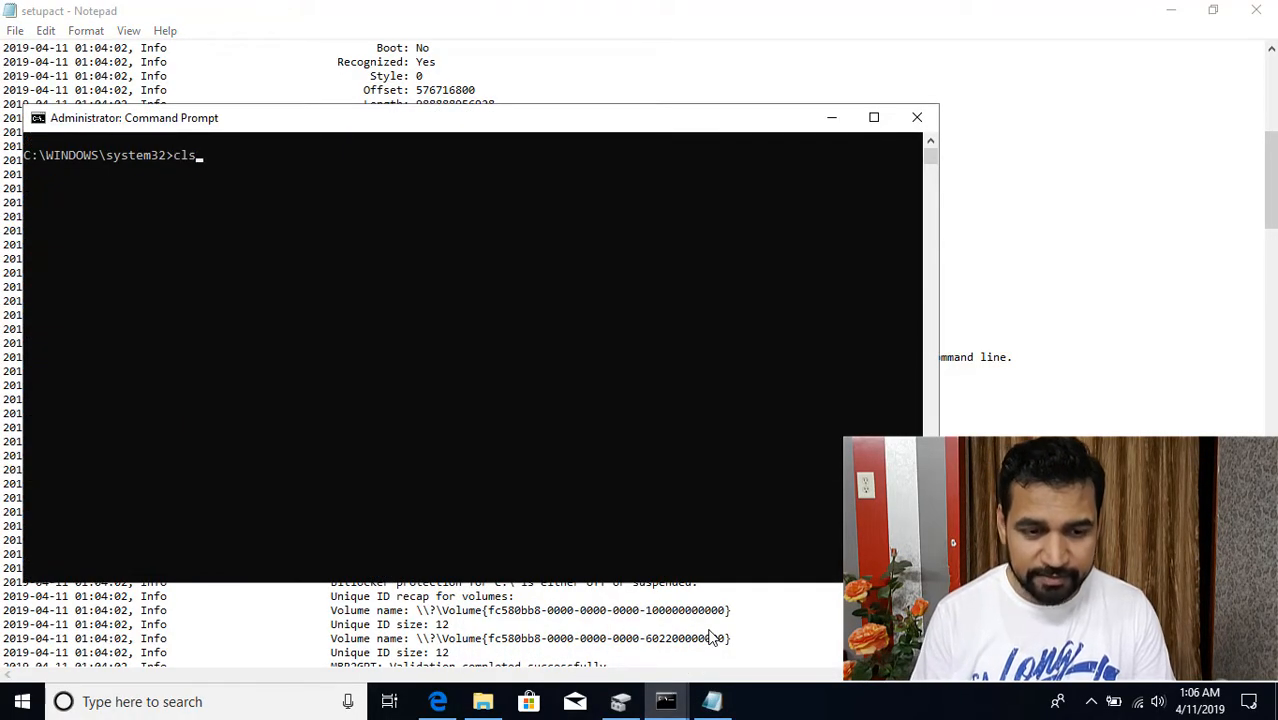
type("MBR2GPT.EXE /convert")
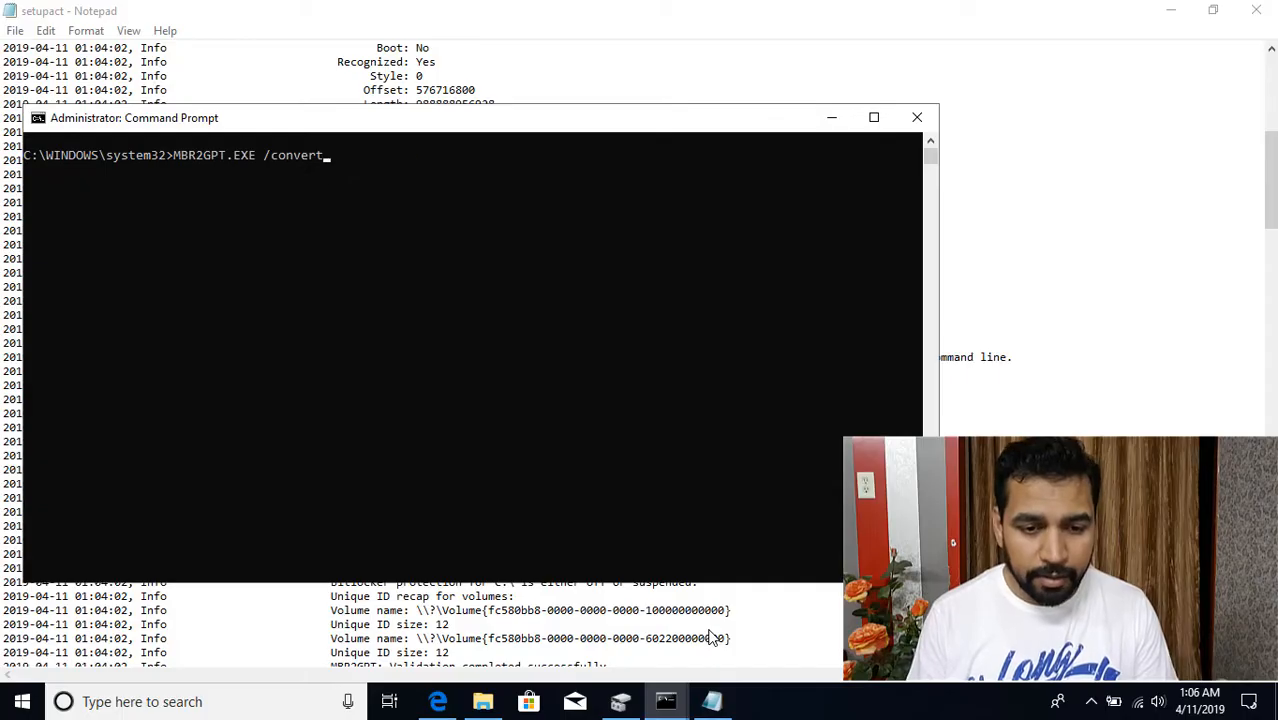
key("Return")
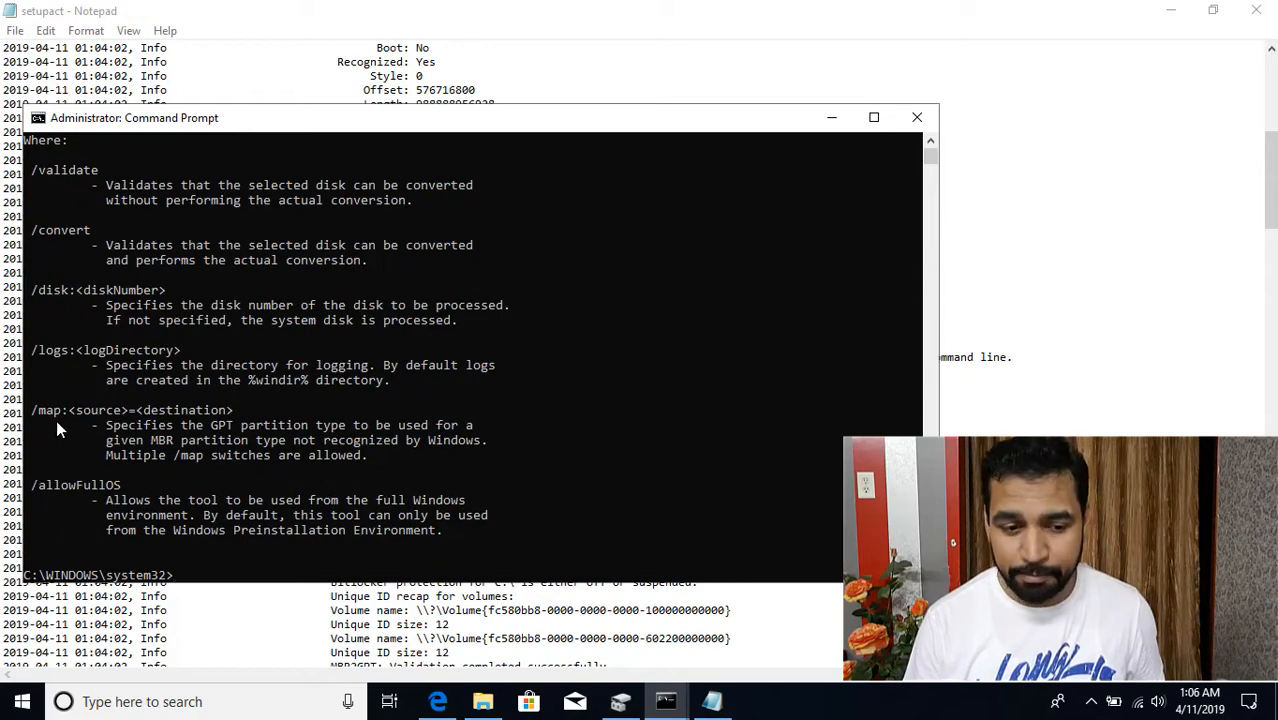
mouse_move(98, 422)
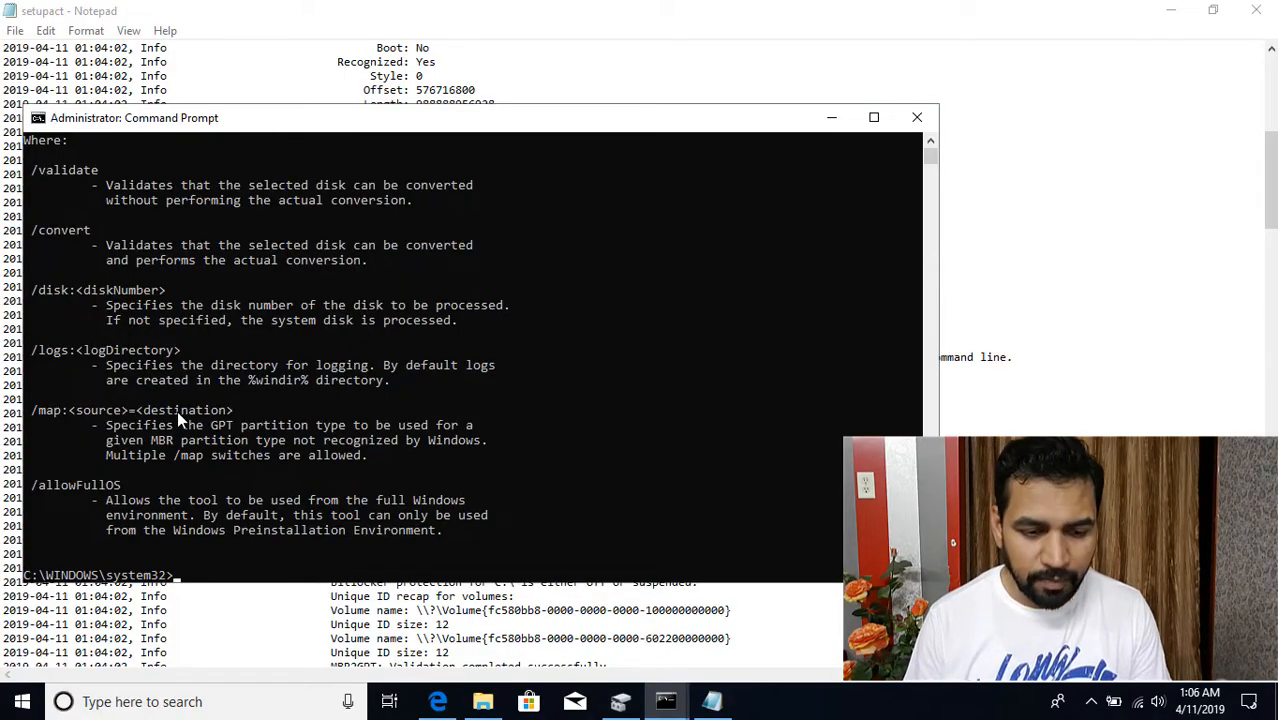
Begin the command MBR2GPT.EXE /convert /allowfullos /map:18= and switch to the browser for the GUID.
type("MBR2GPT.EXE /?")
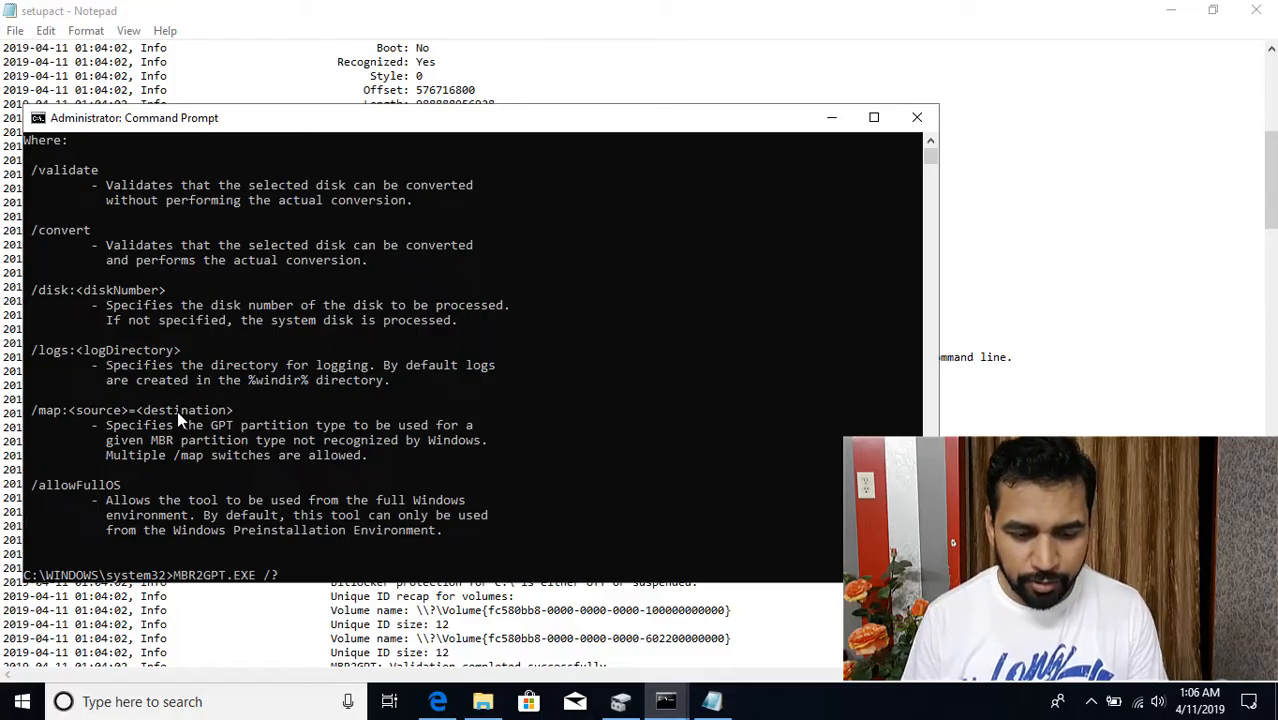
type("/convert /allowfullos")
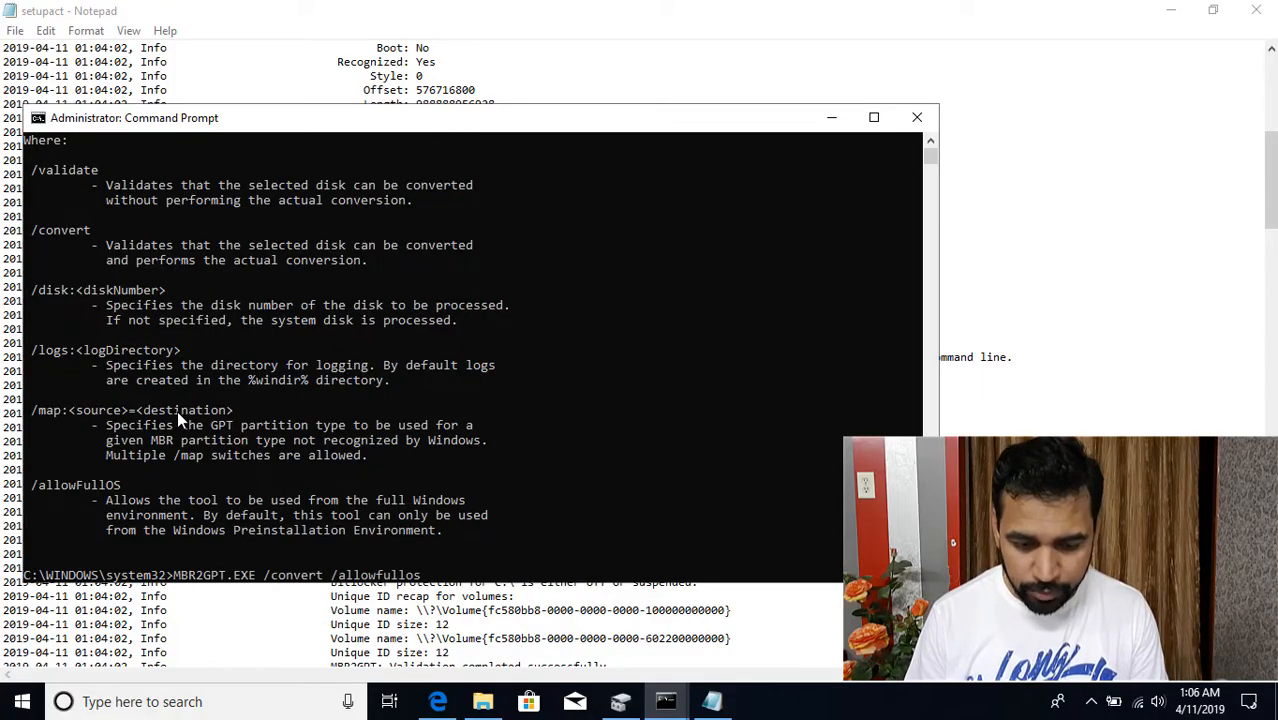
type("/map:")
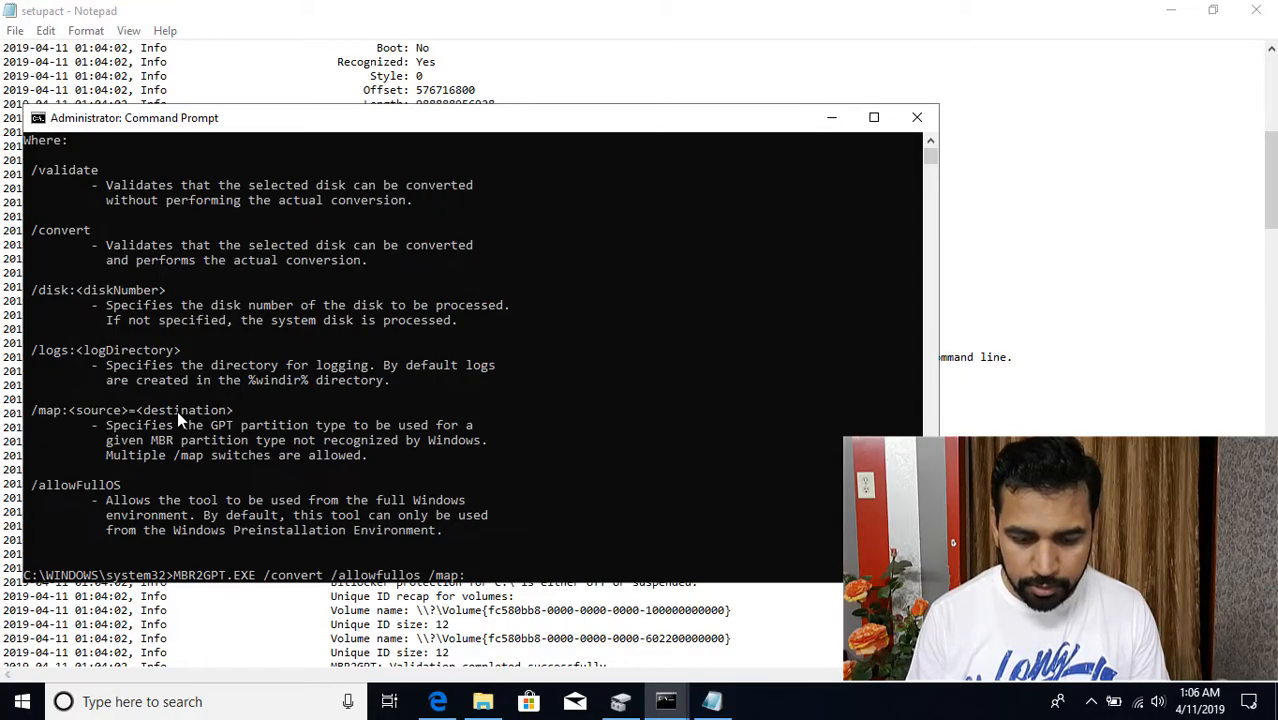
type("18=")
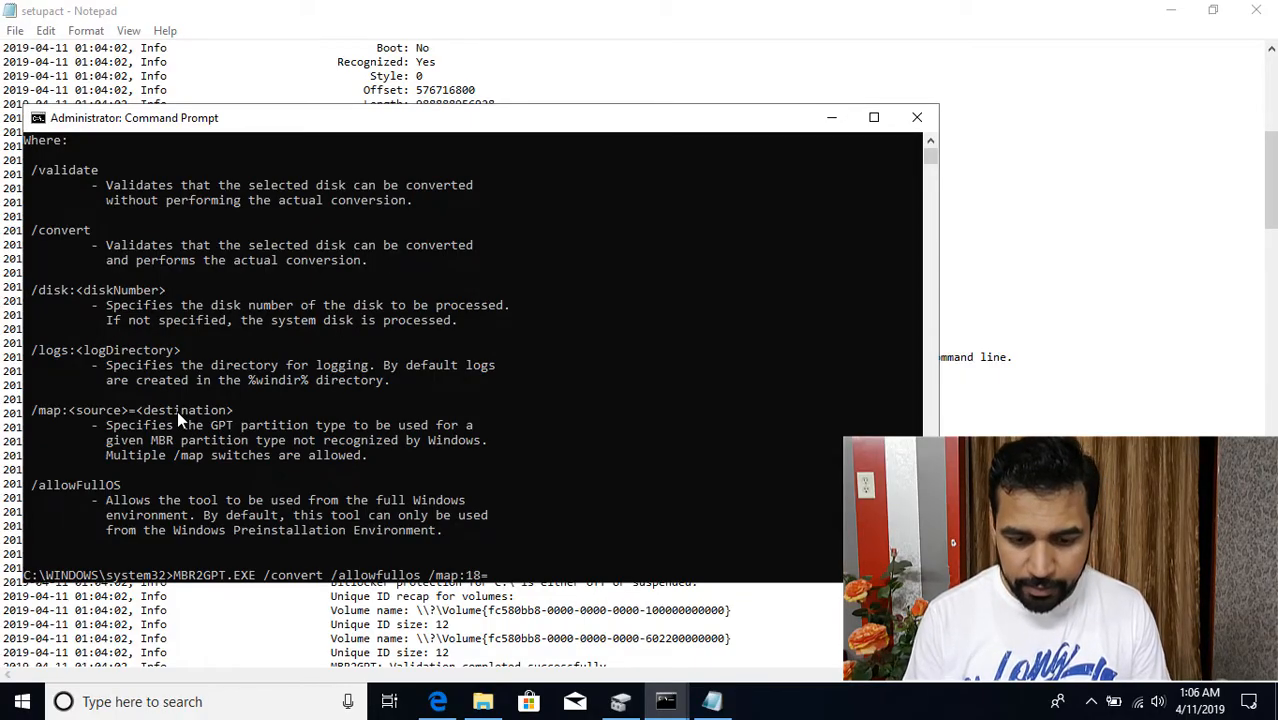
key("alt+tab")
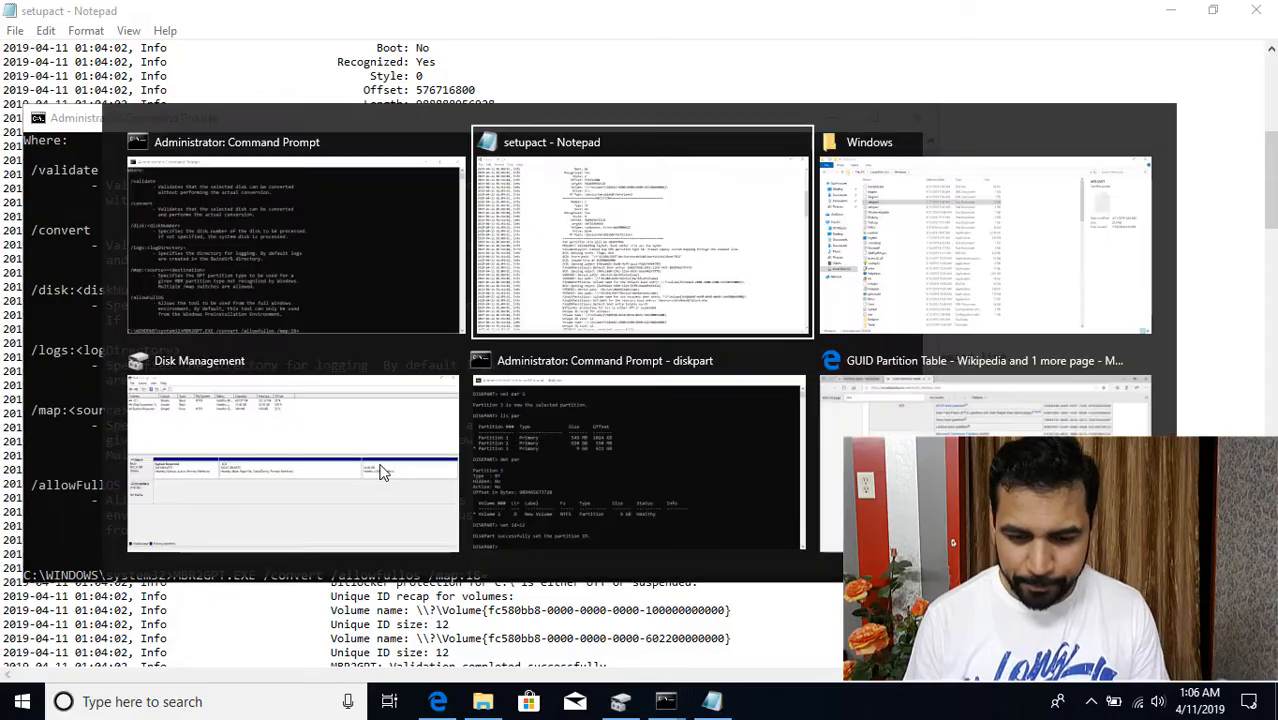
mouse_move(292, 450)
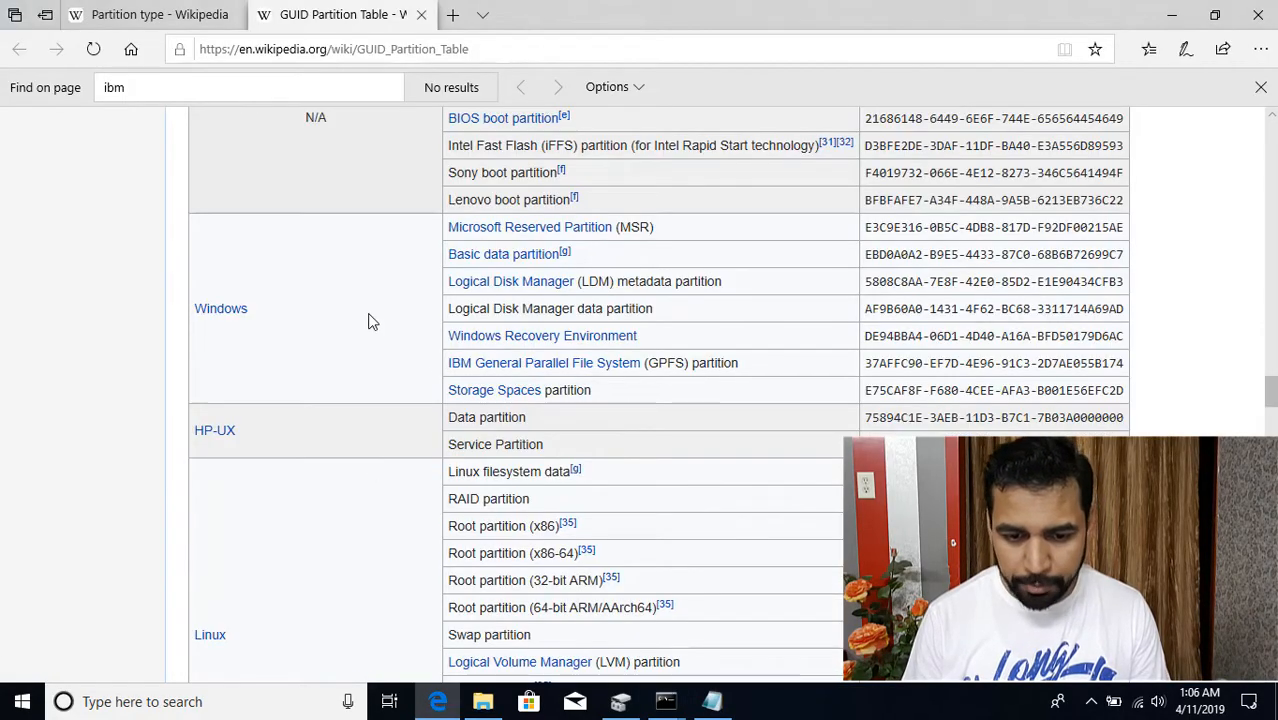
mouse_move(510, 280)
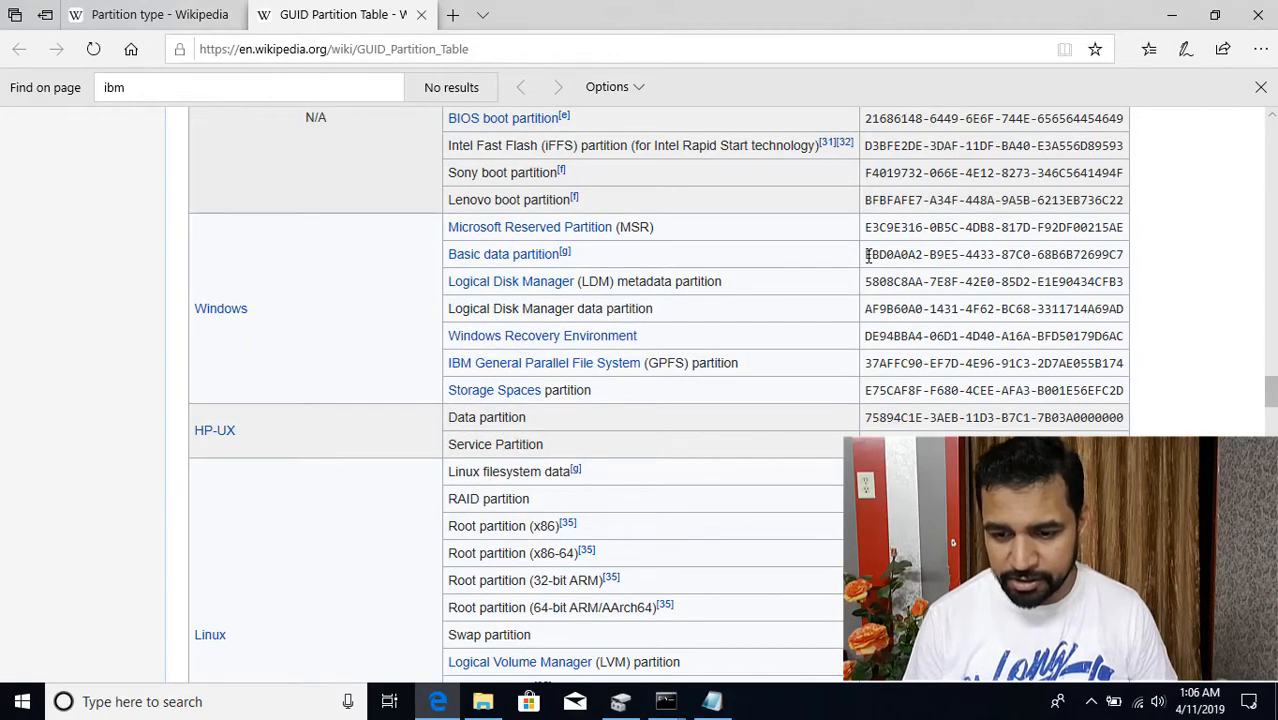
Copy the Basic data partition GUID from Wikipedia and complete the /map:18= conversion of disk 0.
double_click(992, 254)
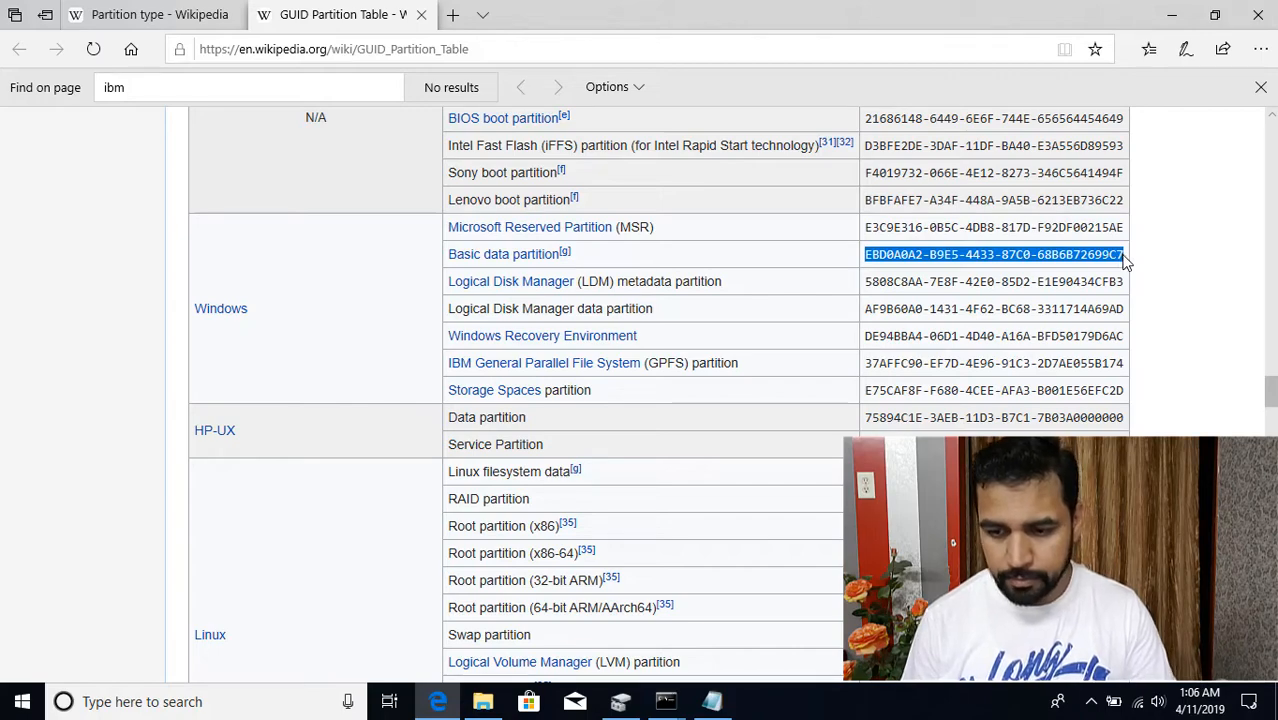
left_click(664, 700)
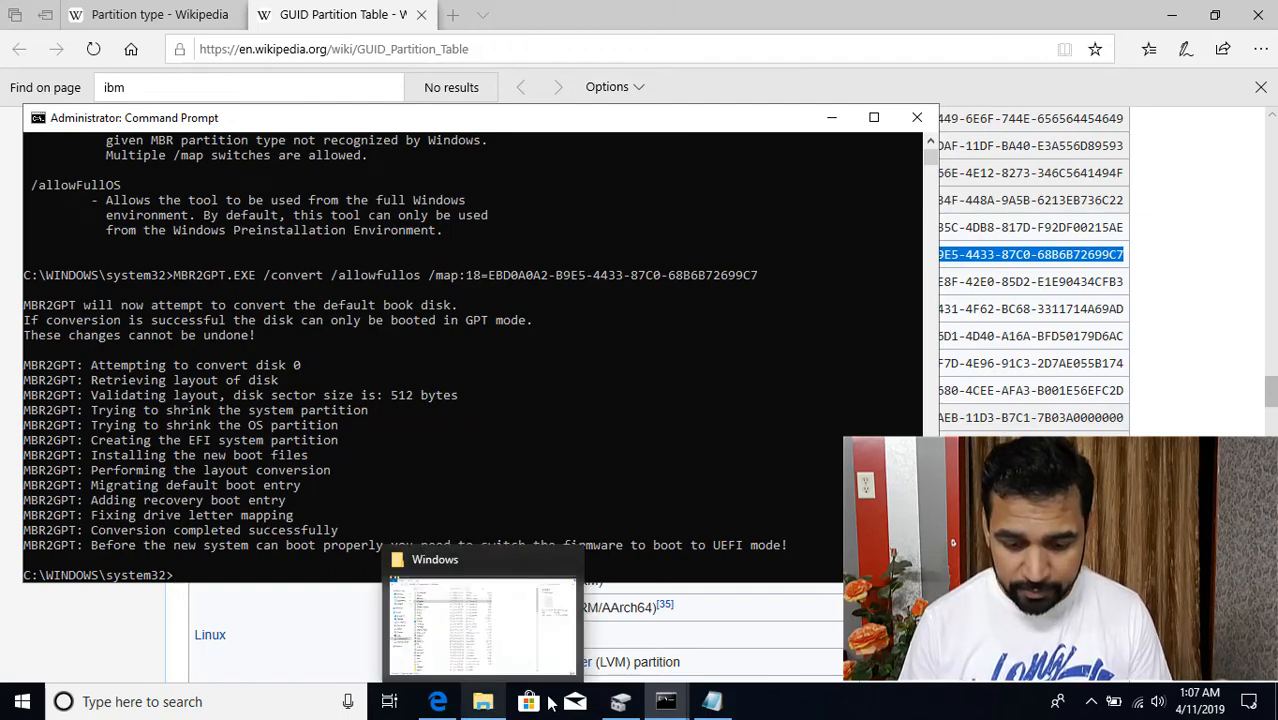
View Disk 0's properties Volumes page showing partition style GUID Partition Table (GPT).
left_click(484, 620)
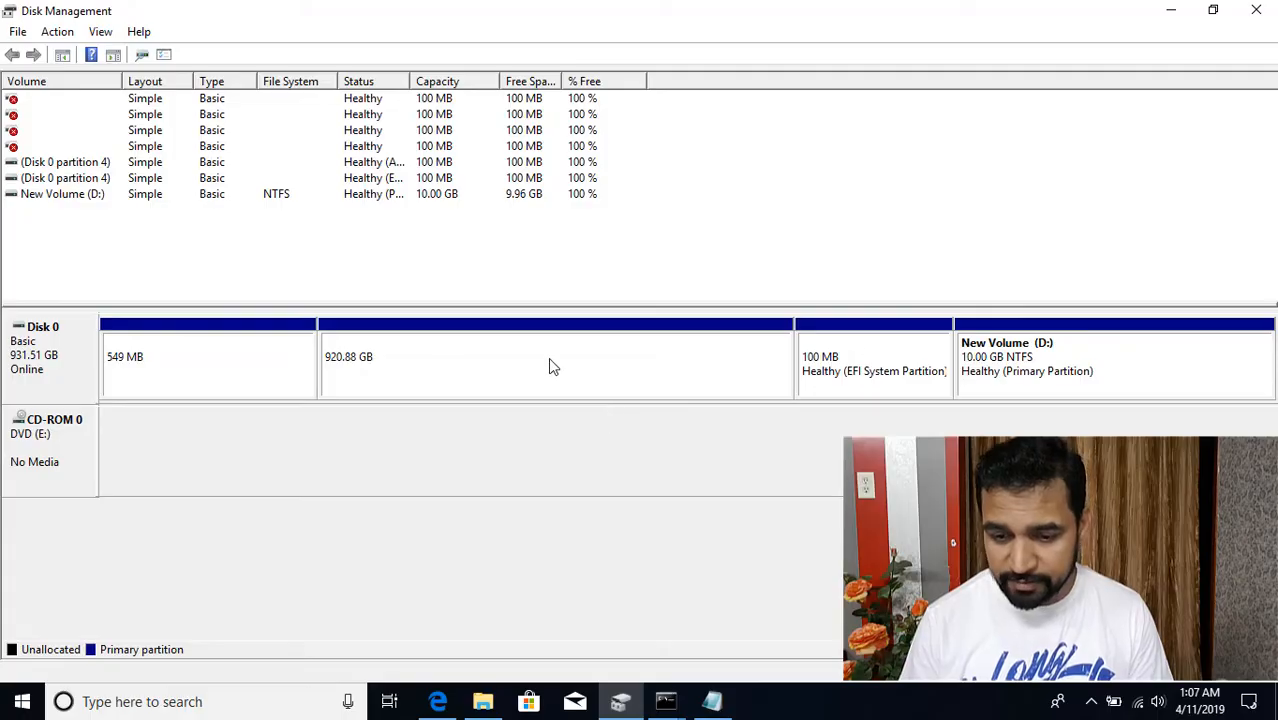
right_click(50, 340)
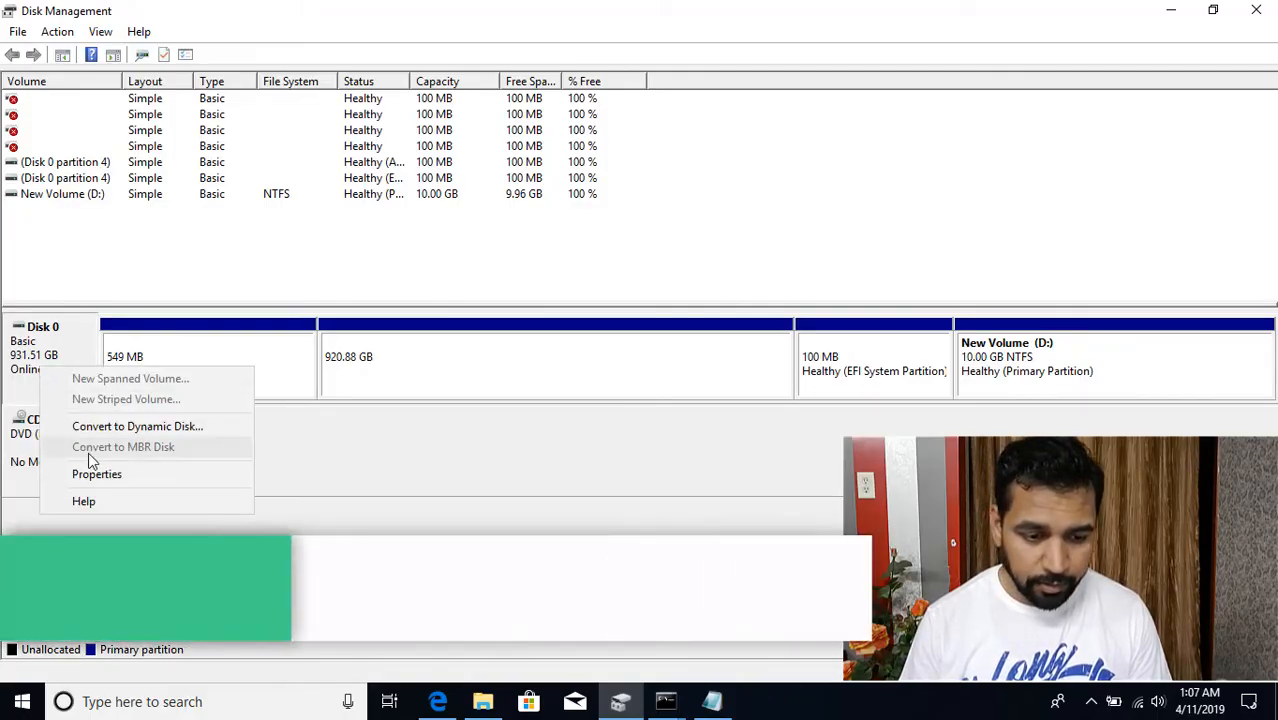
left_click(96, 472)
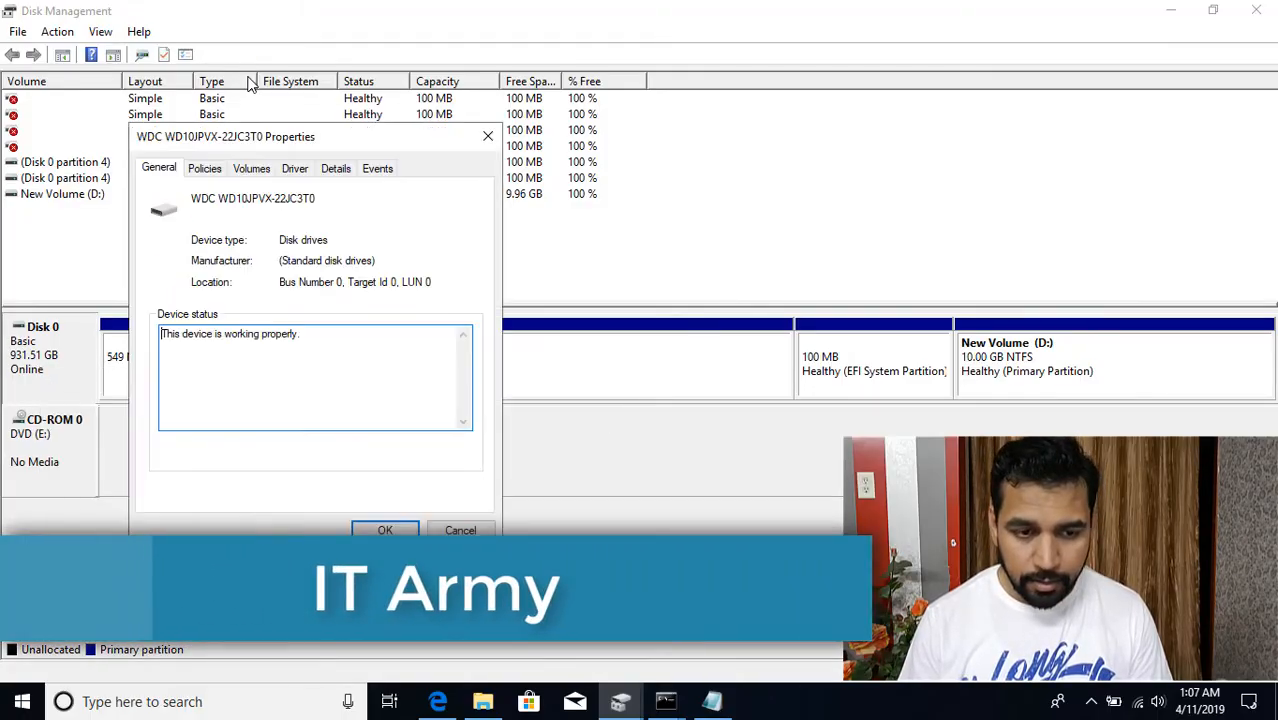
left_click(252, 168)
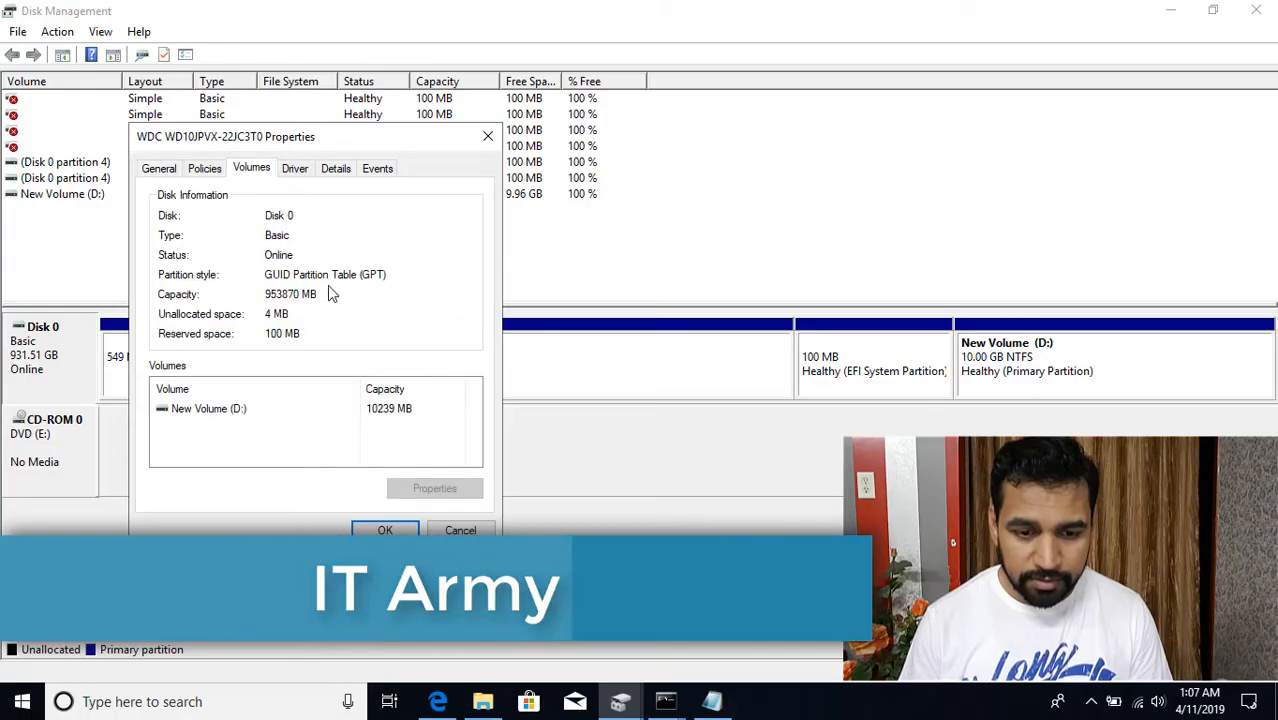
mouse_move(488, 136)
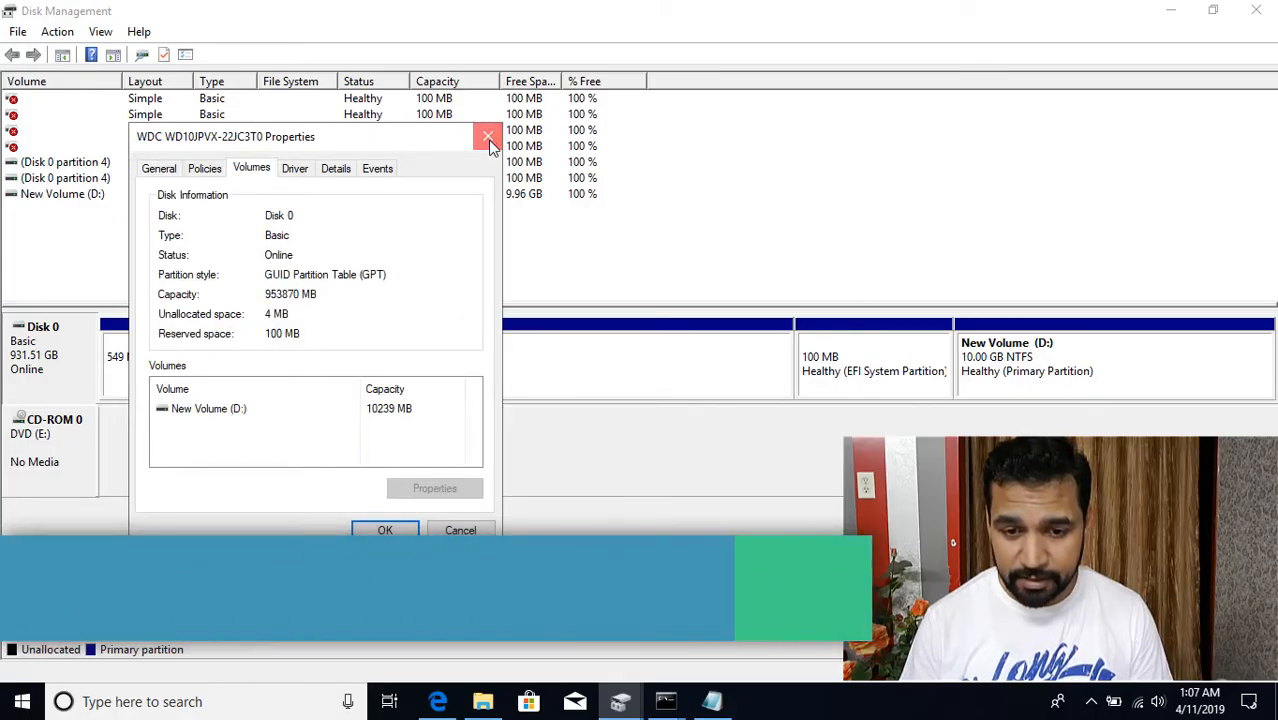
Close the properties dialog and minimize Disk Management to reveal the command window.
left_click(488, 136)
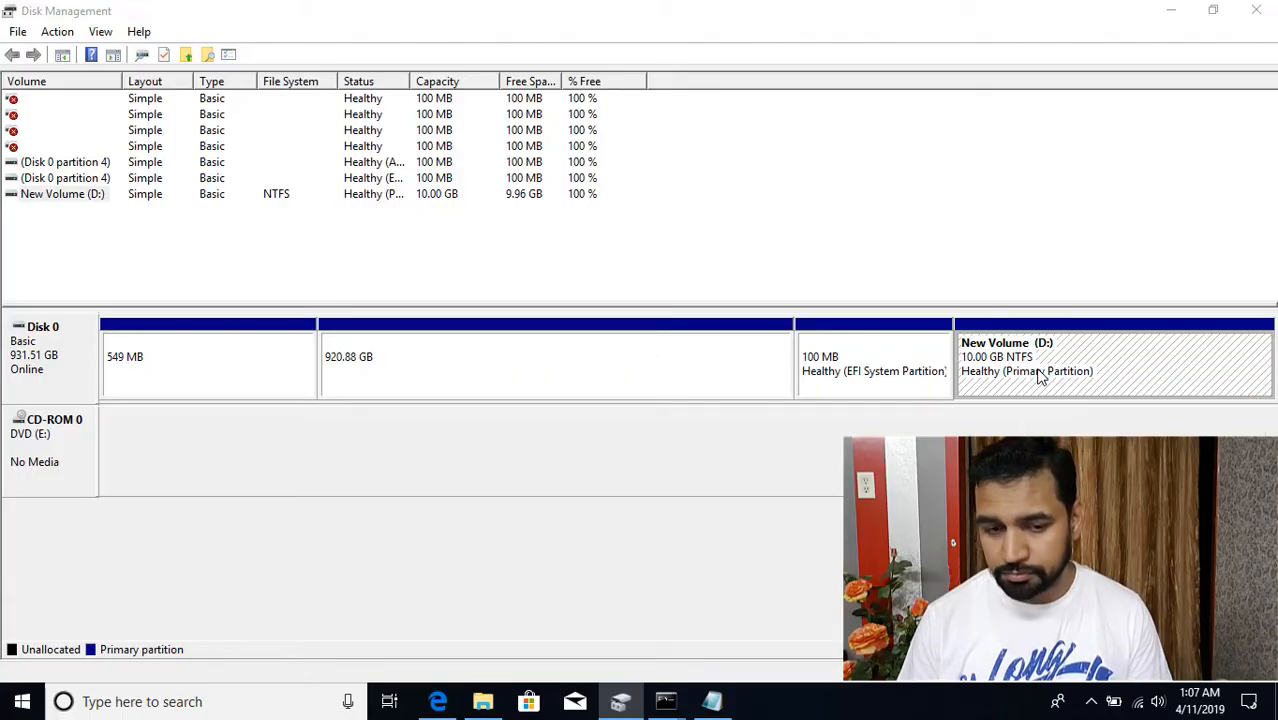
double_click(1112, 356)
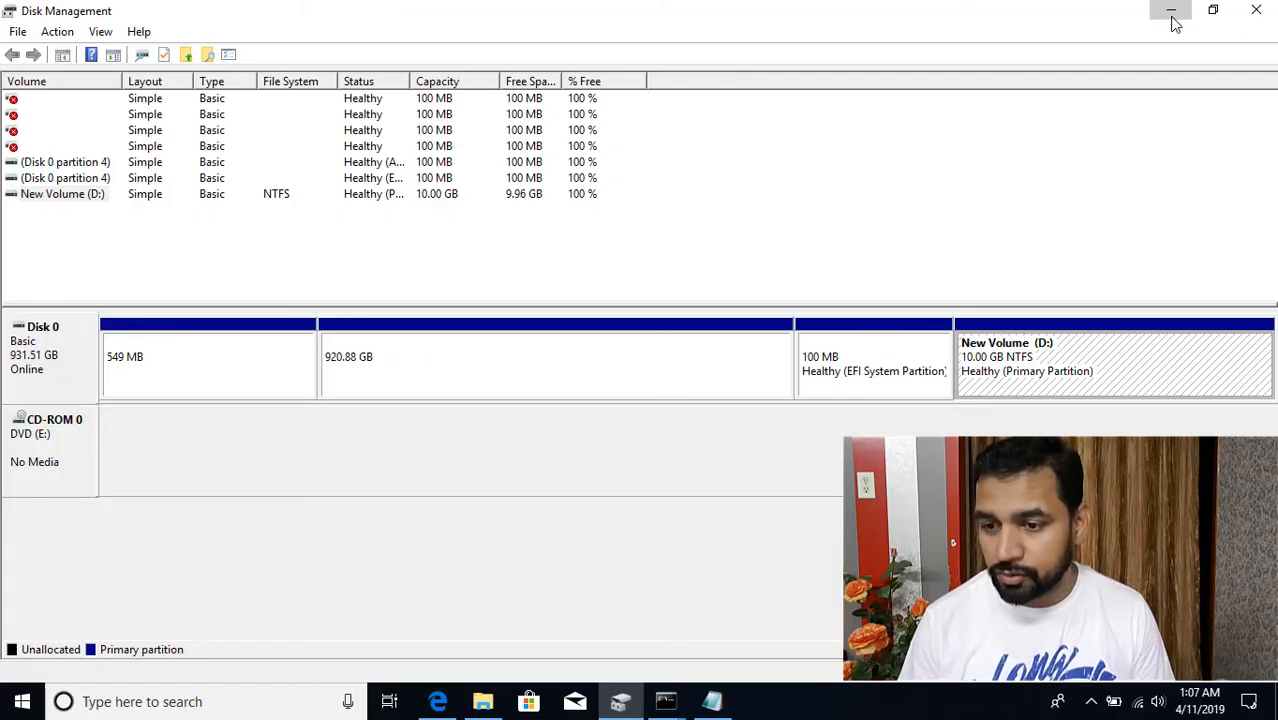
left_click(1172, 12)
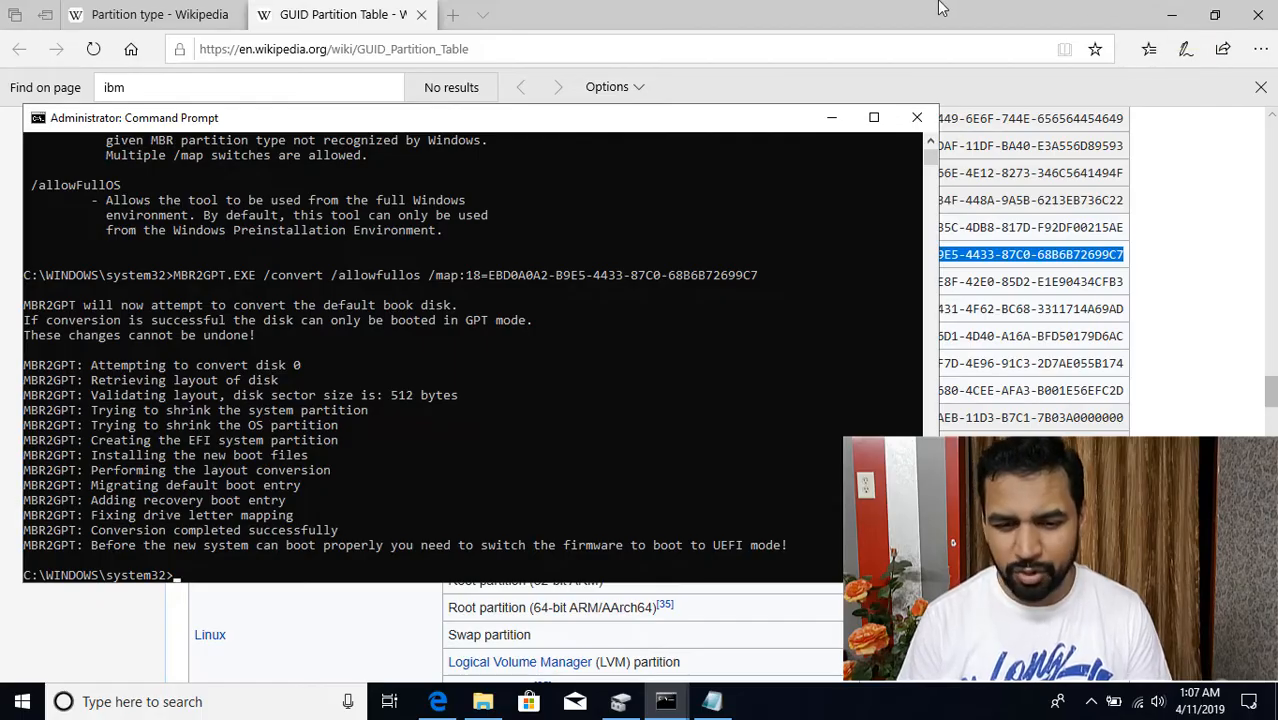
mouse_move(532, 176)
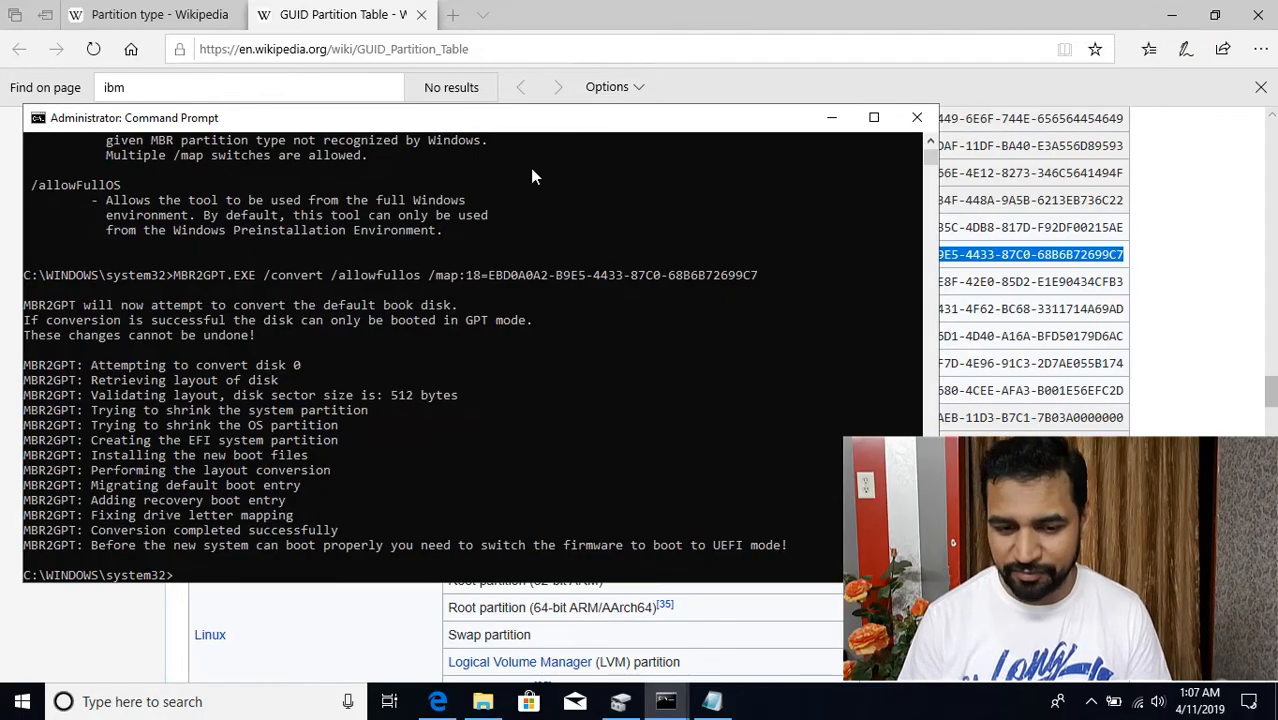
mouse_move(562, 292)
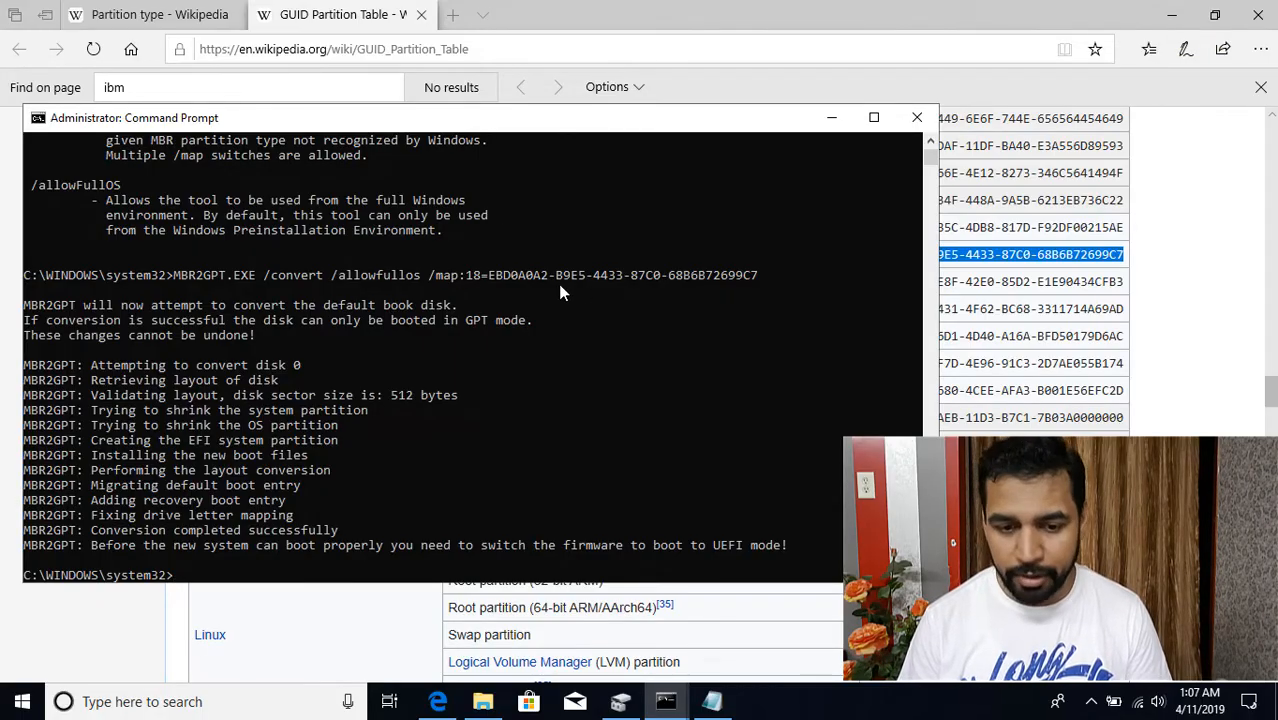
mouse_move(440, 290)
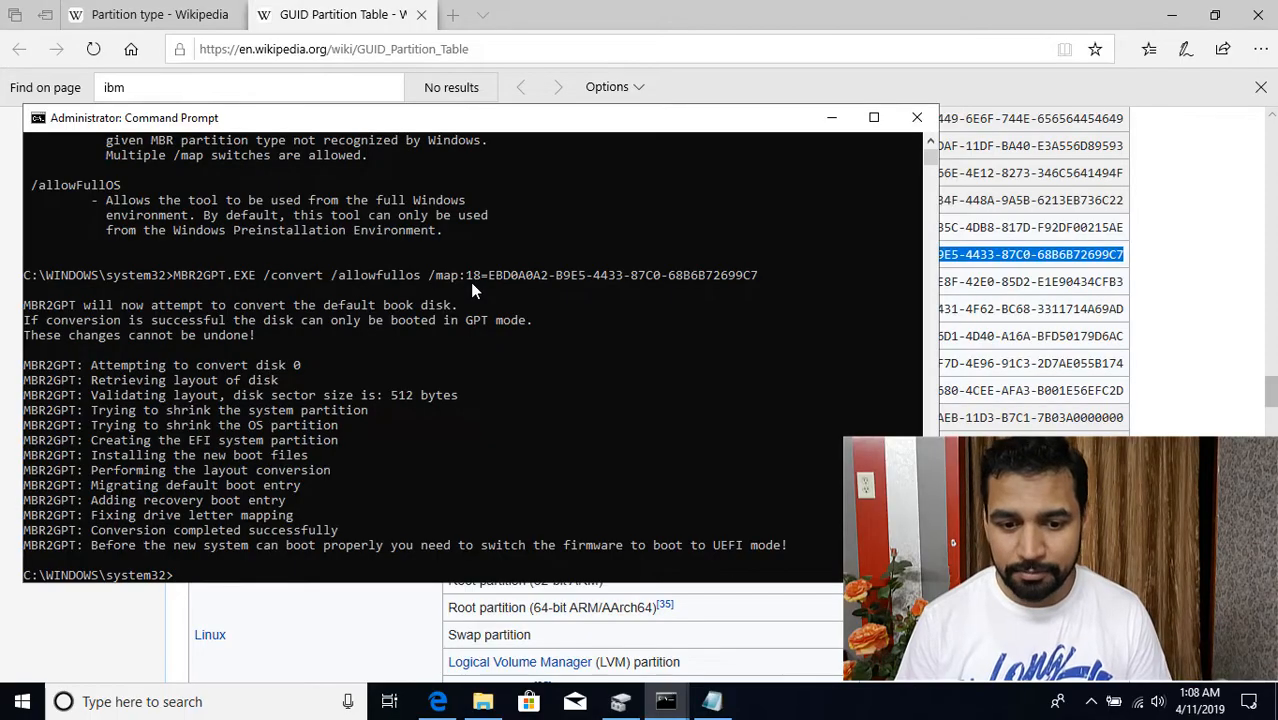
mouse_move(640, 284)
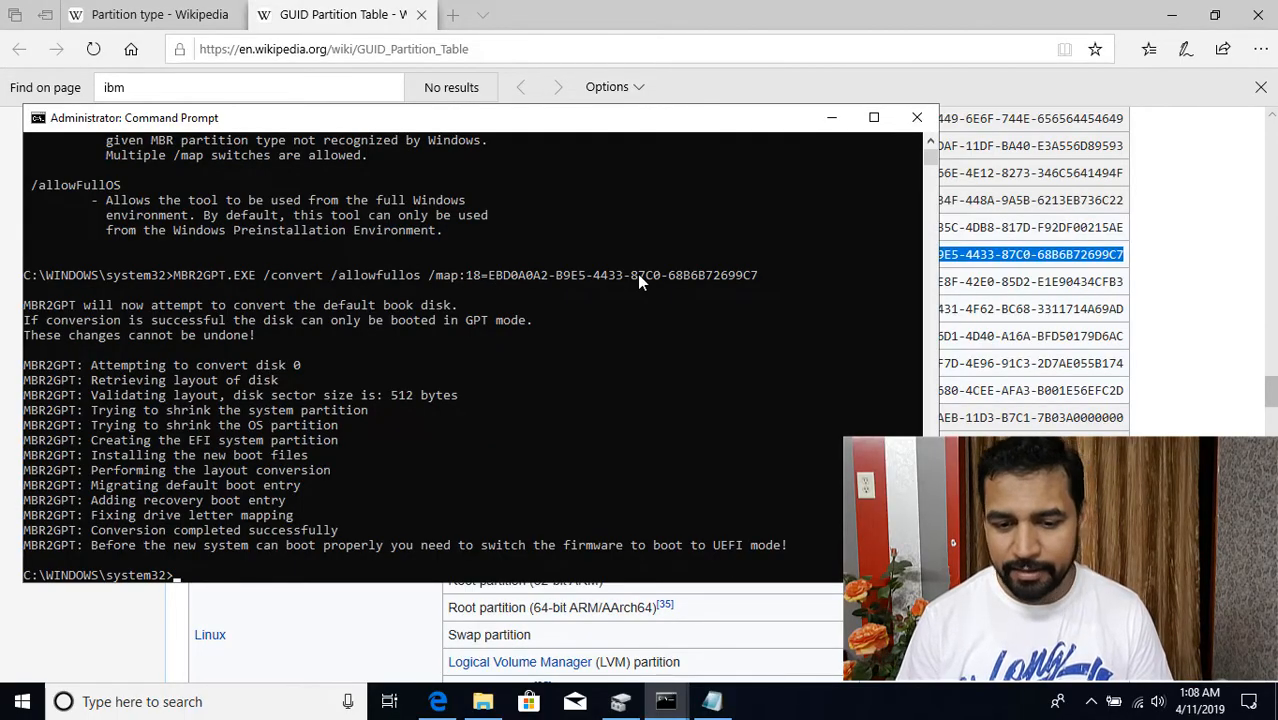
mouse_move(748, 284)
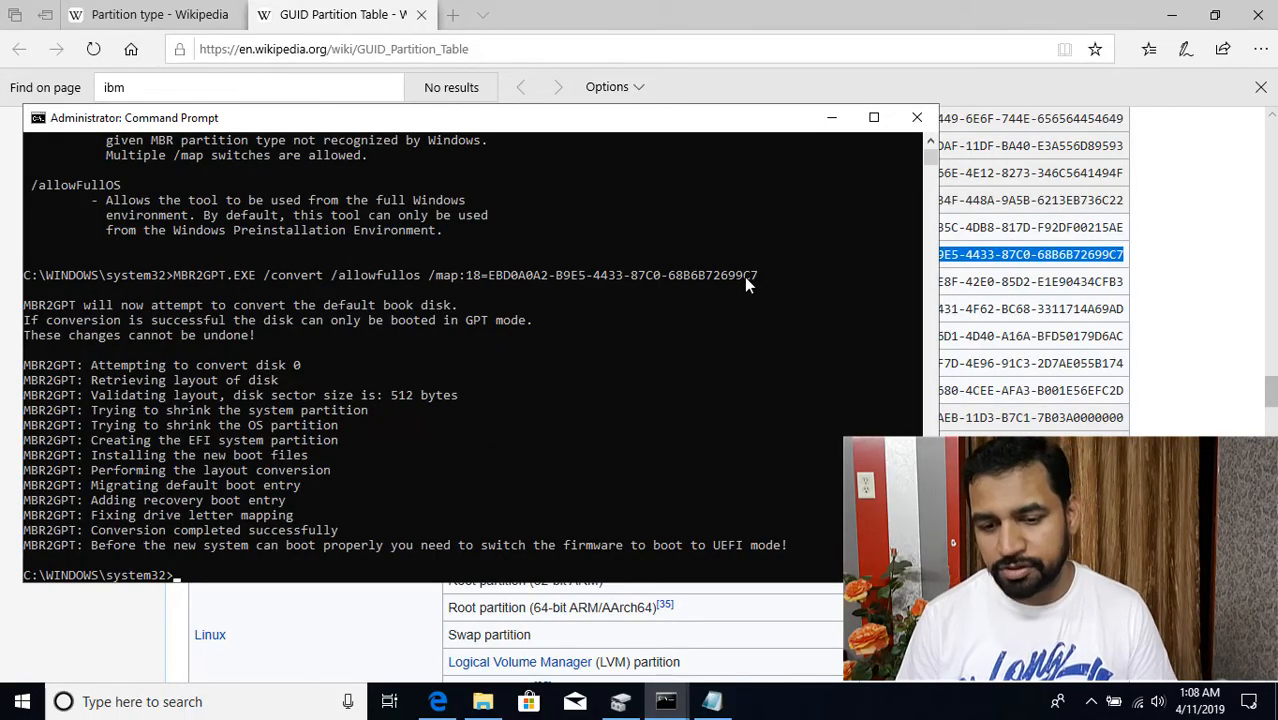